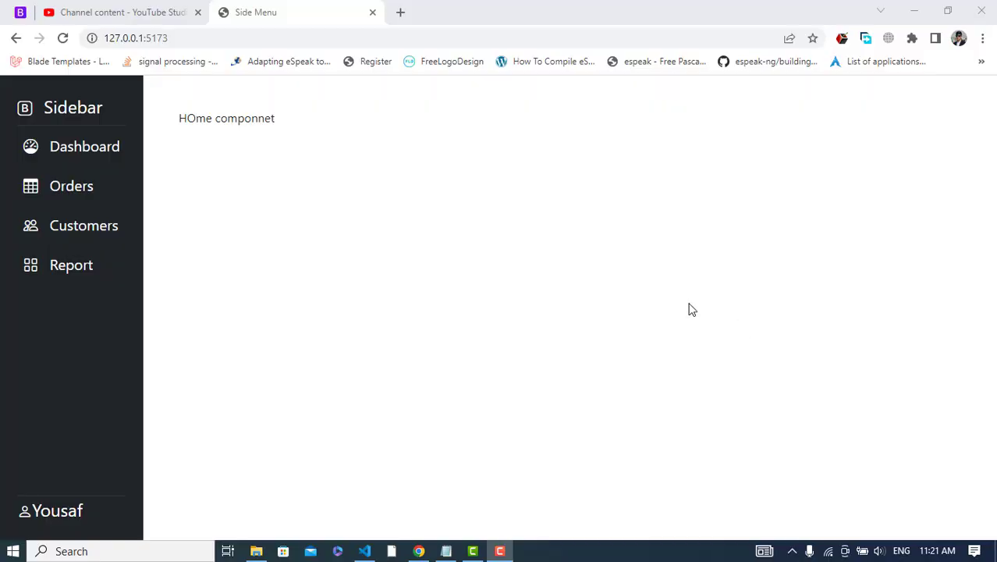
- Switch between the Dashboard and Orders sidebar links, ending on the /order page showing the Order component
{"action": "left_click", "coordinate": [72, 185]}
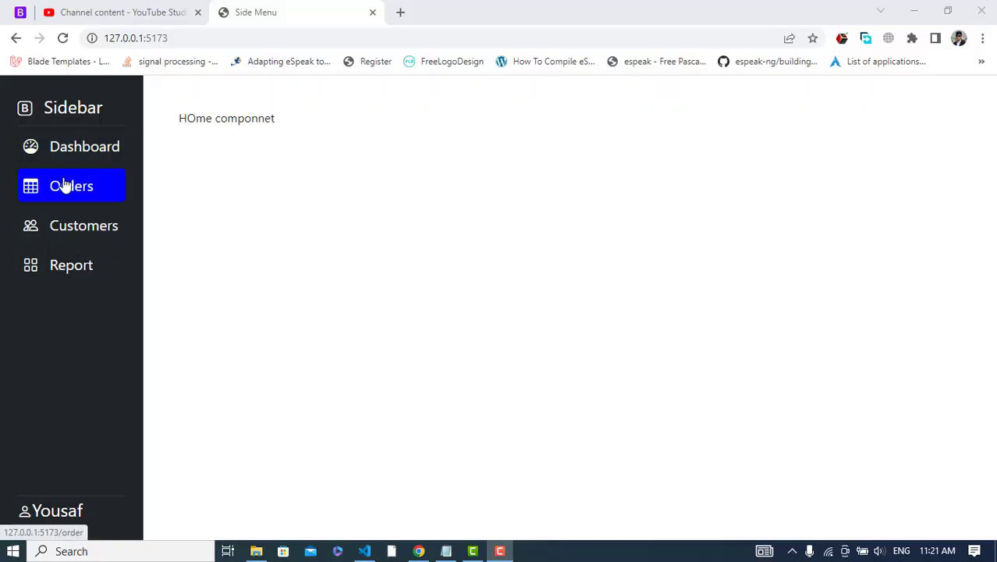
{"action": "left_click", "coordinate": [84, 147]}
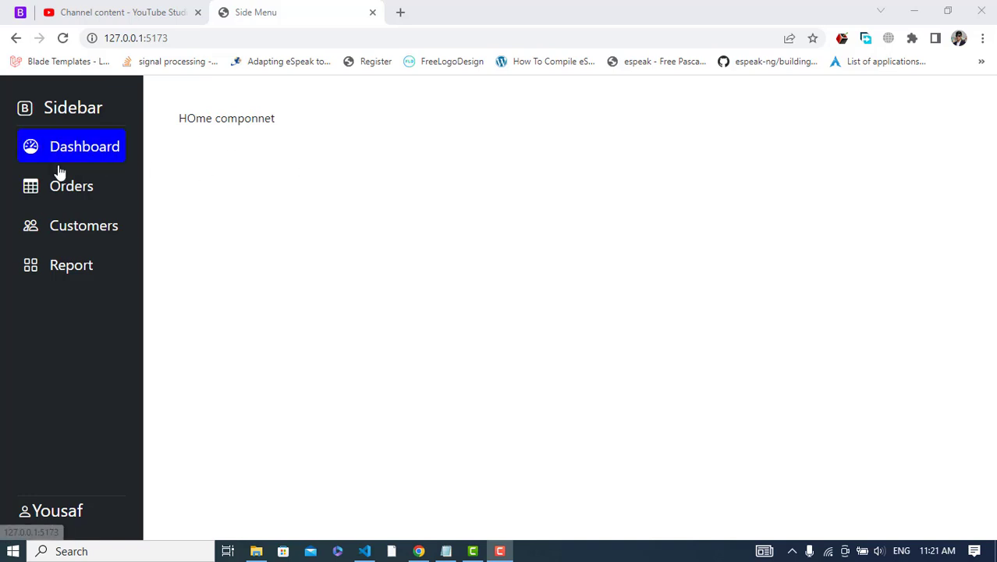
{"action": "left_click", "coordinate": [72, 186]}
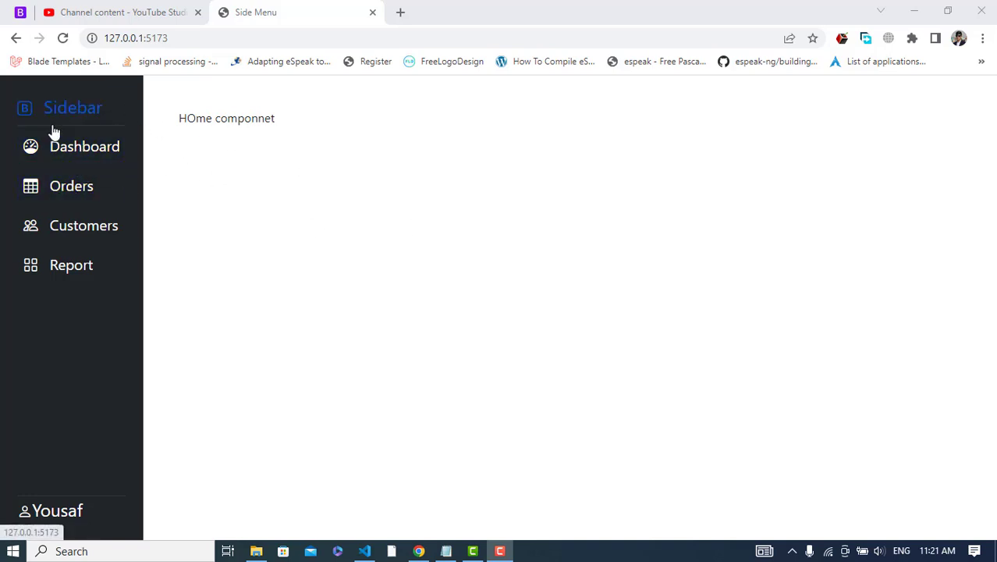
{"action": "double_click", "coordinate": [226, 118]}
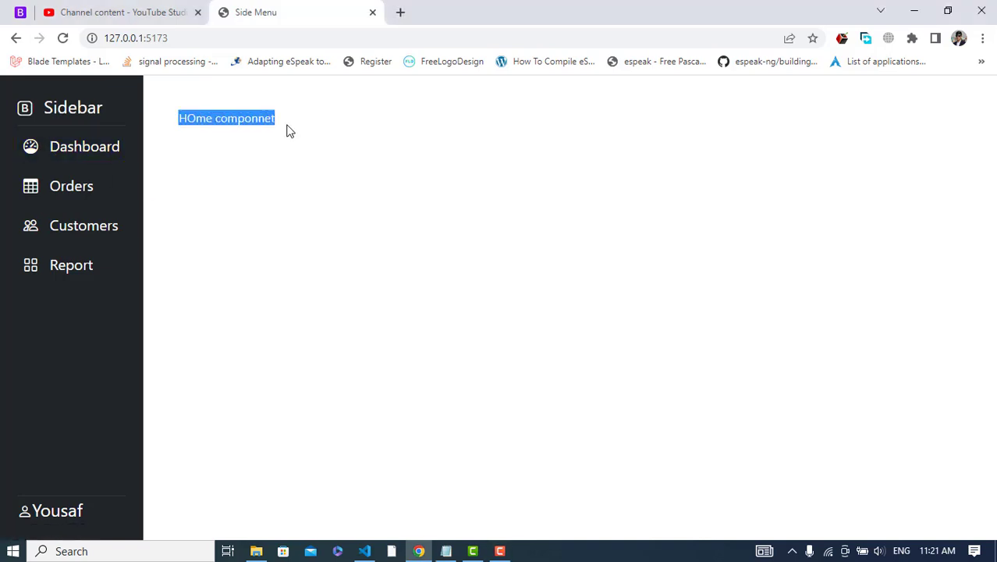
{"action": "left_click", "coordinate": [72, 185]}
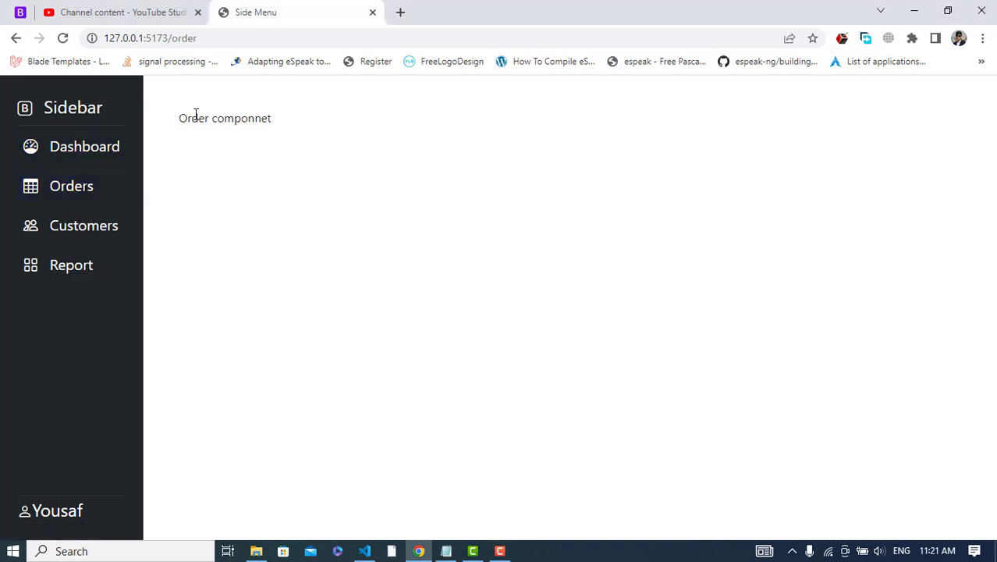
{"action": "mouse_move", "coordinate": [293, 133]}
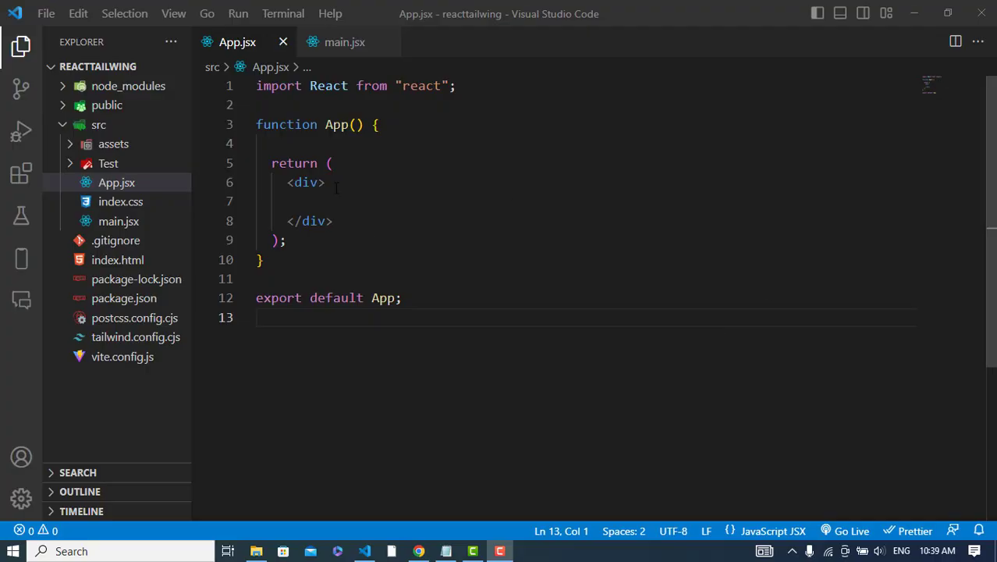
{"action": "mouse_move", "coordinate": [128, 293]}
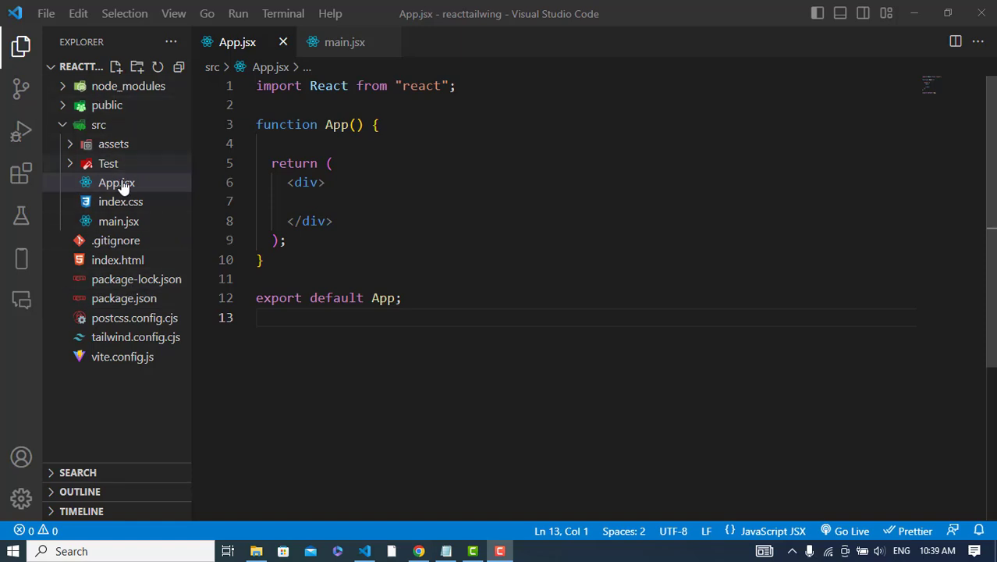
- Add import 'bootstrap/dist/css/bootstrap.min.css'; at the top of App.jsx
{"action": "left_click", "coordinate": [304, 200]}
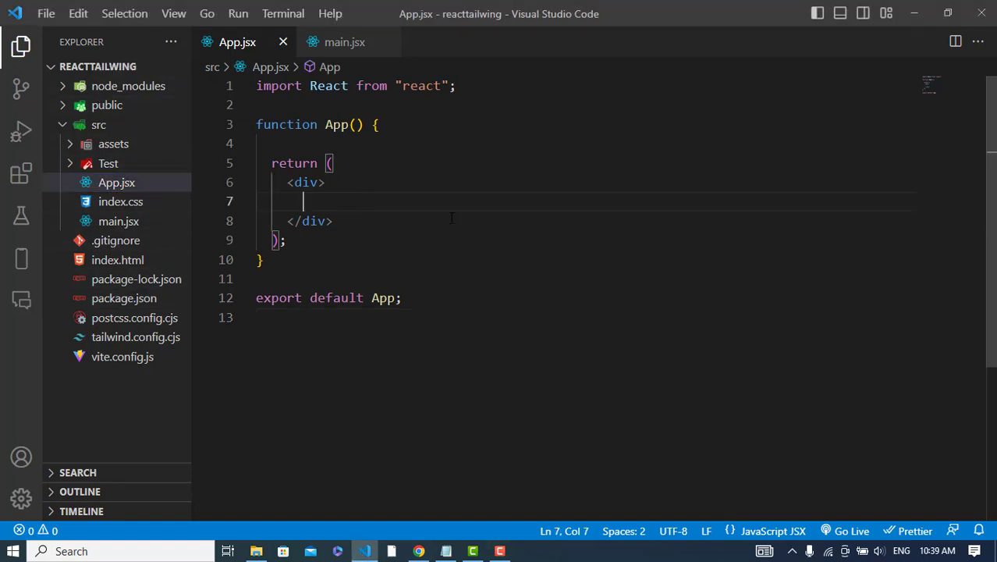
{"action": "left_click", "coordinate": [325, 181]}
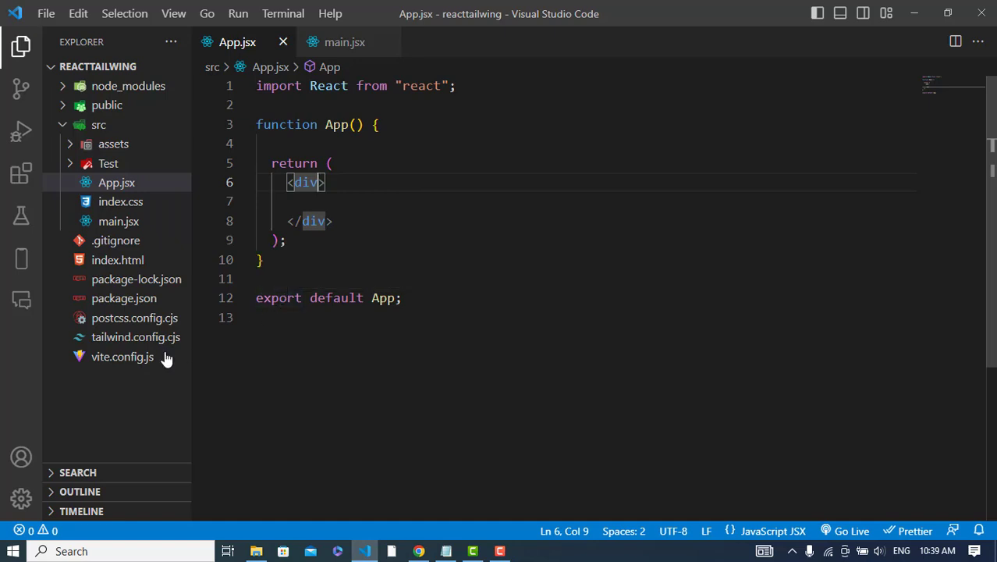
{"action": "mouse_move", "coordinate": [428, 113]}
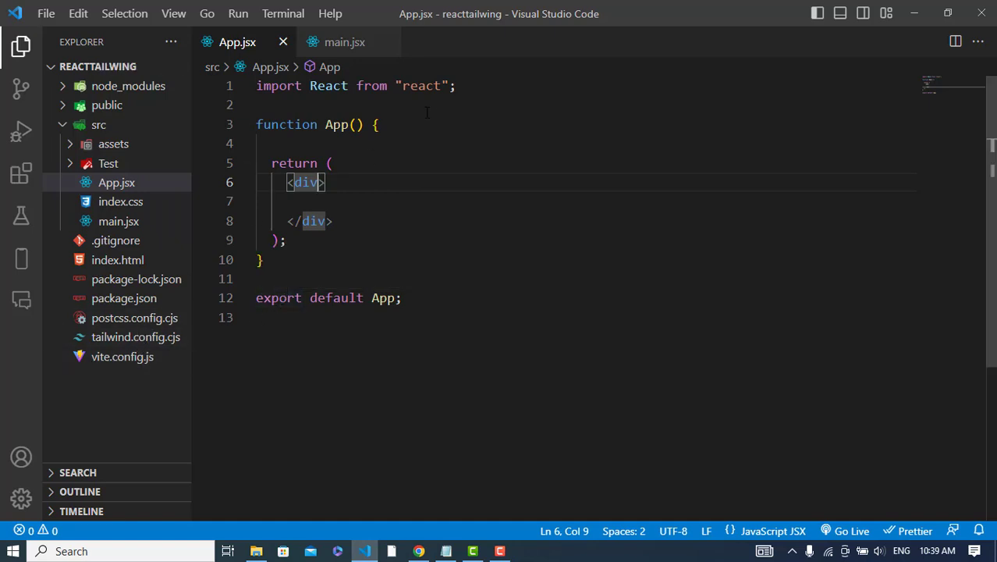
{"action": "type", "text": "i"}
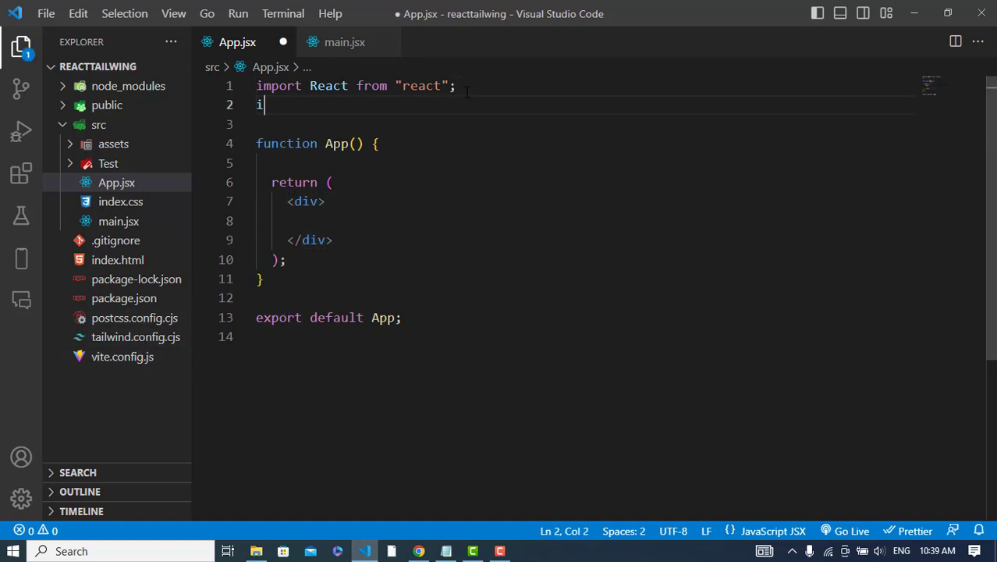
{"action": "type", "text": "mport 'bootstrap/"}
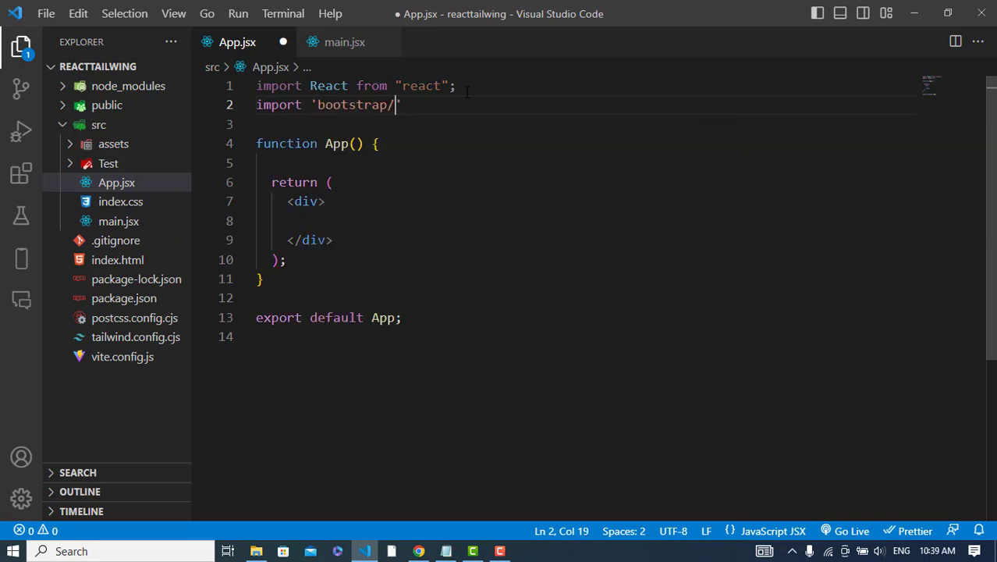
{"action": "type", "text": "dist"}
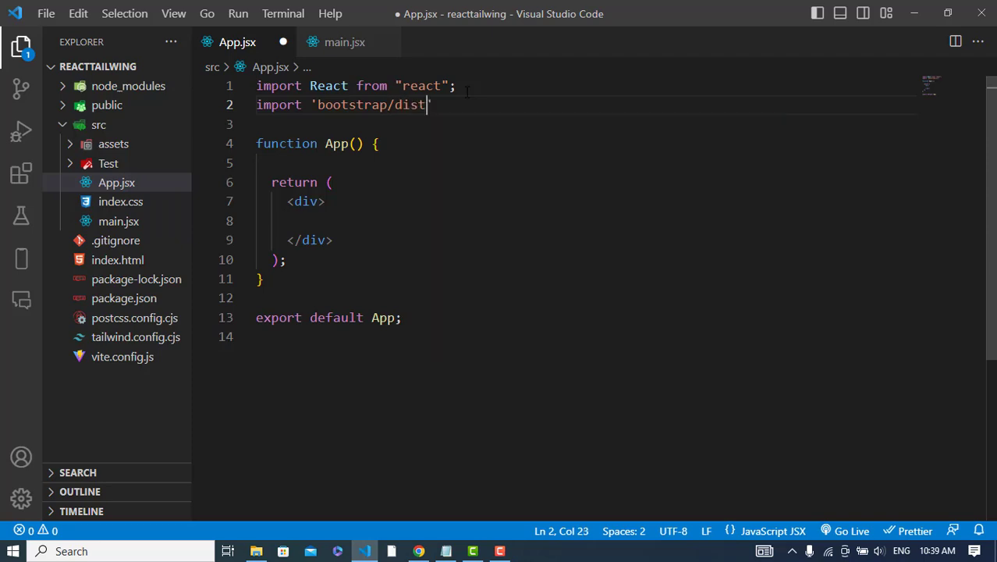
{"action": "type", "text": "/css/bo"}
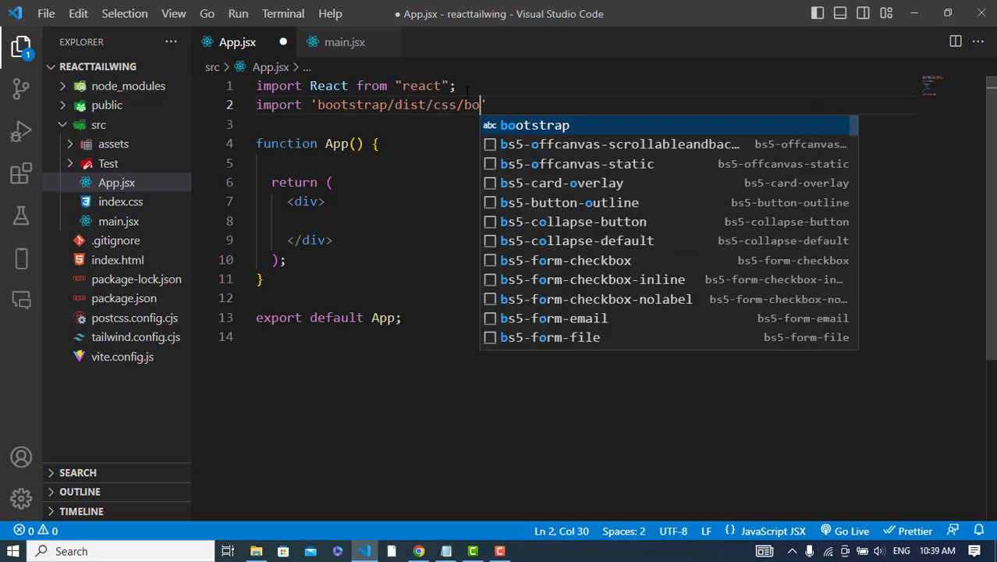
{"action": "type", "text": "otstrap.min.css"}
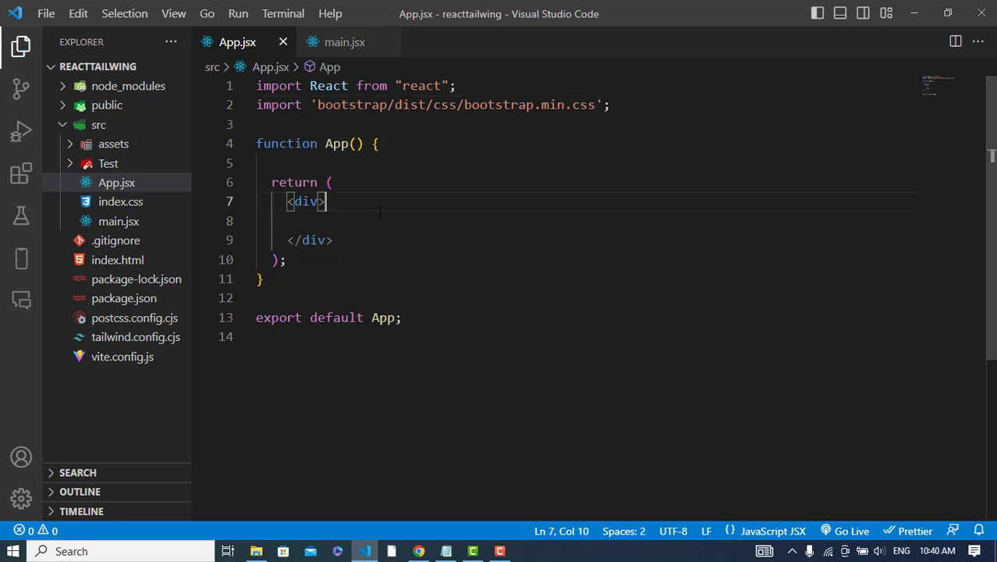
- Give App's outer div className d-flex with two child divs, the first col-auto, and save
{"action": "type", "text": "className=\"\""}
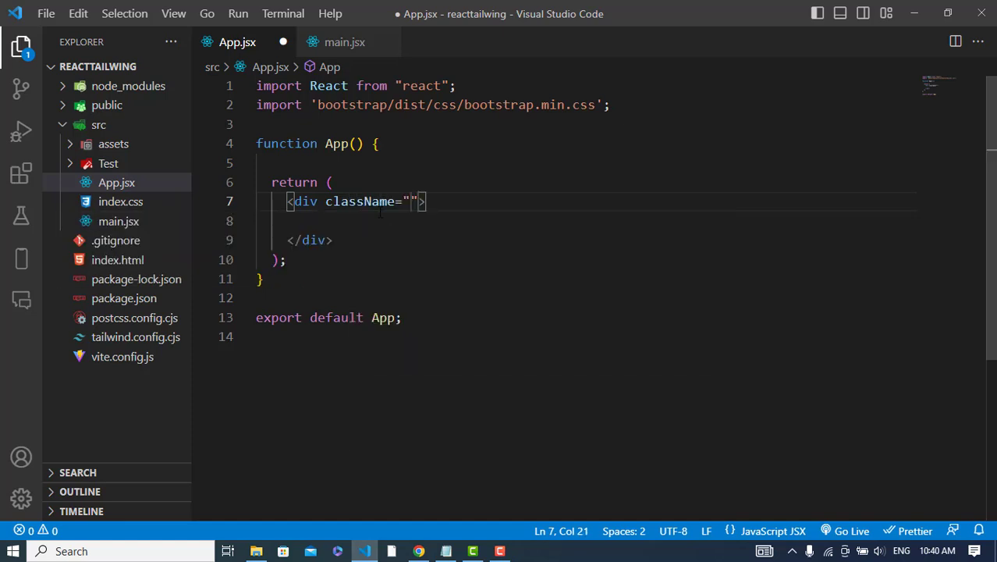
{"action": "type", "text": "d-flex"}
{"action": "left_click", "coordinate": [587, 221]}
{"action": "type", "text": "<div>"}
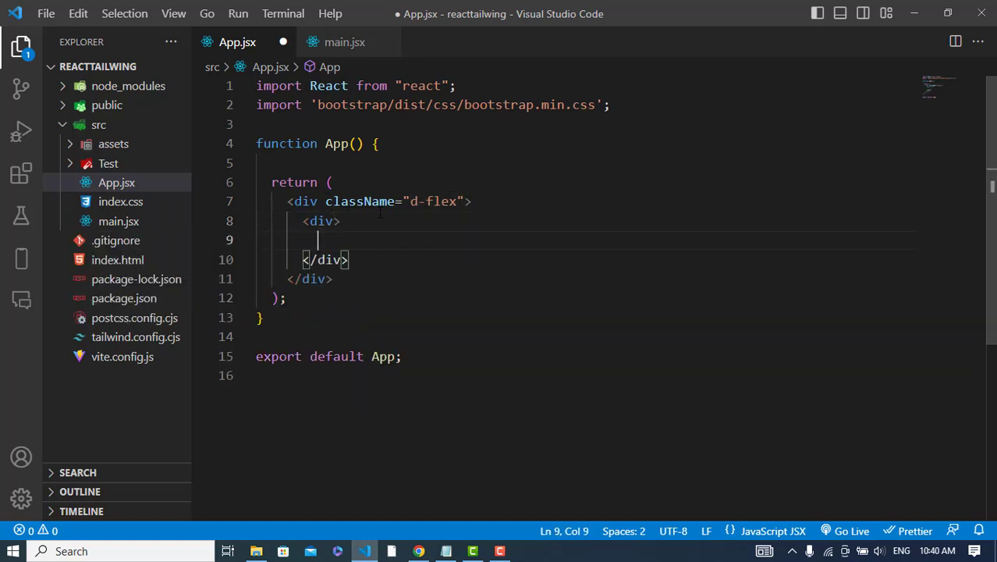
{"action": "key", "text": "enter"}
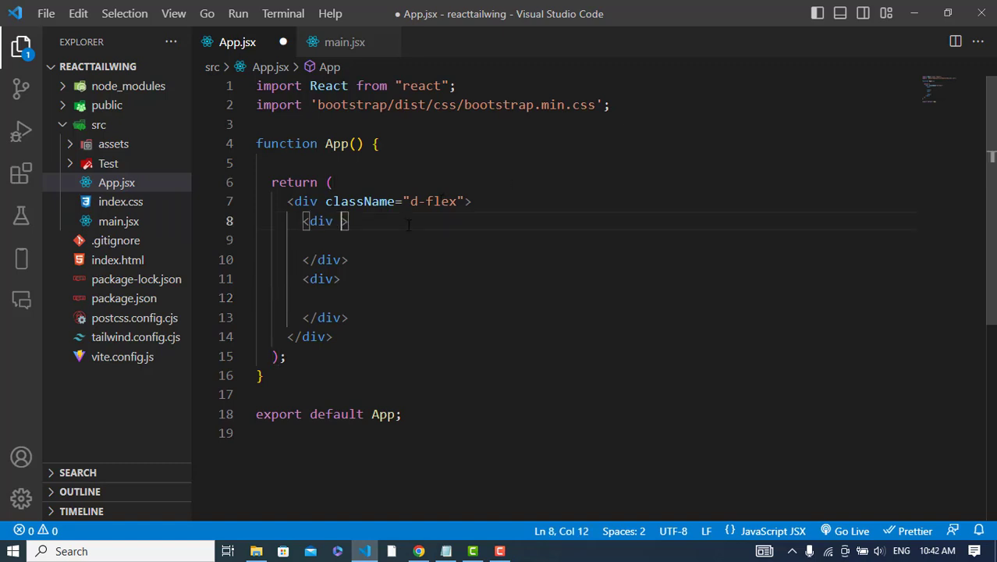
{"action": "type", "text": "className=\"col-atu"}
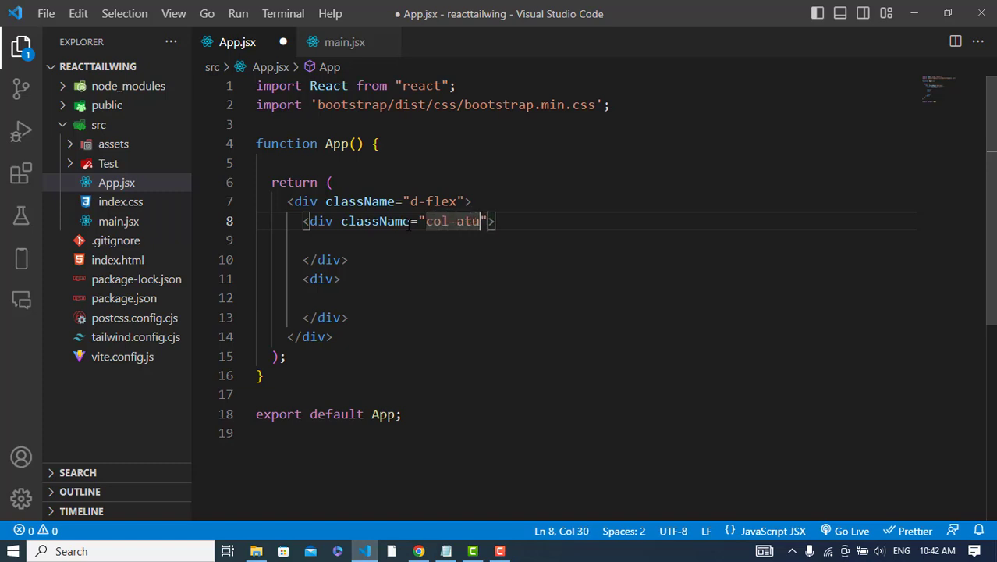
{"action": "type", "text": "o"}
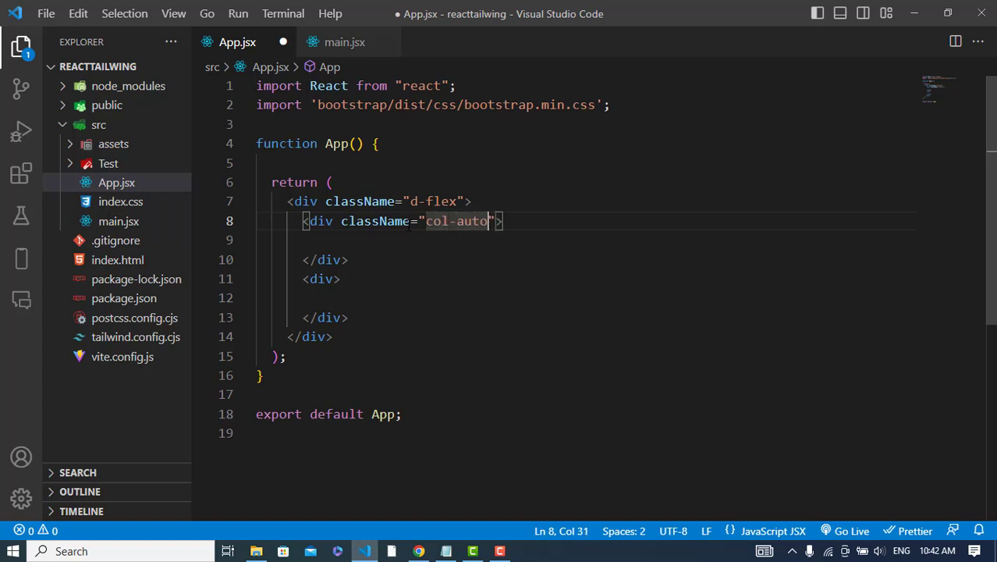
{"action": "left_click", "coordinate": [342, 278]}
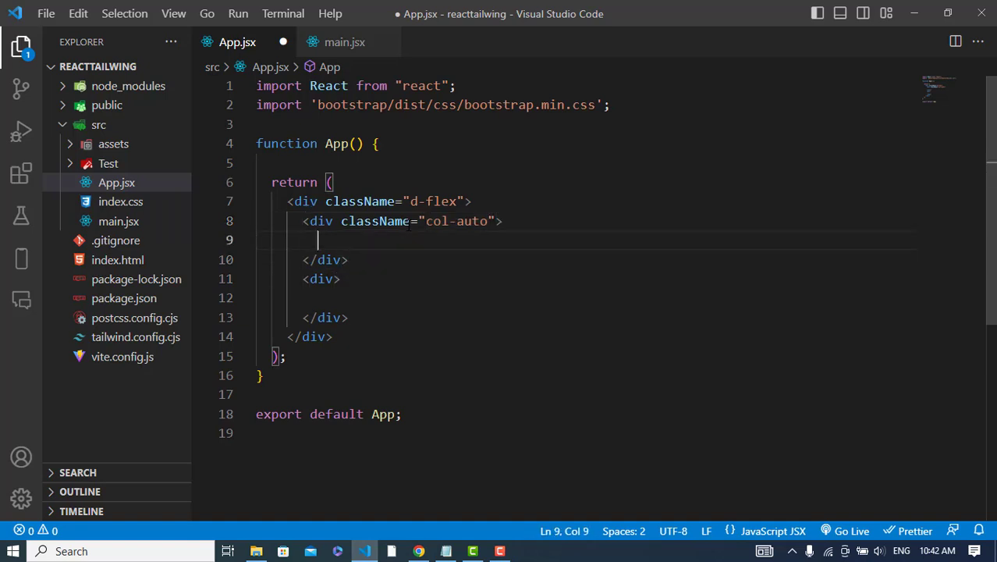
{"action": "key", "text": "ctrl+s"}
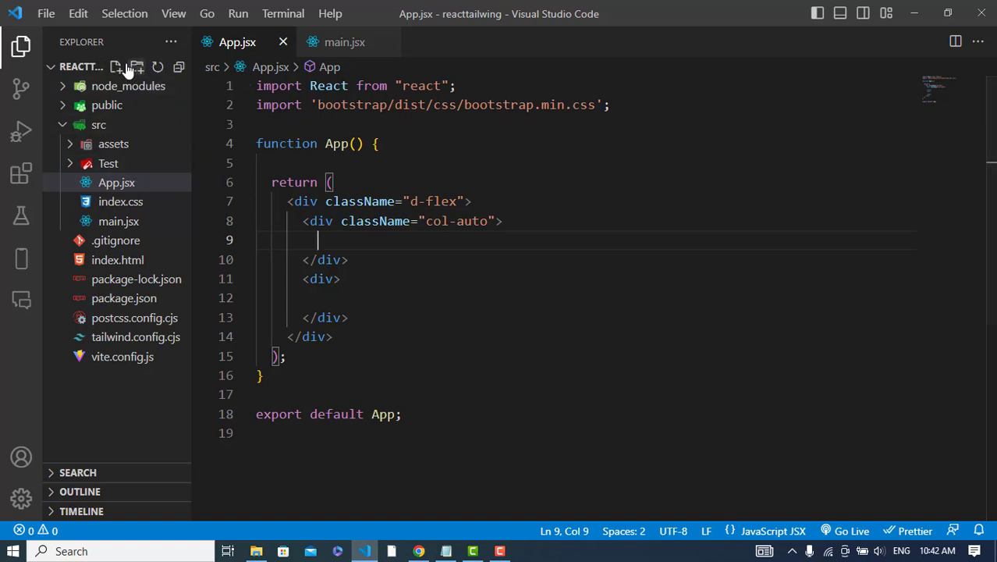
- Create a new Sidebar.jsx component file in src and return to App.jsx
{"action": "left_click", "coordinate": [116, 68]}
{"action": "type", "text": "Sidebar.jsx"}
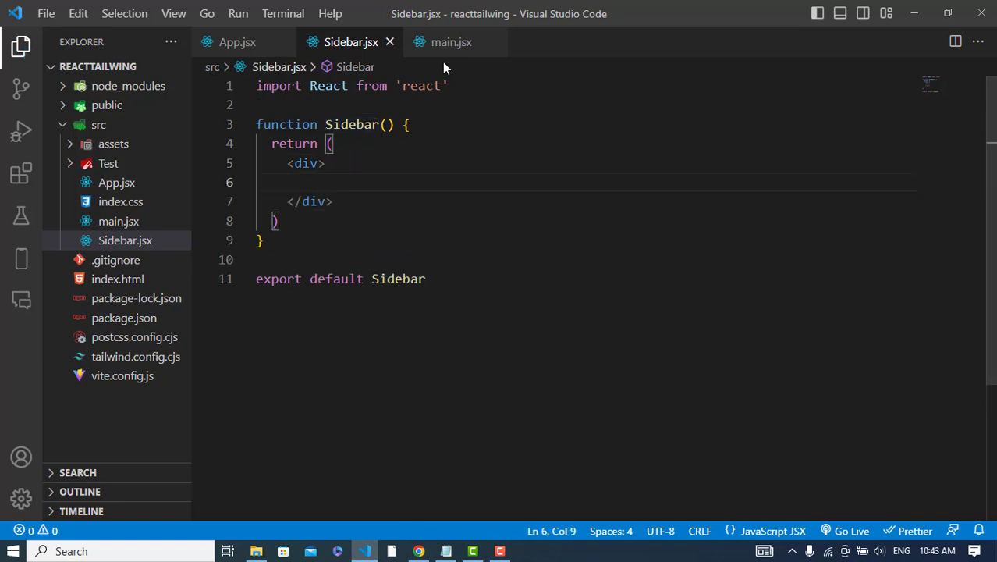
{"action": "left_click", "coordinate": [451, 40]}
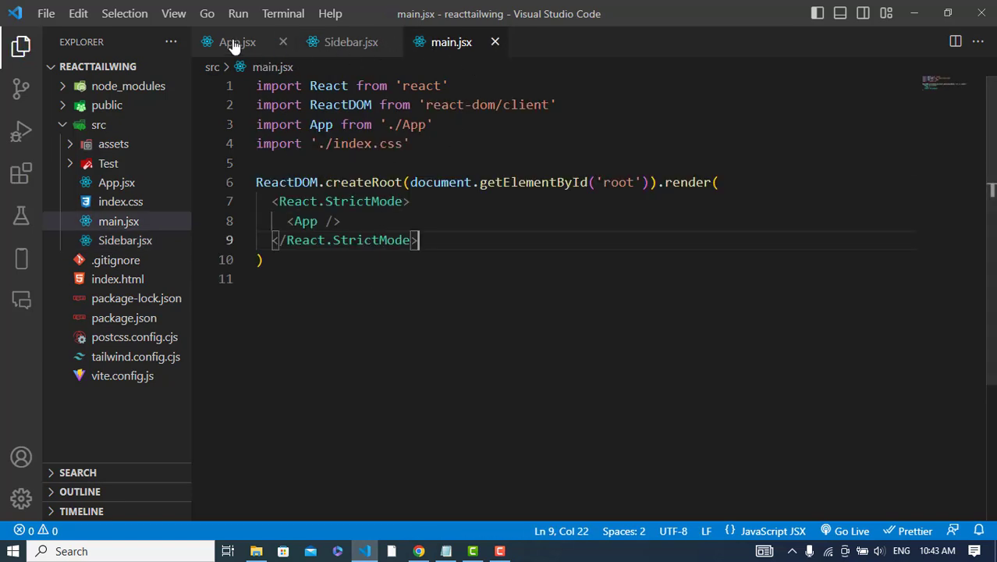
{"action": "left_click", "coordinate": [237, 41]}
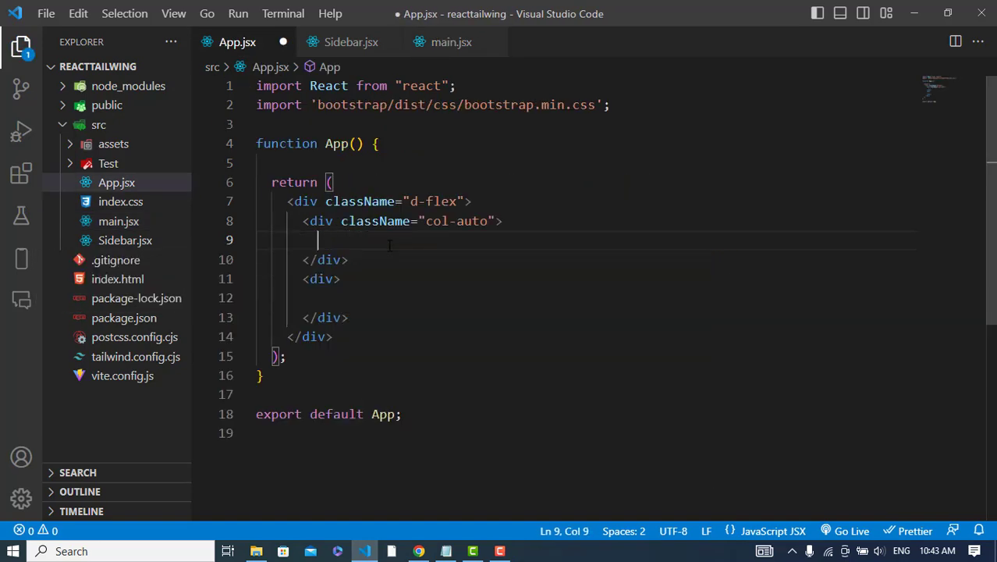
- Import Sidebar and render <Sidebar /> inside the col-auto div of App.jsx
{"action": "key", "text": "Enter"}
{"action": "type", "text": "Sidebar"}
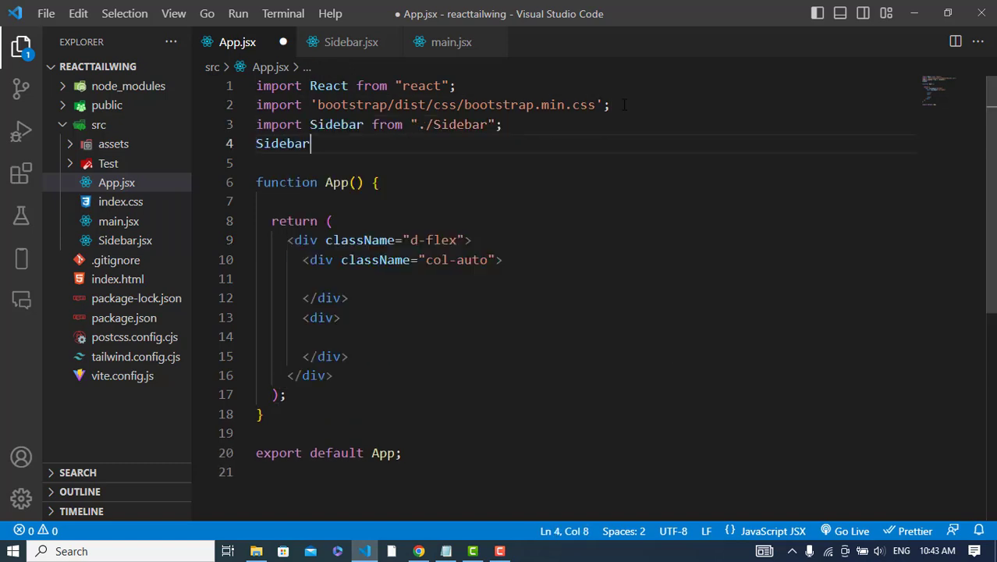
{"action": "double_click", "coordinate": [283, 143]}
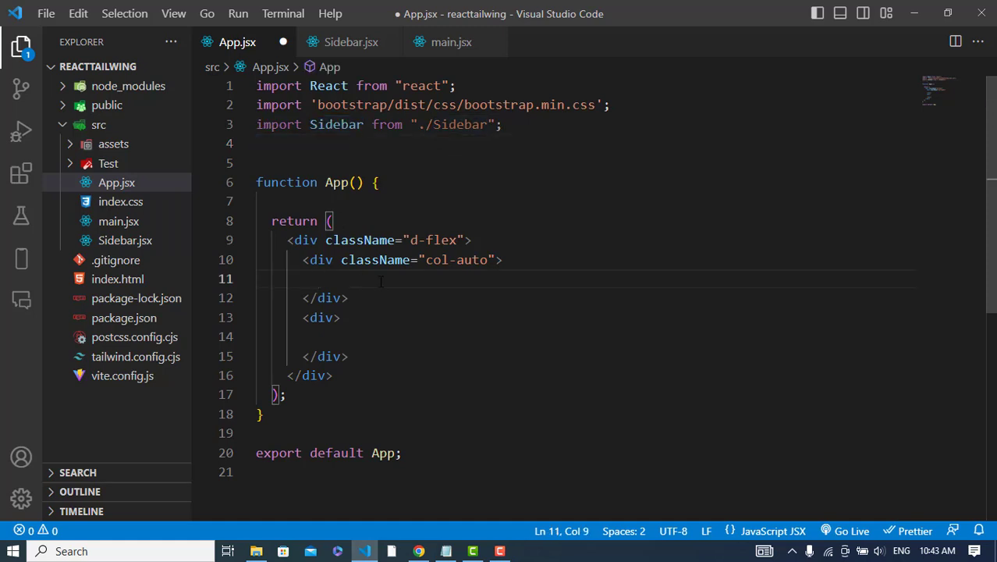
{"action": "type", "text": "<Sidebar"}
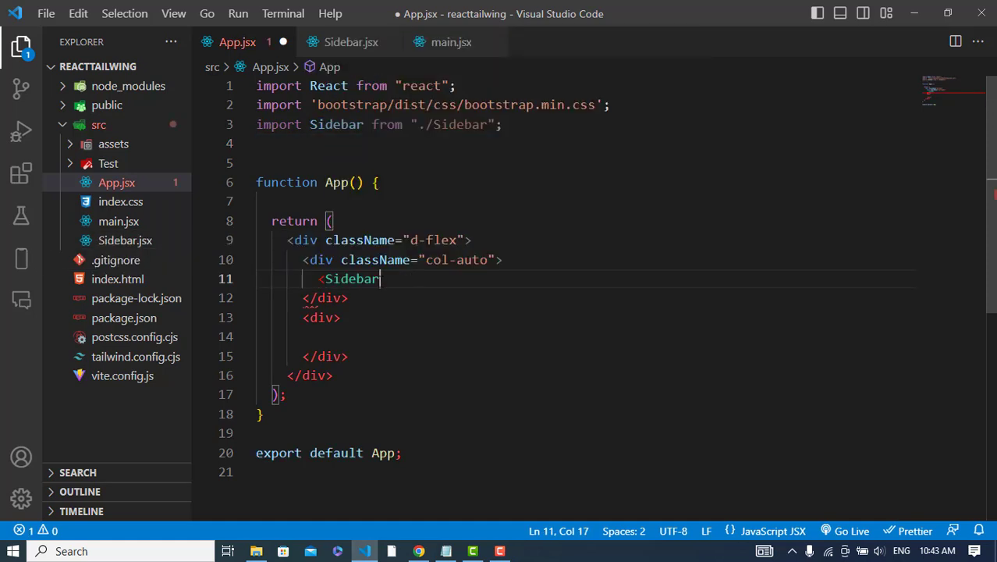
{"action": "type", "text": "/>"}
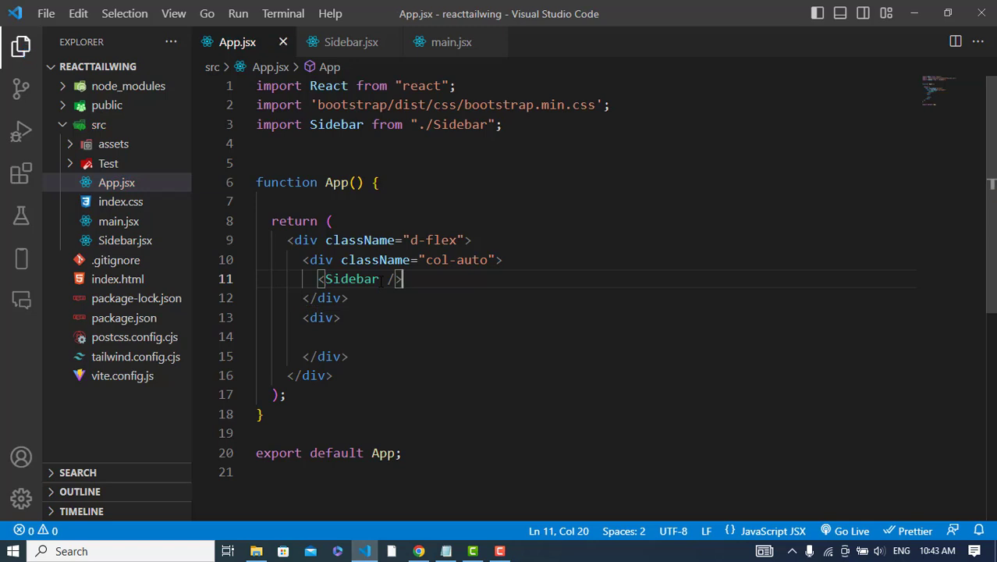
{"action": "mouse_move", "coordinate": [398, 55]}
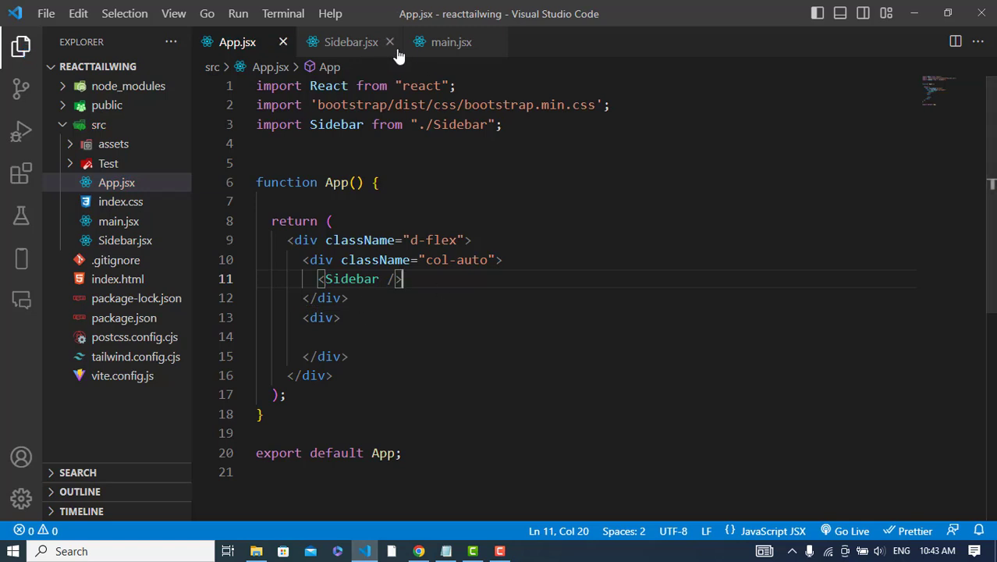
- In Sidebar.jsx, give the wrapper div className 'd-flex flex-column'
{"action": "left_click", "coordinate": [349, 41]}
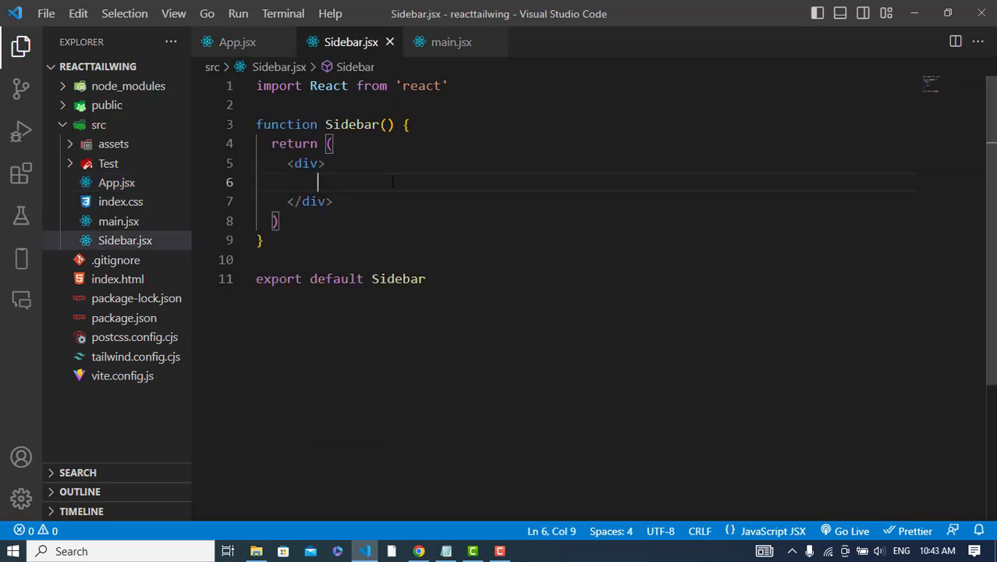
{"action": "left_click", "coordinate": [22, 47]}
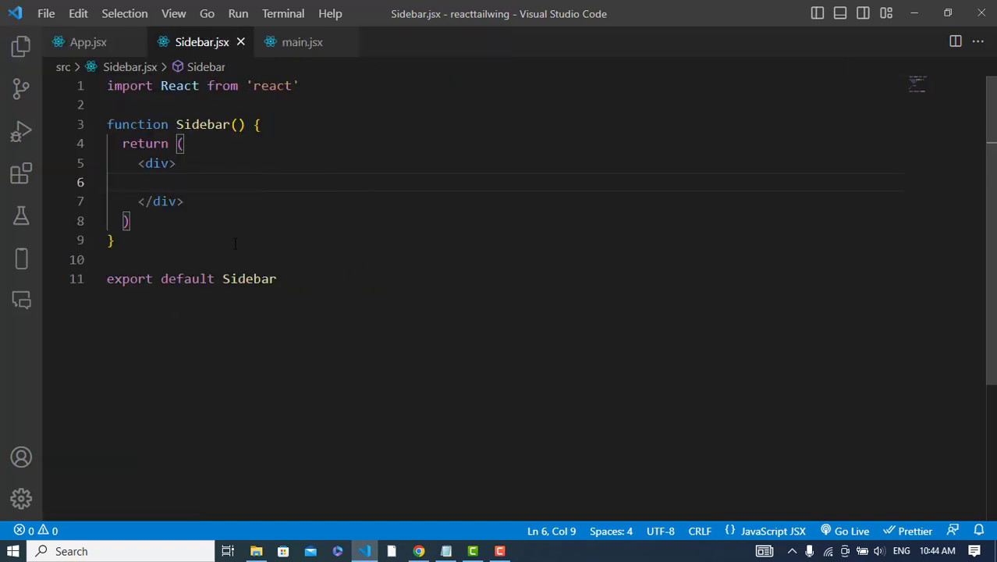
{"action": "type", "text": "className='d"}
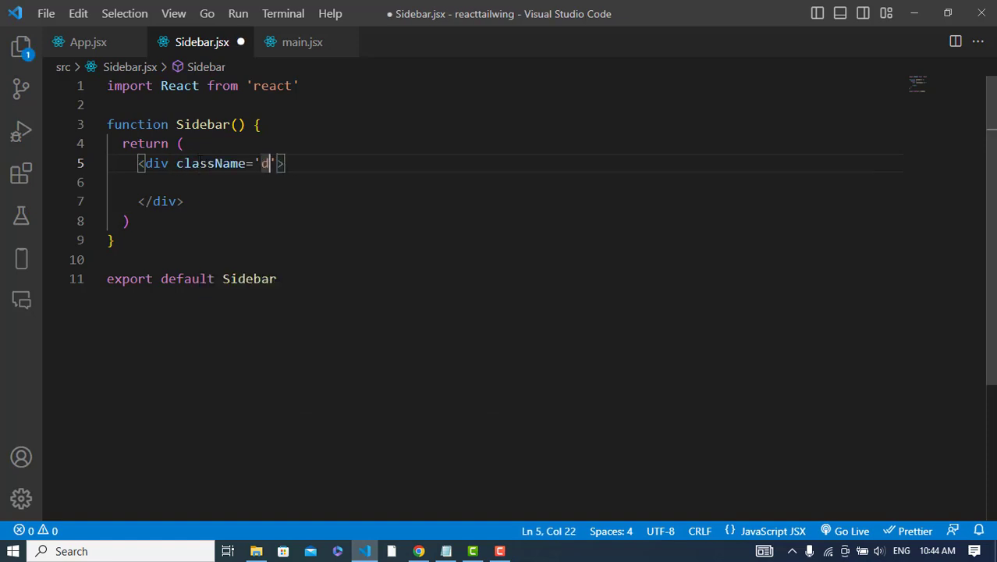
{"action": "type", "text": "-flex flex"}
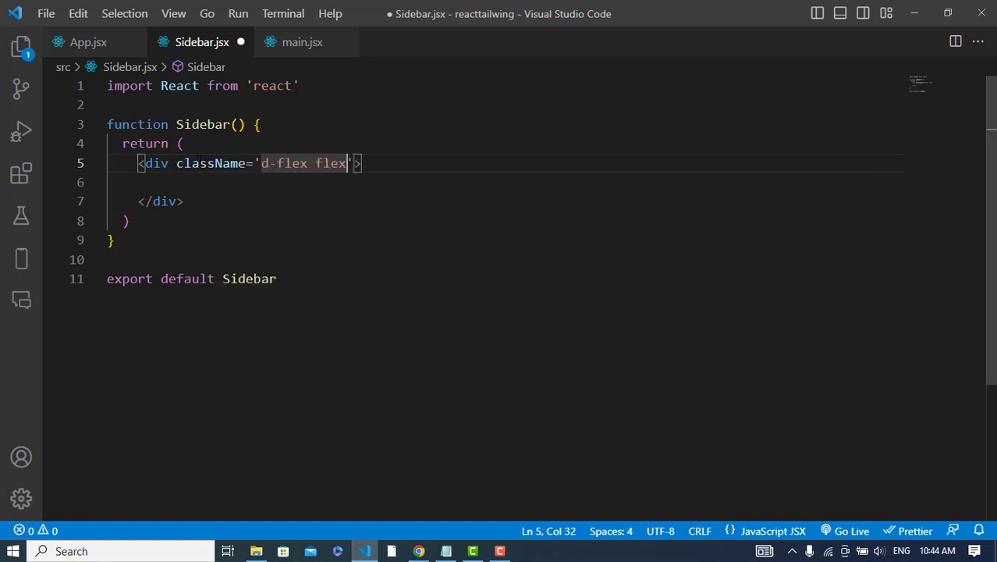
{"action": "type", "text": "-column"}
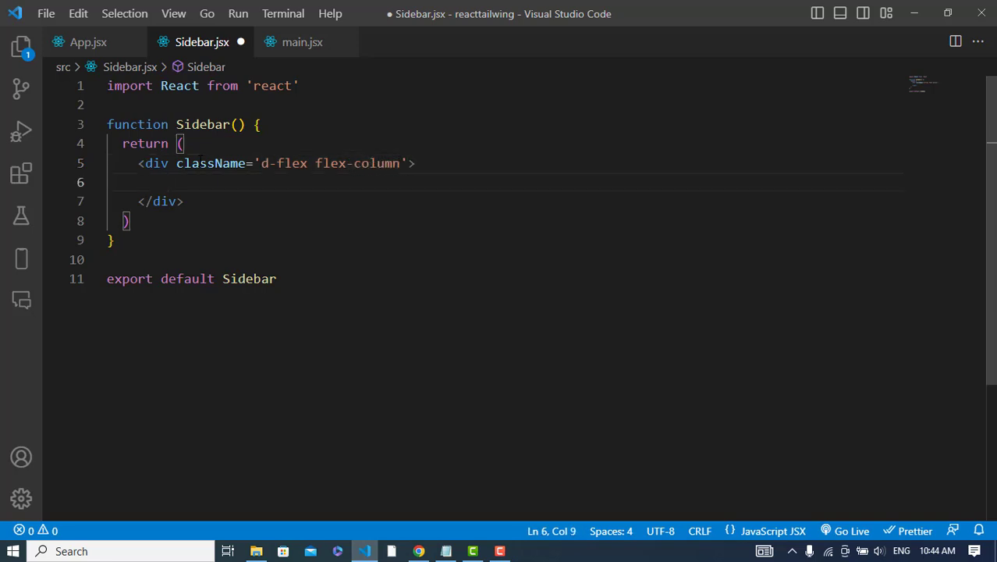
- Add an <a href=""> link containing an empty <i> icon element inside the wrapper
{"action": "type", "text": "a href=\"\">"}
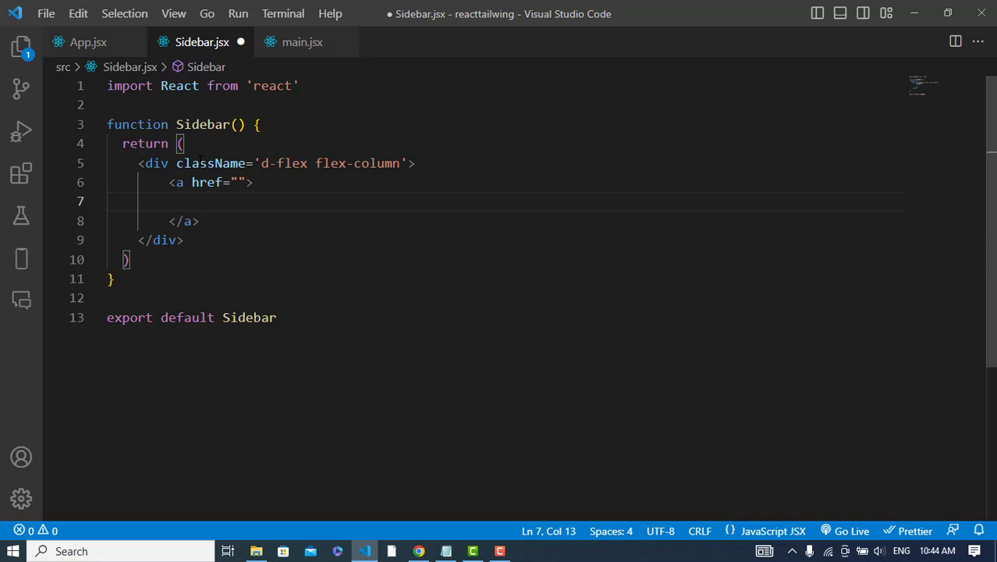
{"action": "type", "text": "i"}
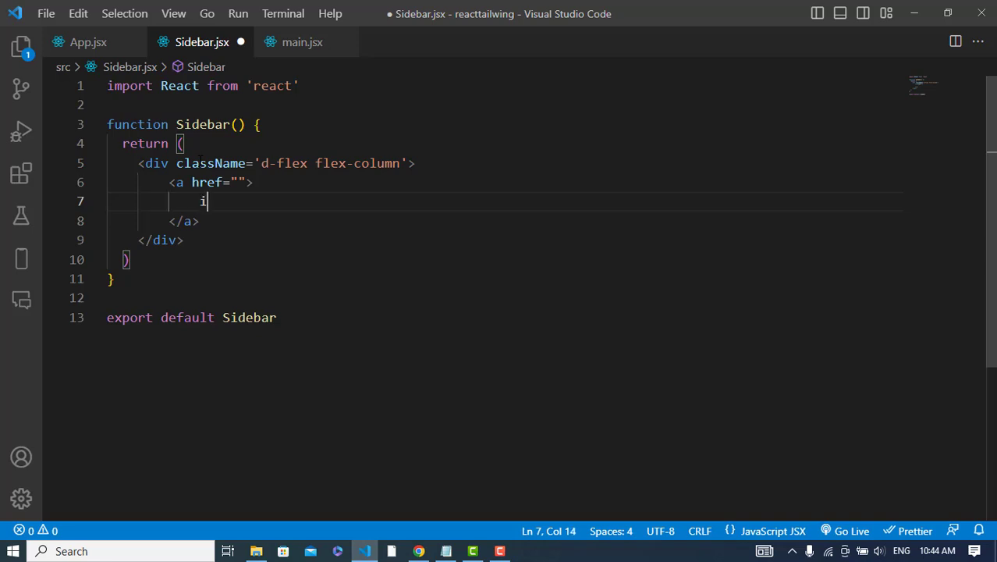
{"action": "type", "text": "<i></i>"}
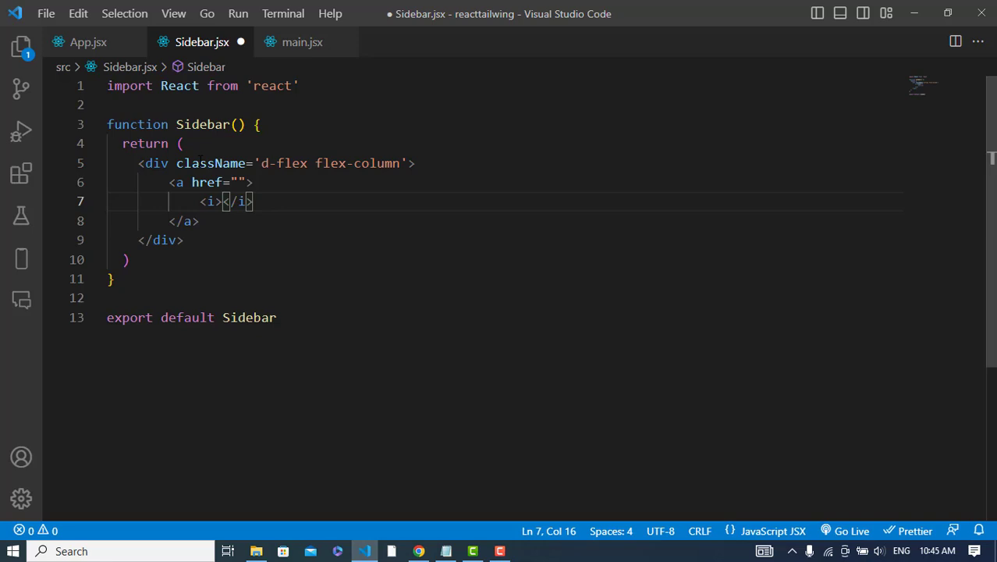
- Import 'bootstrap-icons/font/bootstrap-icons.css' and give the icon class 'bi bi-bootstrap'
{"action": "type", "text": "className=''"}
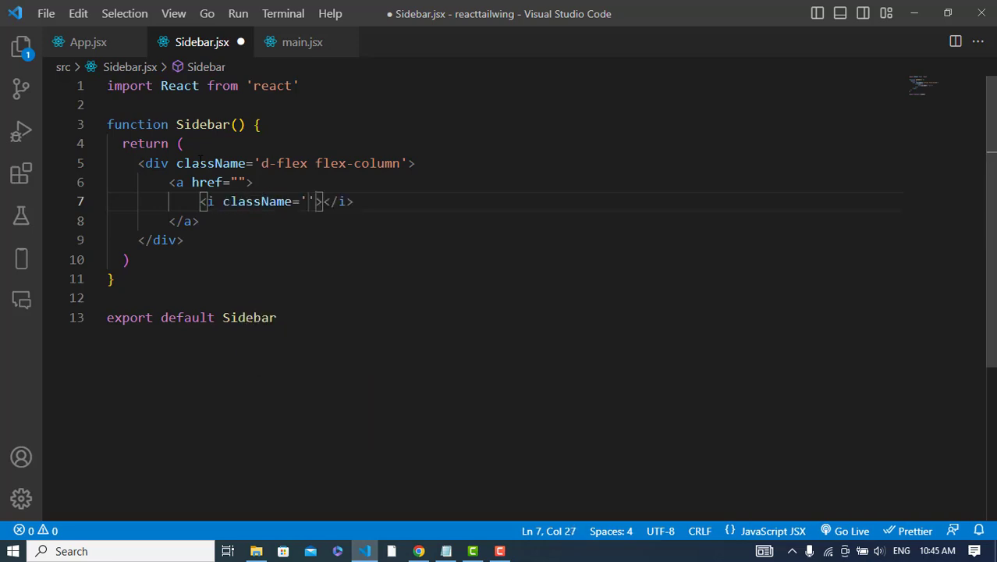
{"action": "type", "text": "b"}
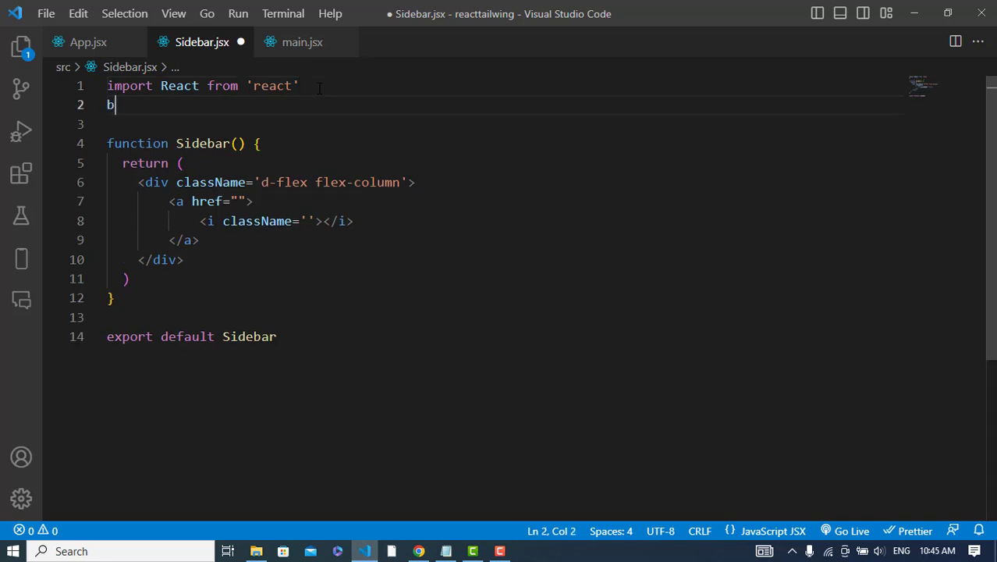
{"action": "type", "text": "mp"}
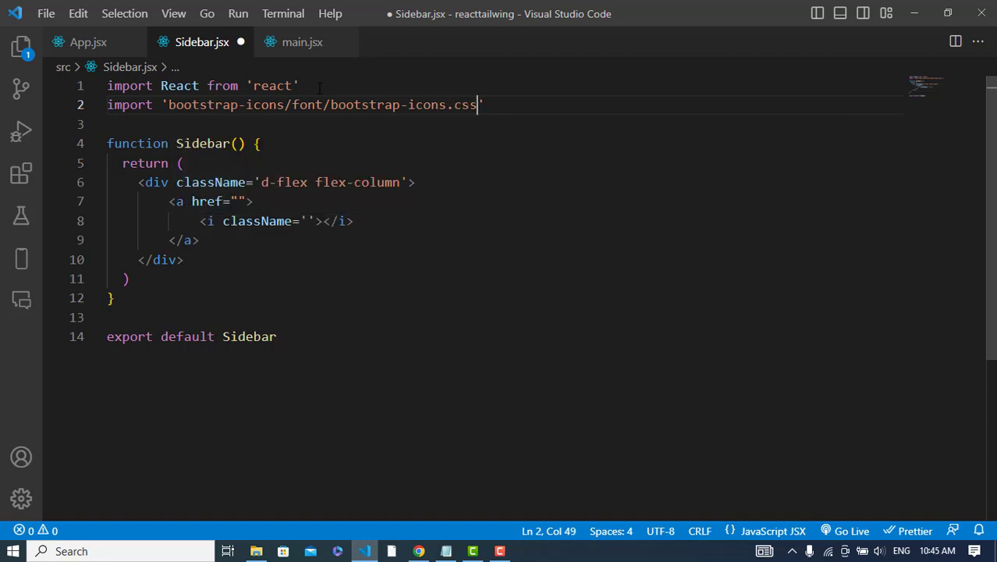
{"action": "left_click", "coordinate": [340, 221]}
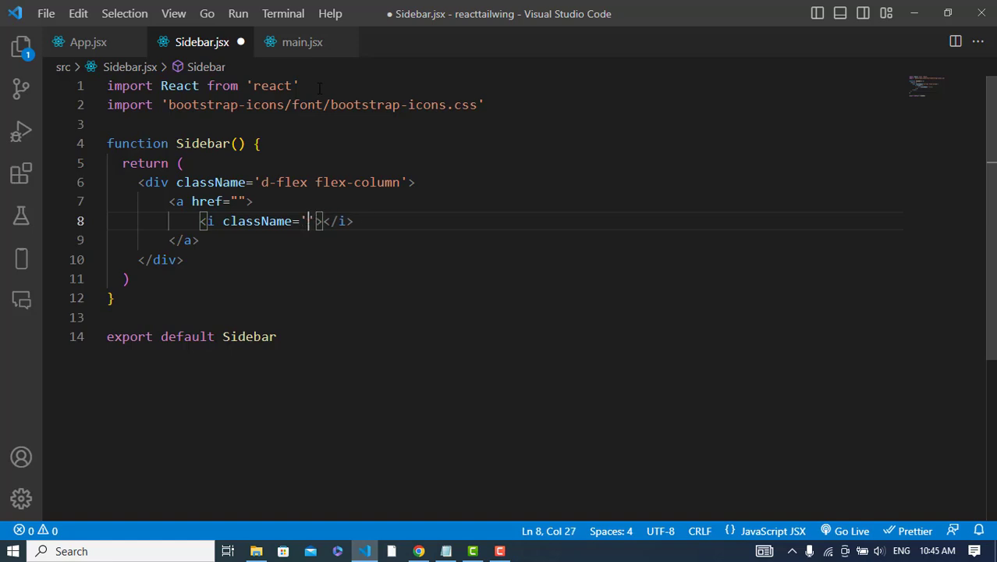
{"action": "type", "text": "bi bi-"}
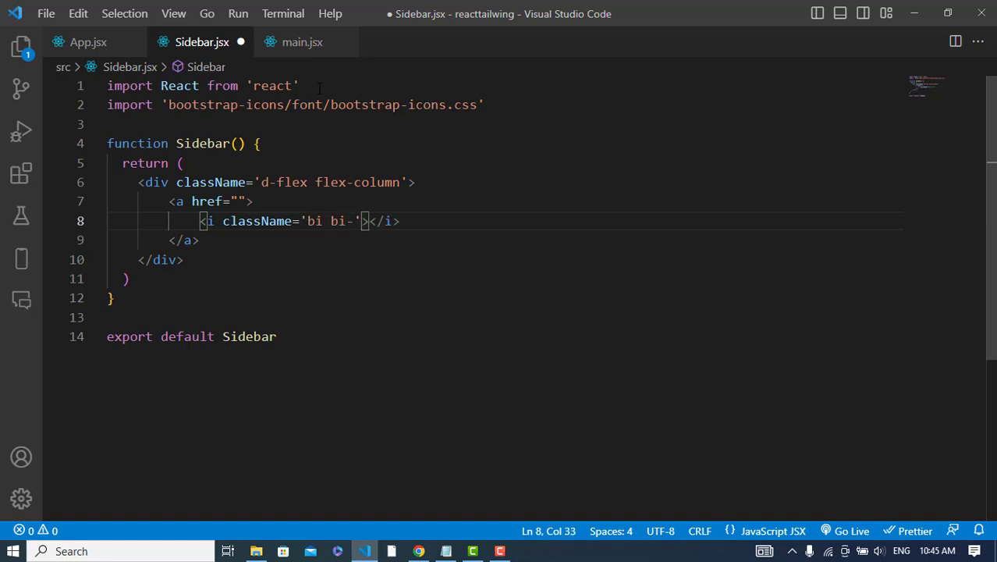
{"action": "type", "text": "bootstr"}
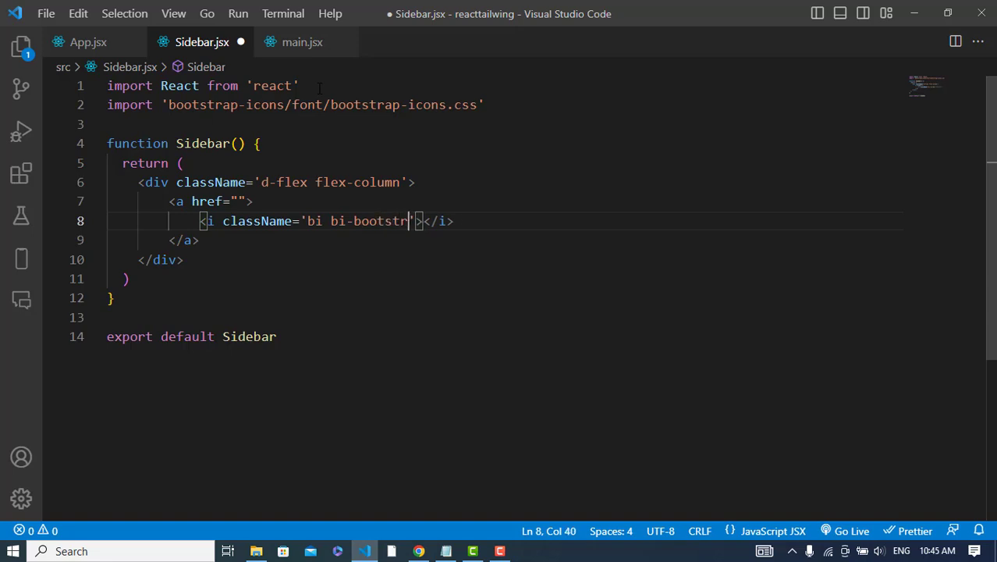
- Add a <span>Sidebar</span> label and d-flex align-items-center on the link, then save
{"action": "key", "text": "Enter"}
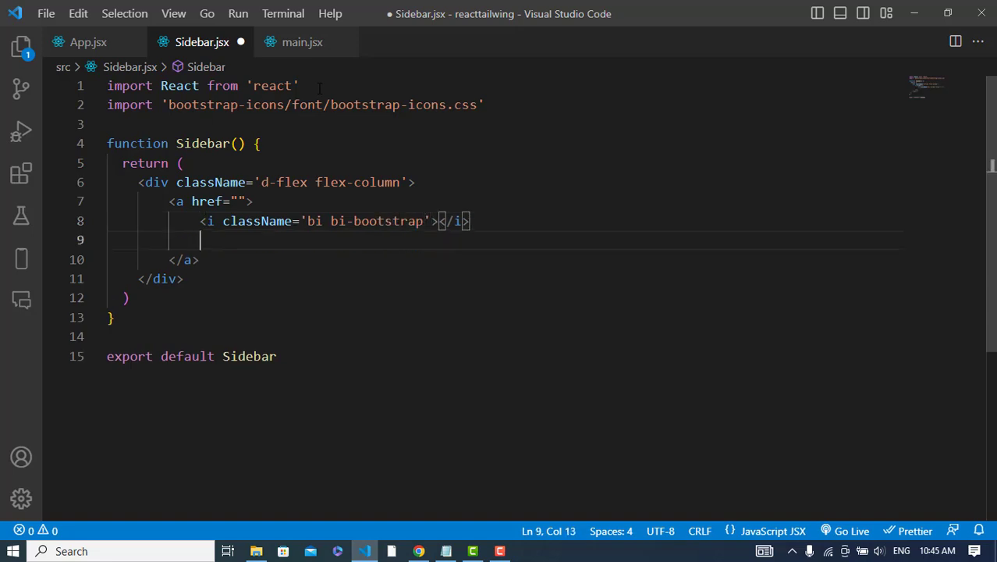
{"action": "type", "text": "<S"}
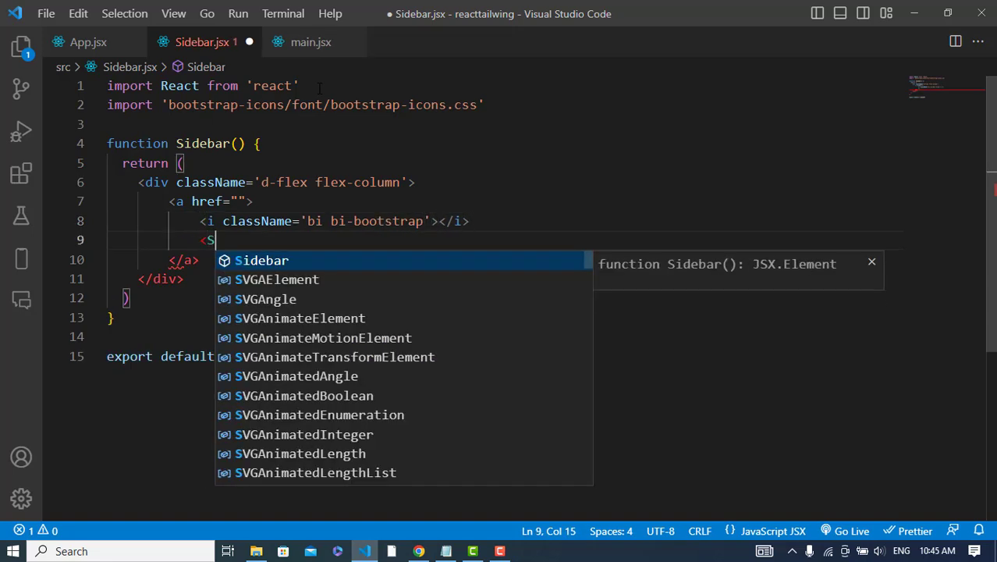
{"action": "type", "text": "pan>Sidebar</span>"}
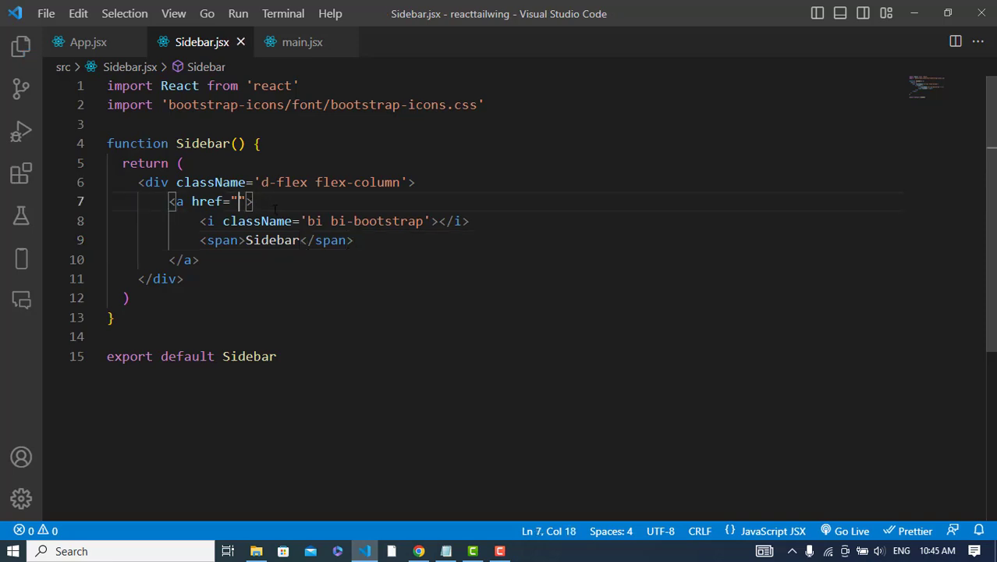
{"action": "type", "text": "df"}
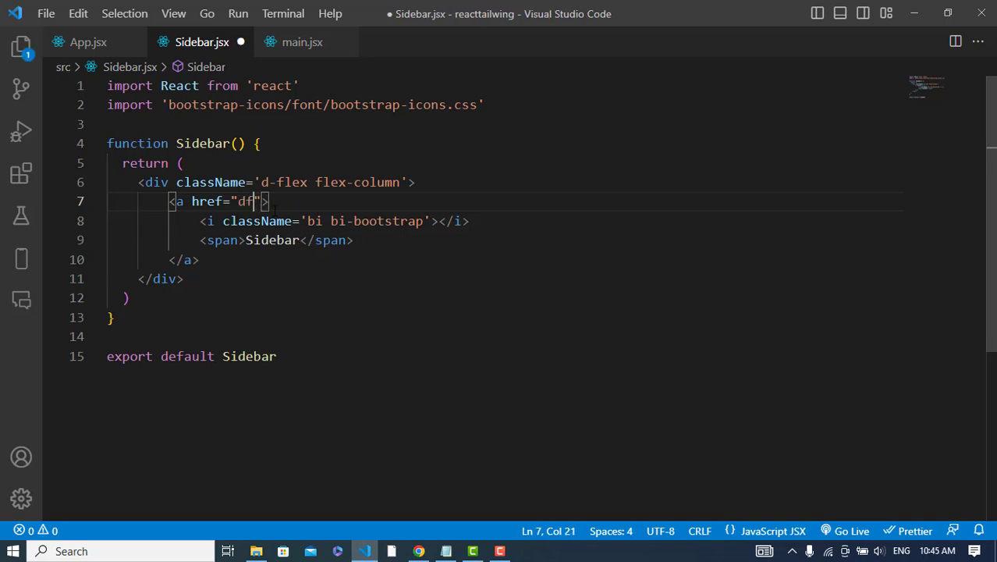
{"action": "type", "text": "-flex ali"}
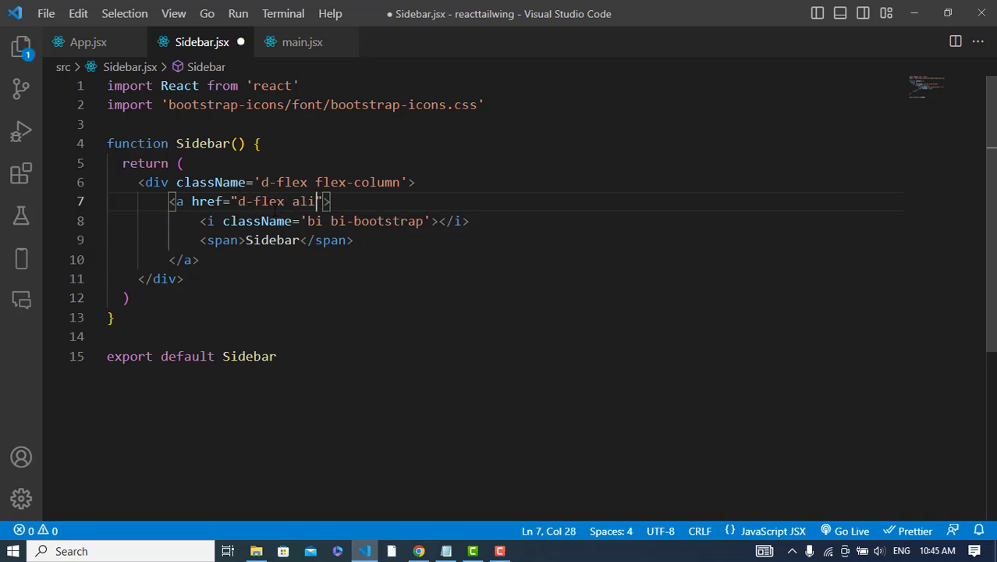
{"action": "type", "text": "gn-ite"}
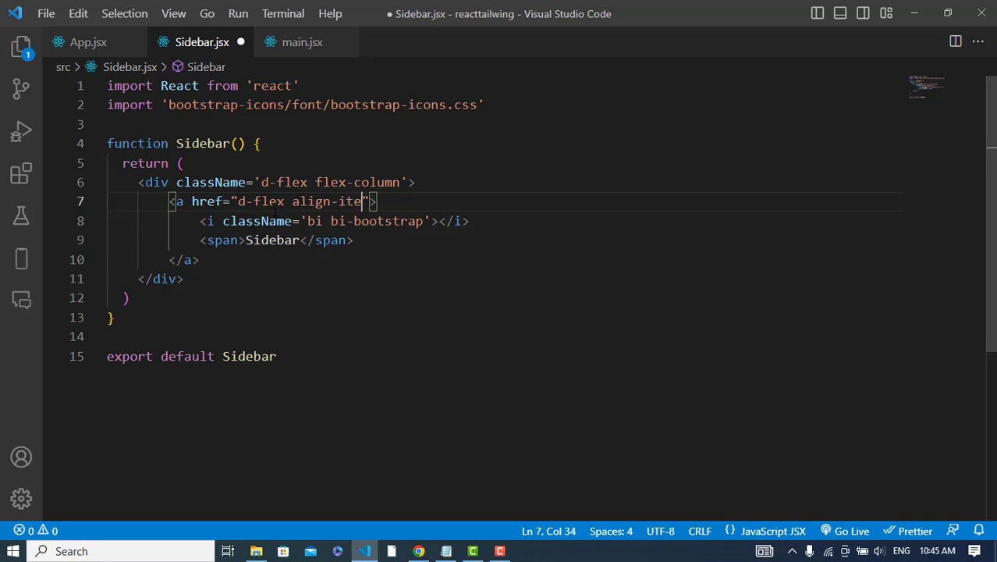
{"action": "type", "text": "ms-center"}
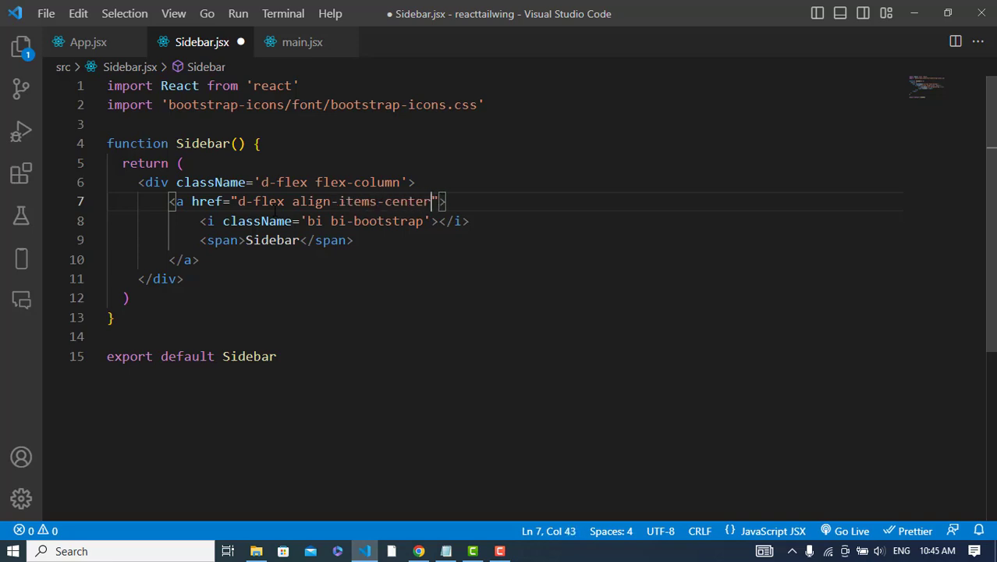
{"action": "key", "text": "ctrl+s"}
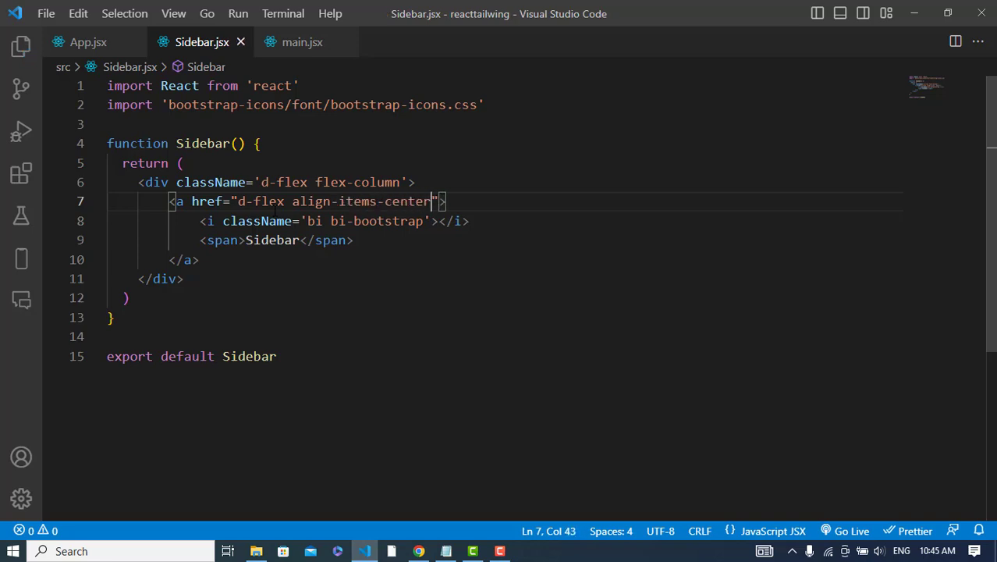
{"action": "left_click", "coordinate": [352, 241]}
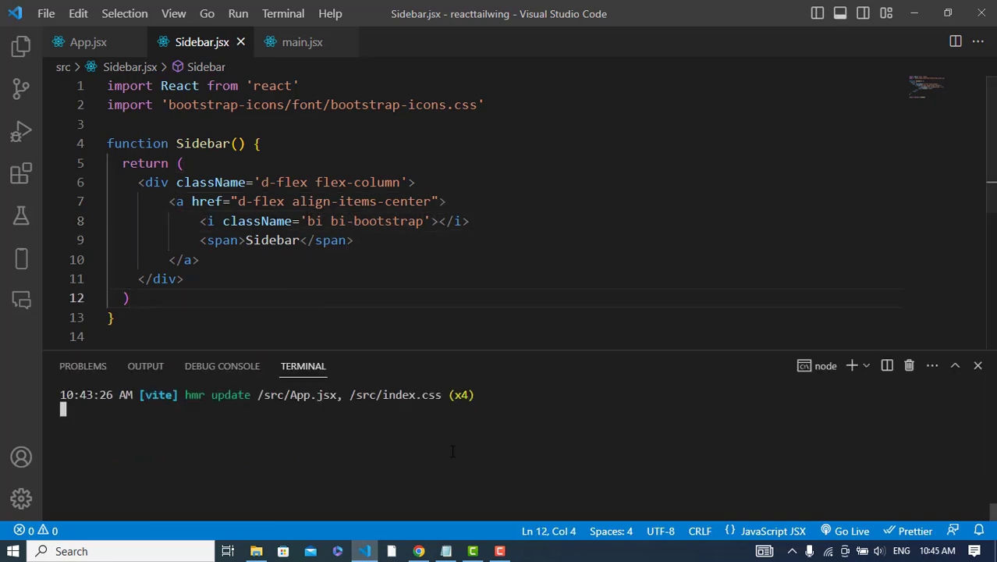
- Run npm run dev in the terminal to restart the Vite dev server
{"action": "type", "text": "nu"}
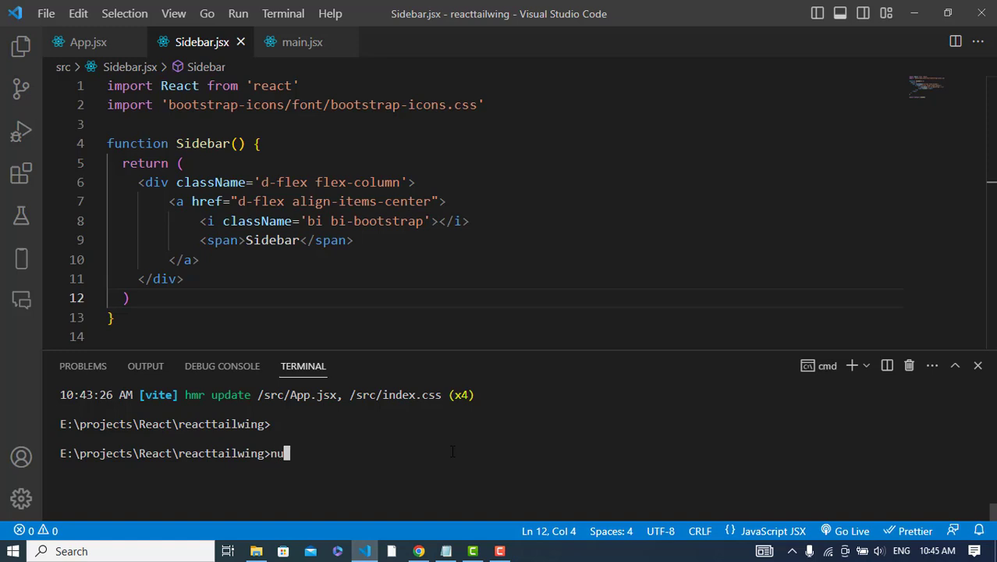
{"action": "type", "text": "npm r"}
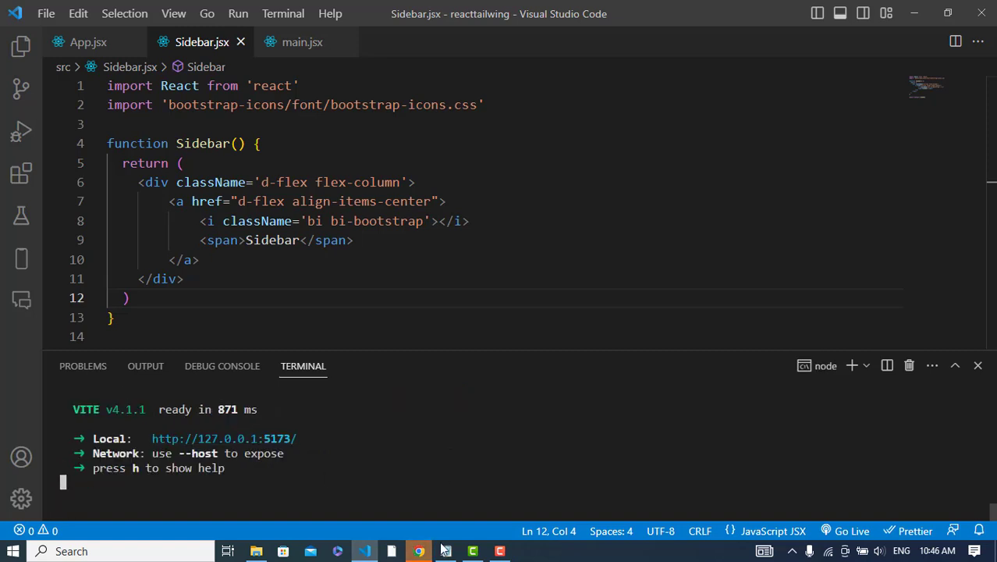
{"action": "mouse_move", "coordinate": [369, 531]}
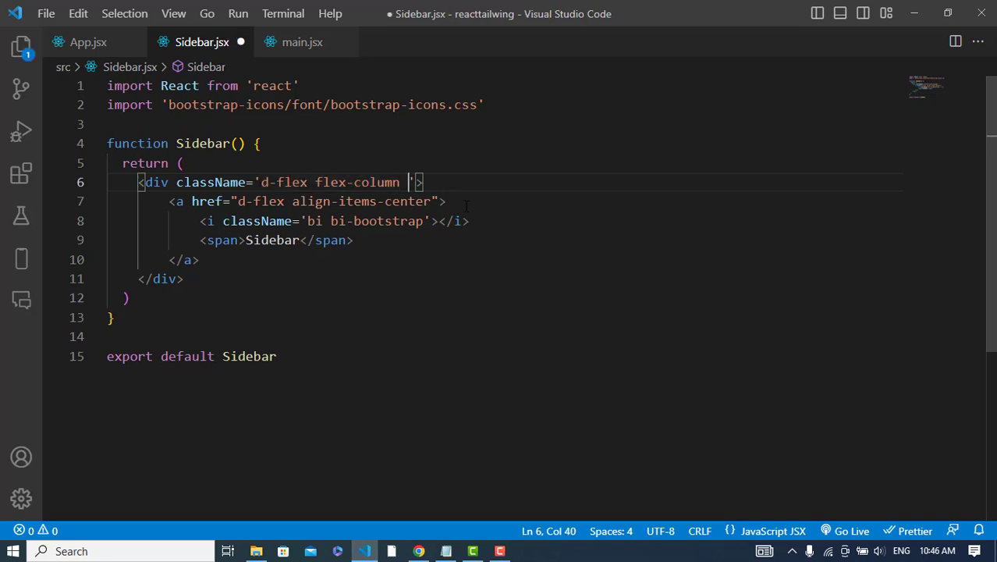
- Add bg-dark text-white classes to the sidebar container div
{"action": "type", "text": "bg-"}
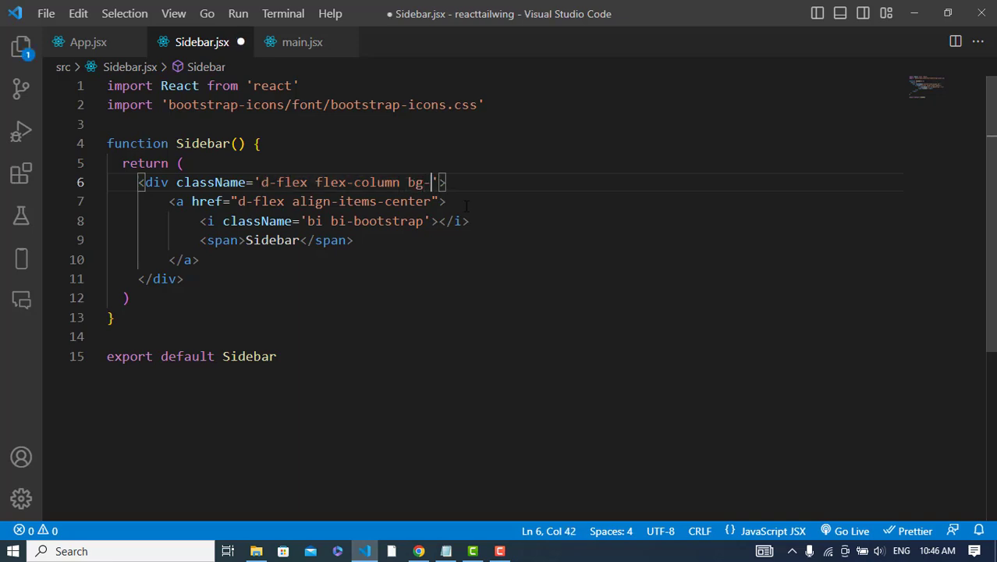
{"action": "key", "text": "Backspace"}
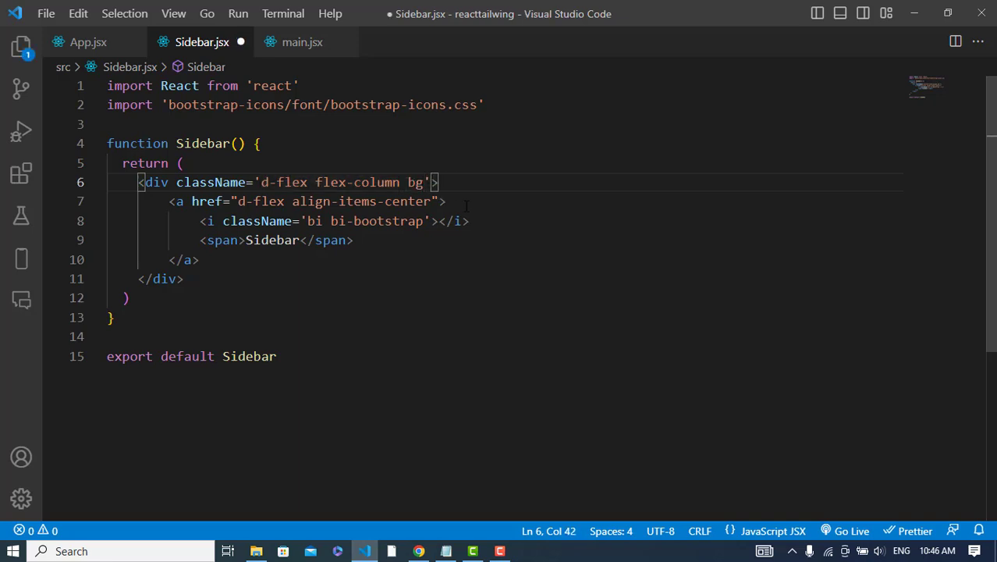
{"action": "type", "text": "-dark"}
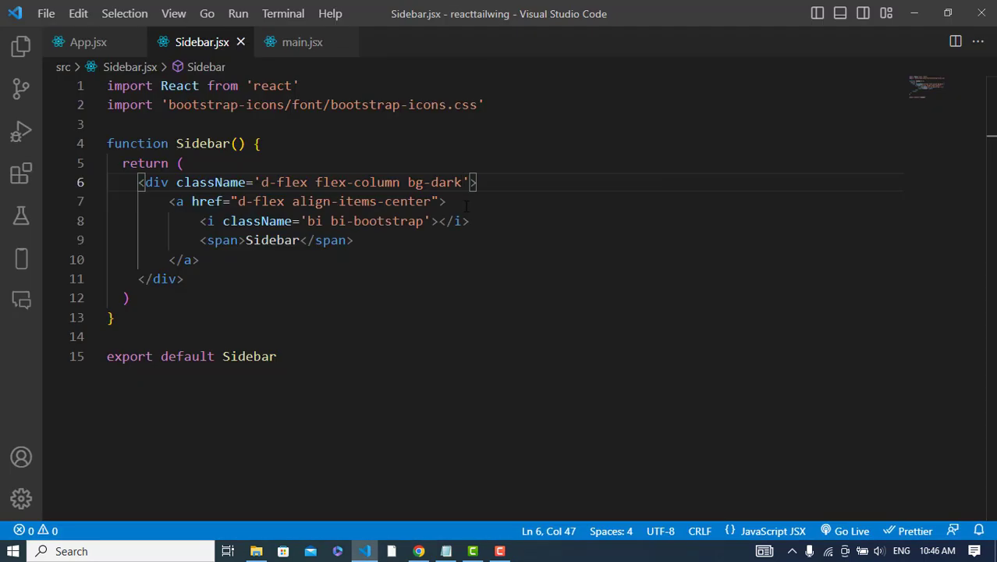
{"action": "type", "text": "tex"}
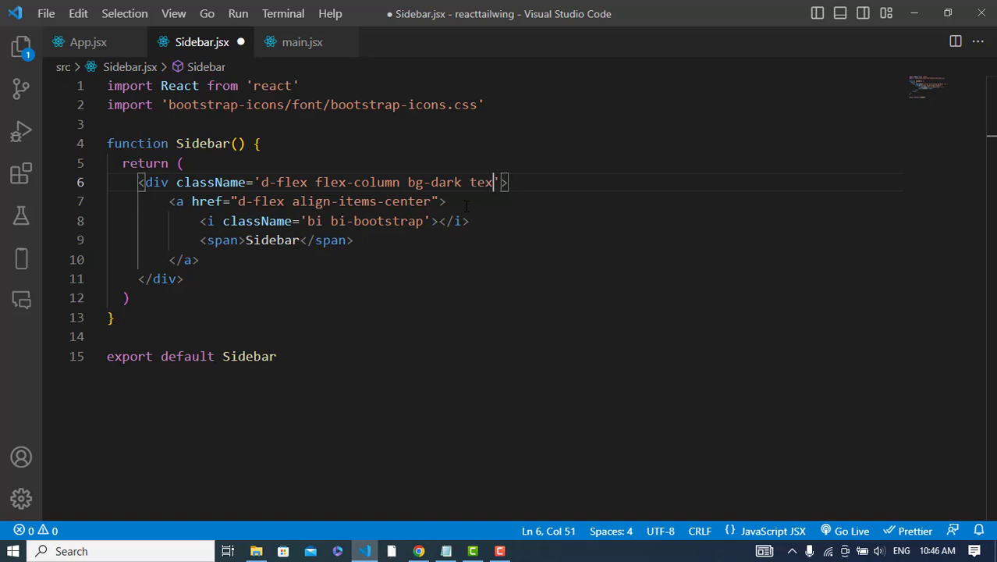
{"action": "type", "text": "-white"}
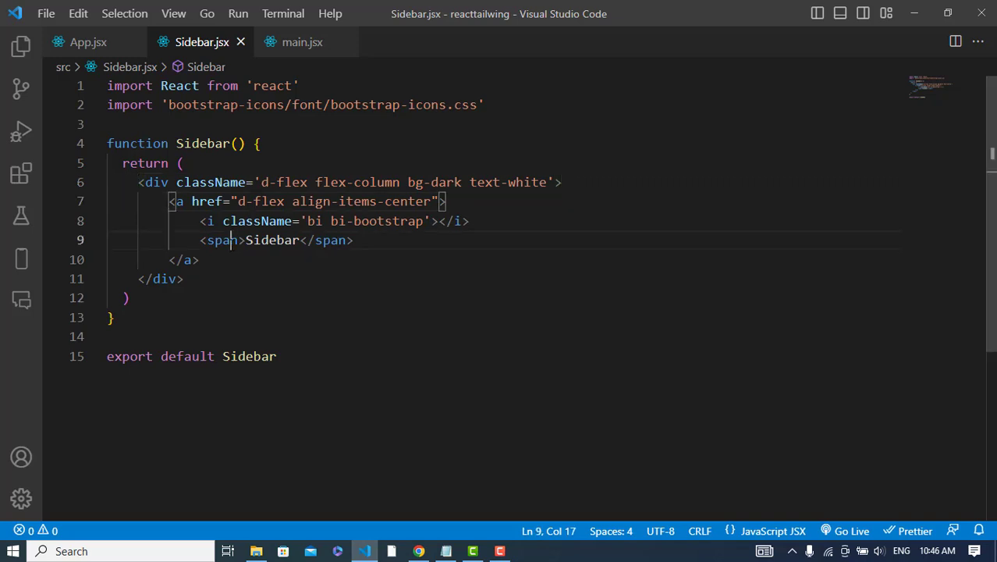
- Give the Sidebar span fs-4 and the bootstrap icon fs-5 me-2 classes
{"action": "double_click", "coordinate": [222, 240]}
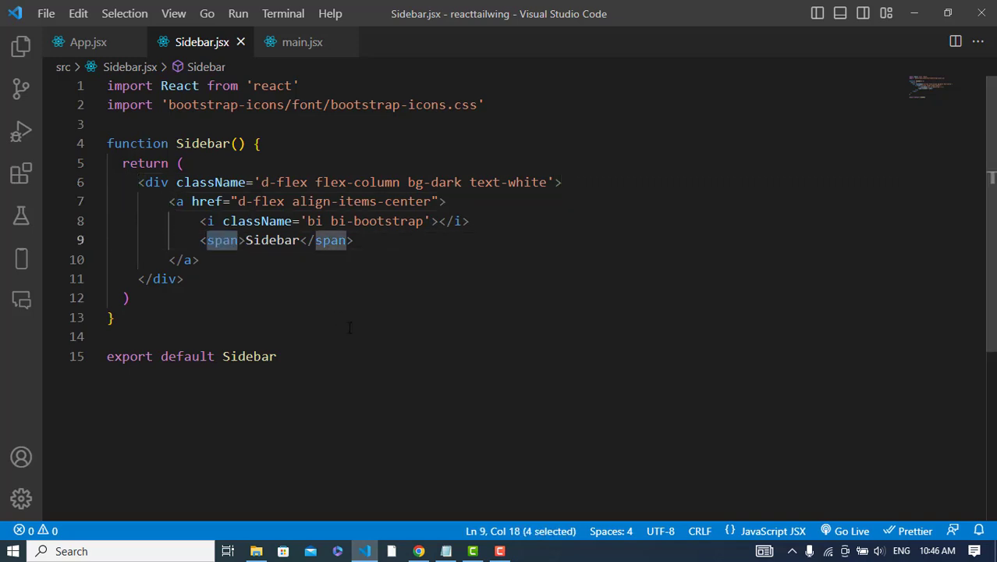
{"action": "left_click", "coordinate": [247, 240]}
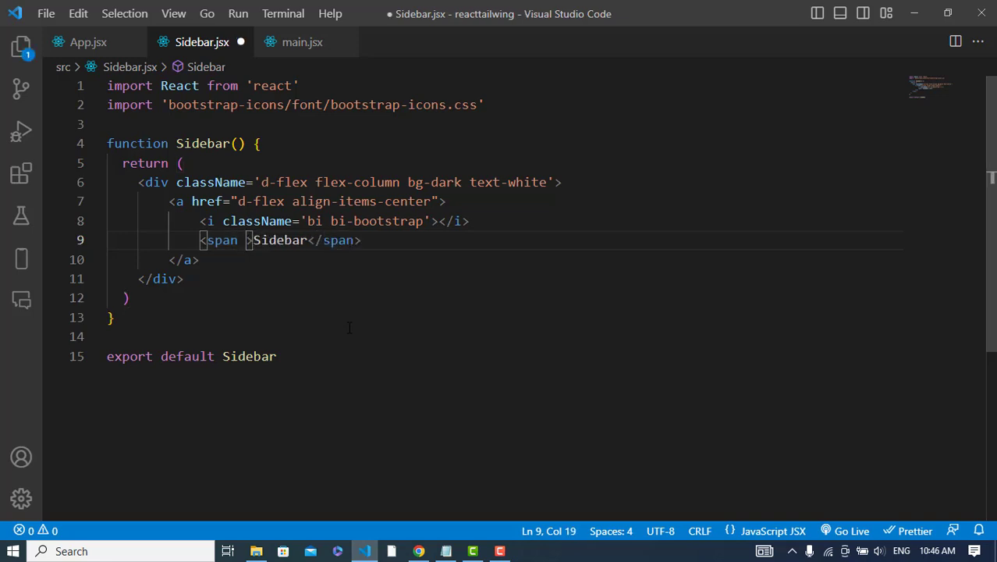
{"action": "type", "text": "className='f"}
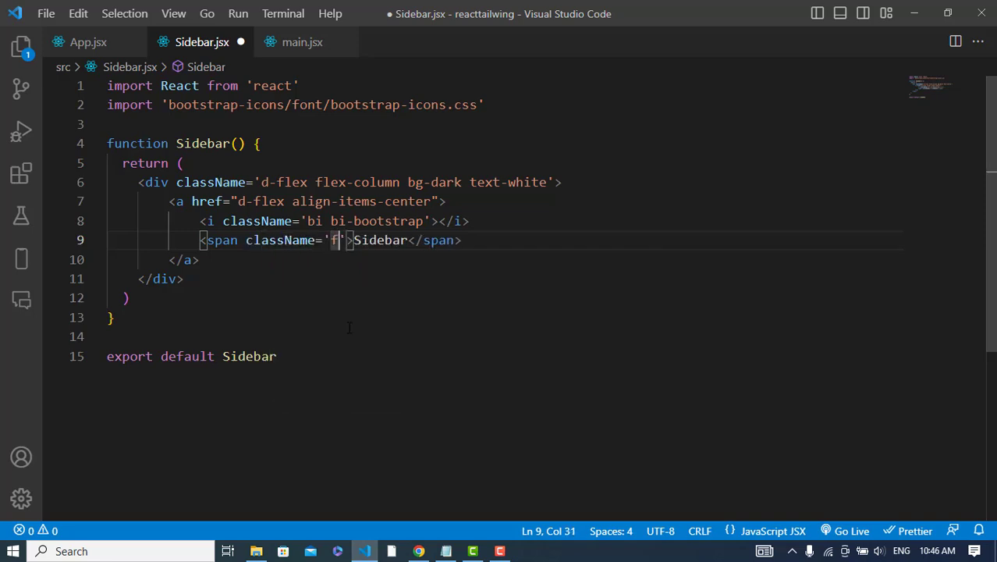
{"action": "type", "text": "s-4"}
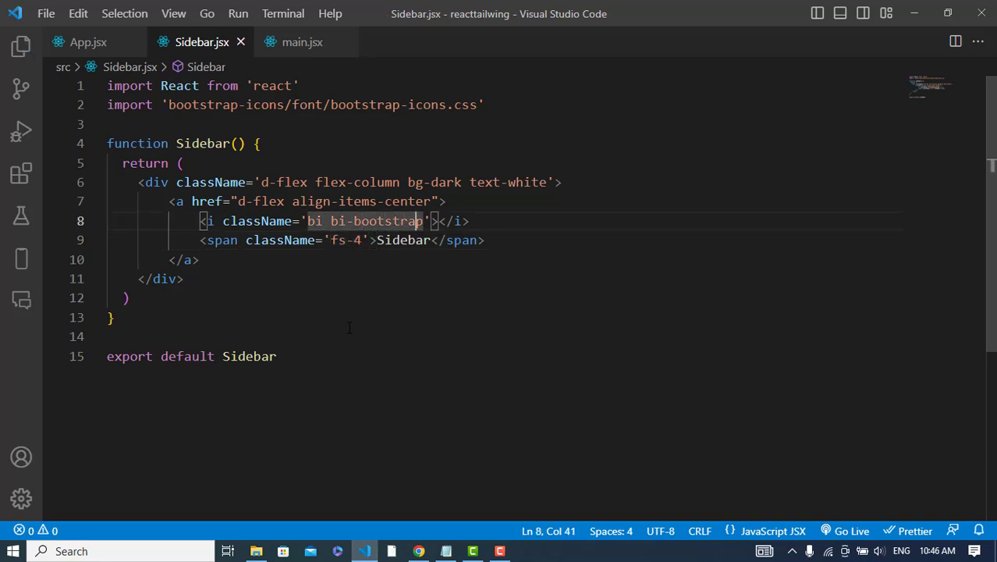
{"action": "type", "text": "fs-"}
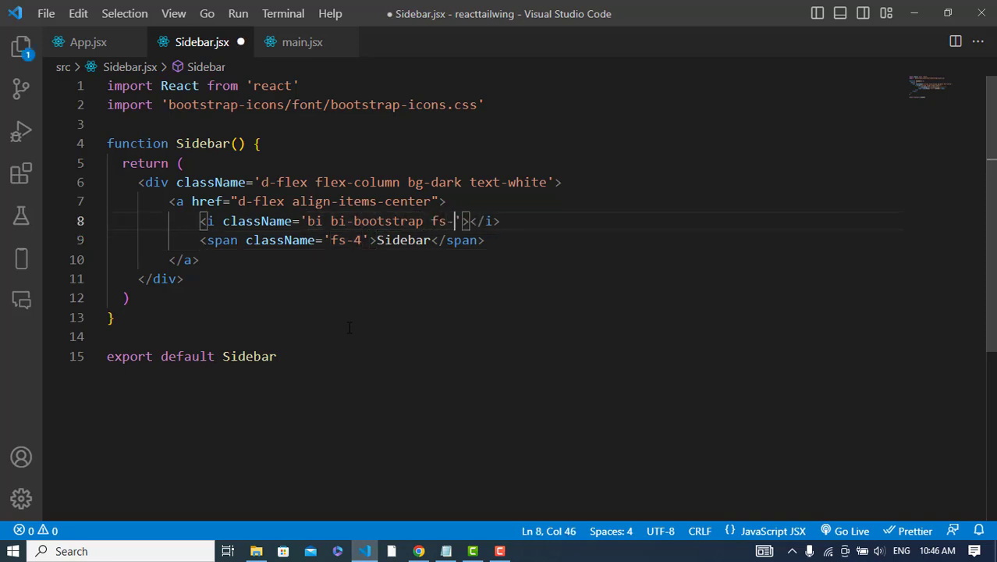
{"action": "type", "text": "5"}
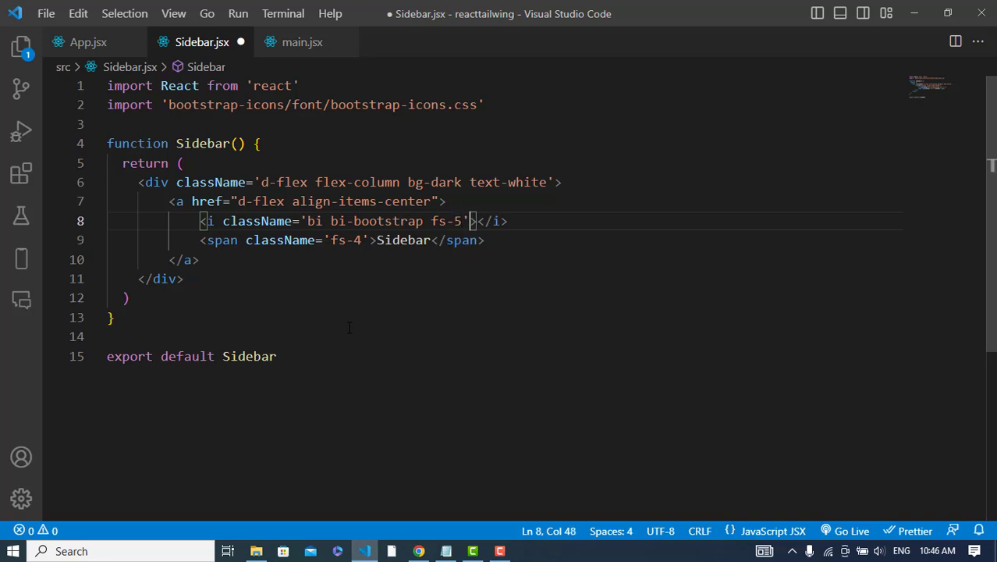
{"action": "type", "text": "me-"}
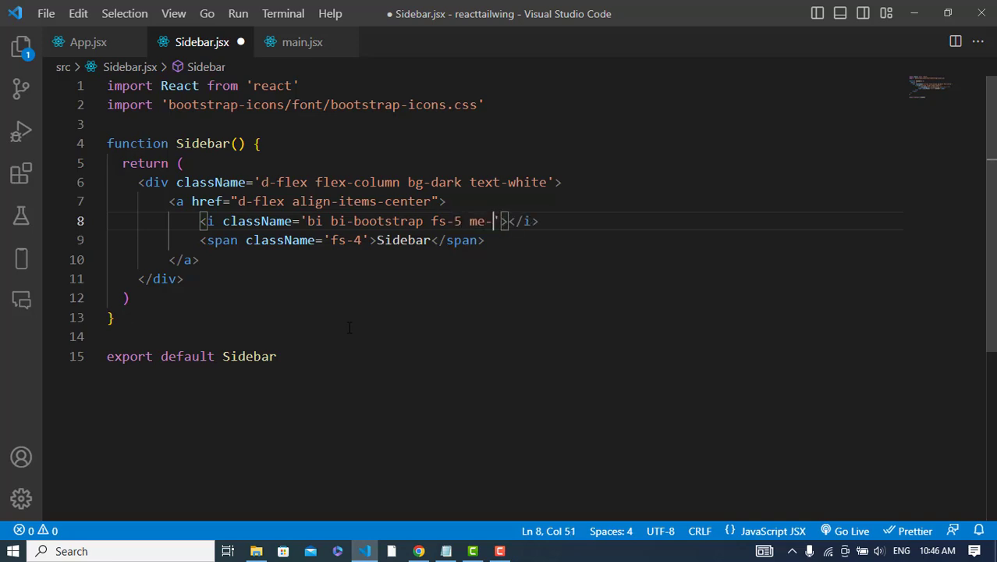
{"action": "type", "text": "2"}
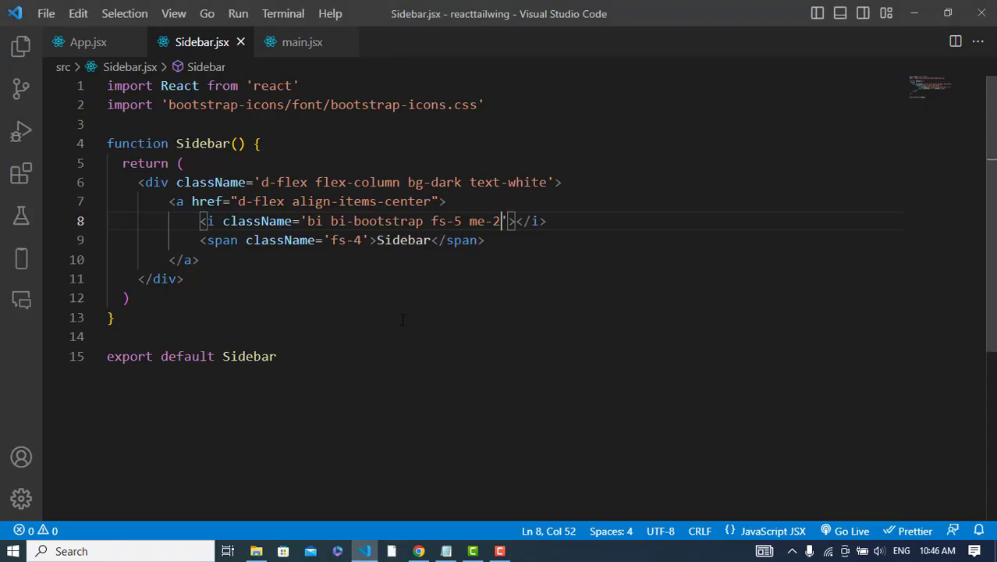
{"action": "left_click", "coordinate": [548, 181]}
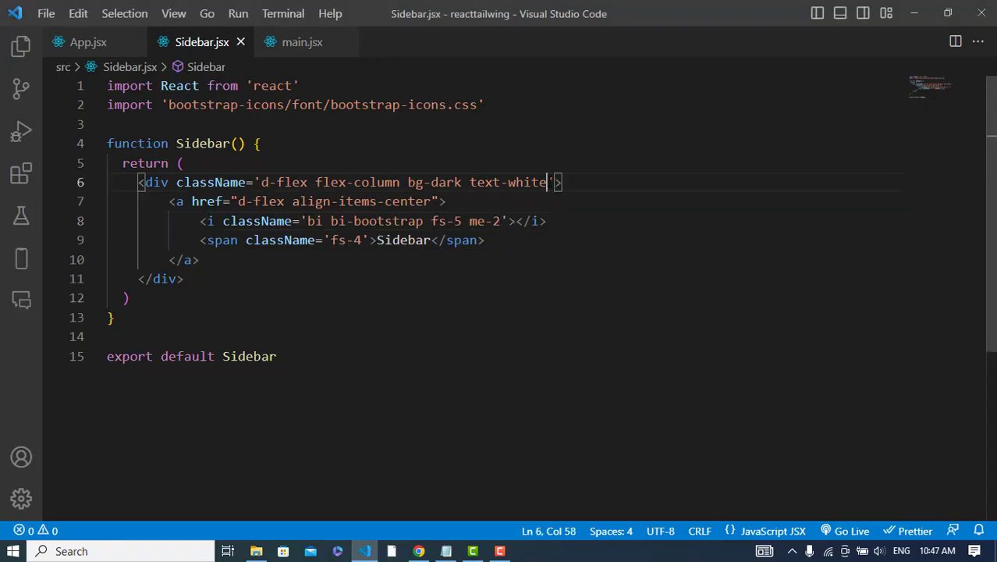
- Add p-2 to the container, an <hr className='text-secondary'/> after the link, and an empty <ul>
{"action": "type", "text": "p-2"}
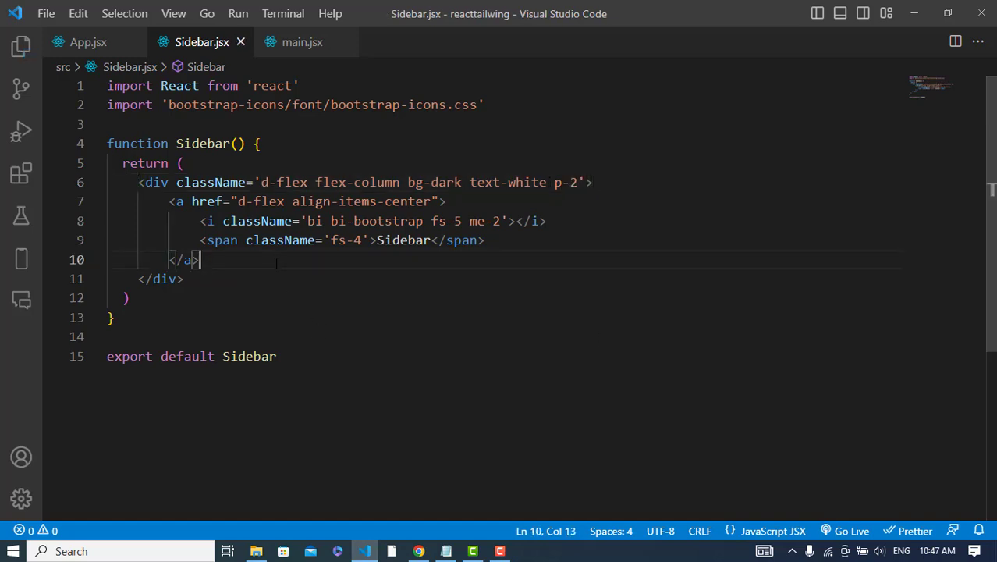
{"action": "type", "text": "hr />"}
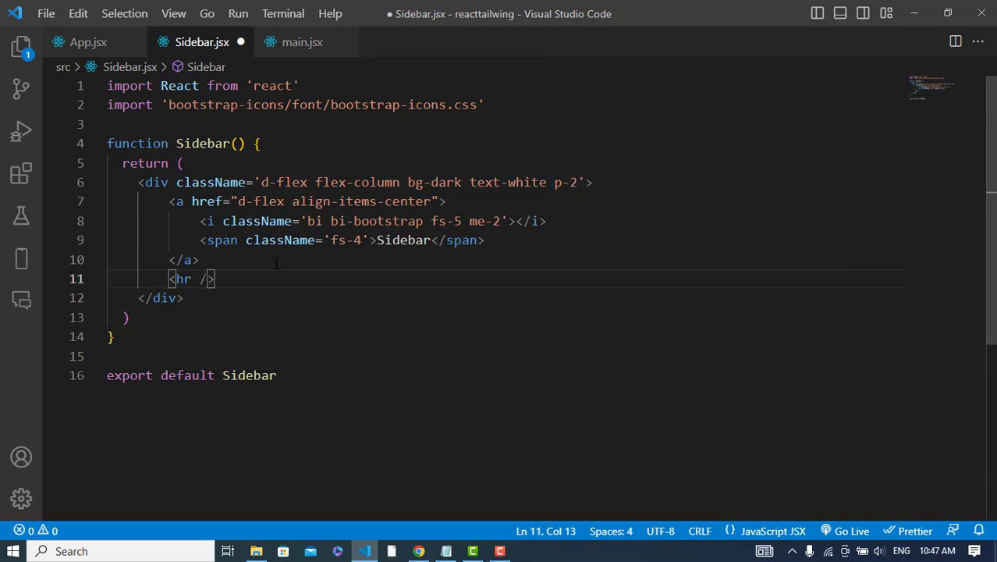
{"action": "type", "text": "className=''"}
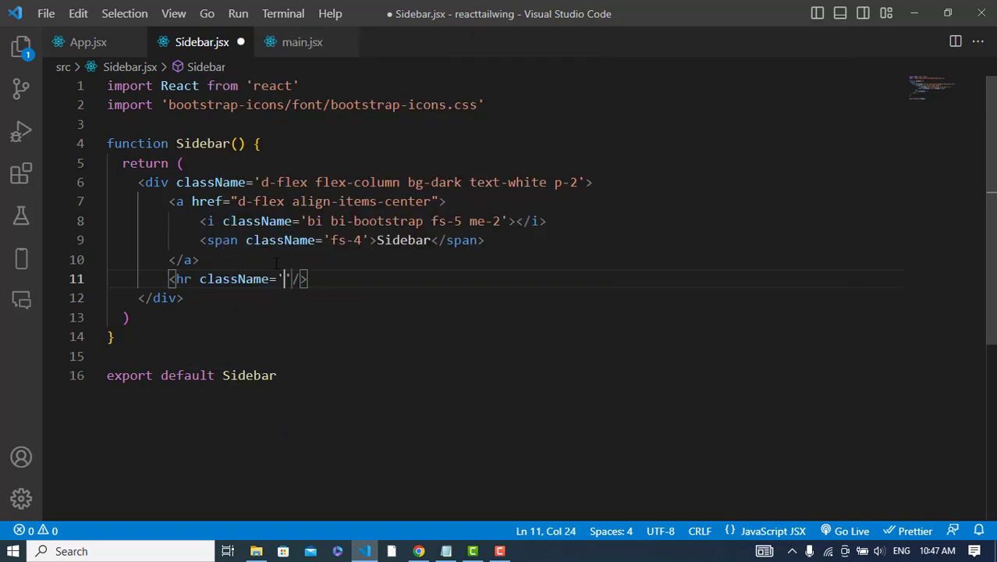
{"action": "type", "text": "text-sec"}
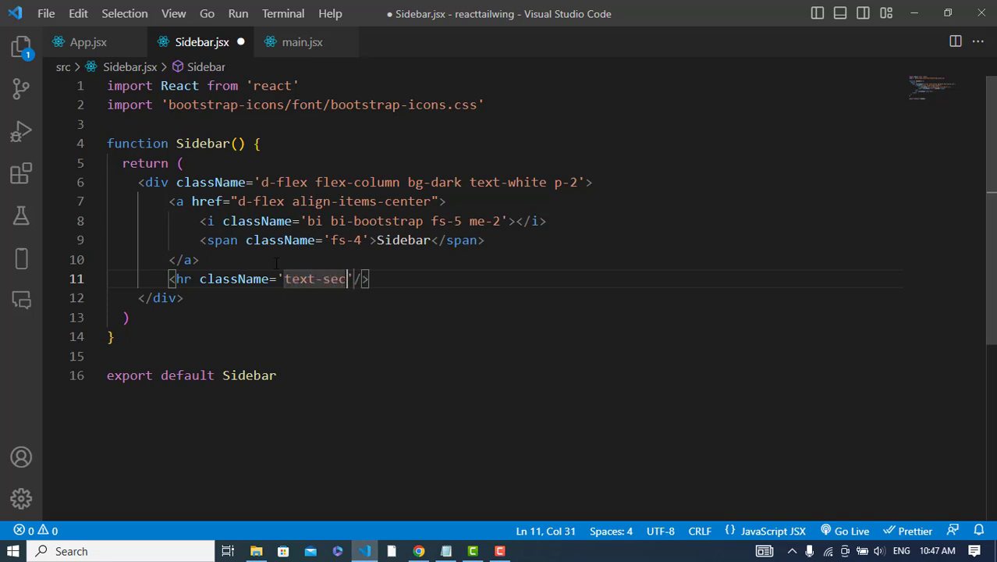
{"action": "type", "text": "ondary"}
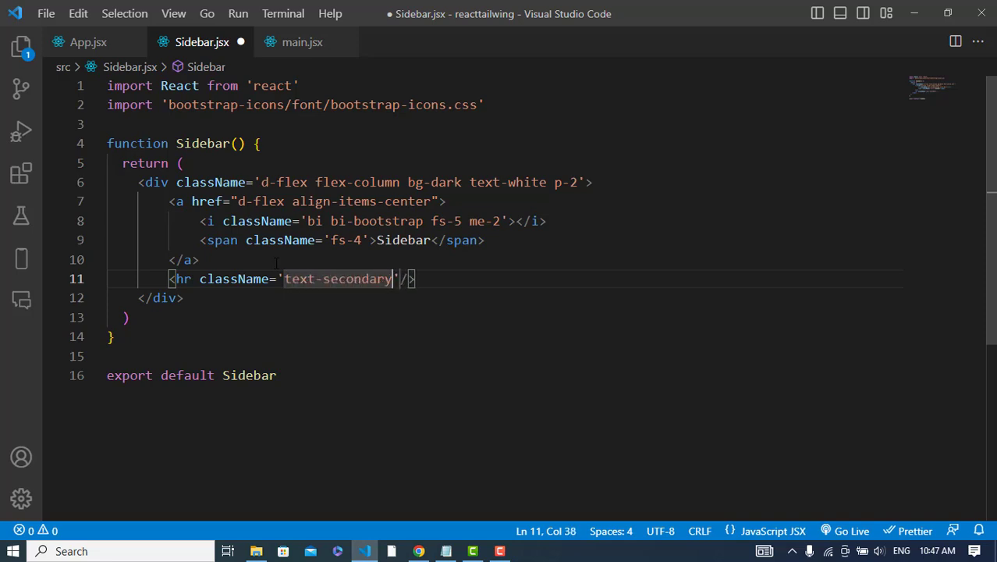
{"action": "type", "text": "<ul></ul>"}
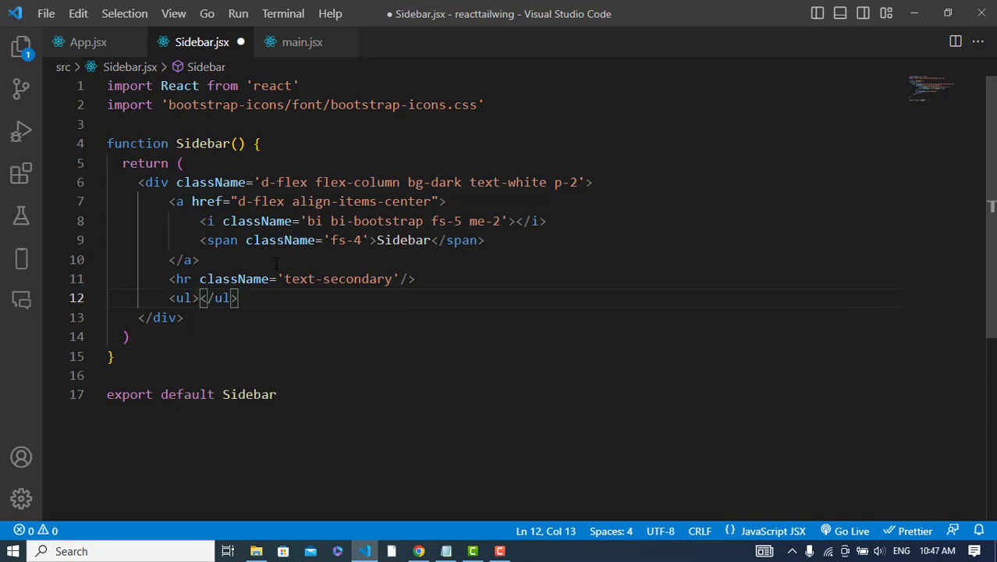
- Give the ul className 'nav nav-pills flex-column' and add an li with className 'nav-item' holding a link
{"action": "key", "text": "Enter"}
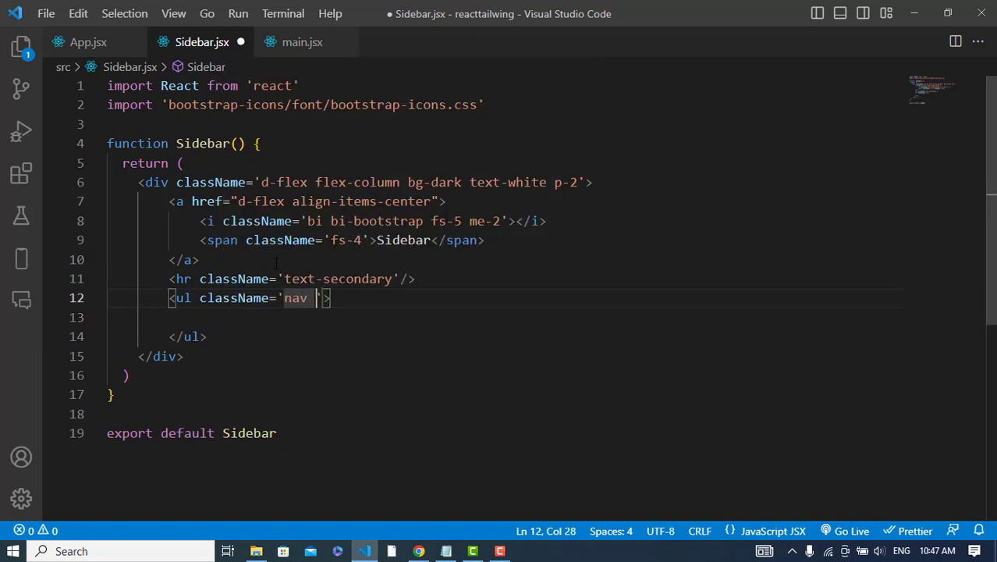
{"action": "type", "text": "nav-pi"}
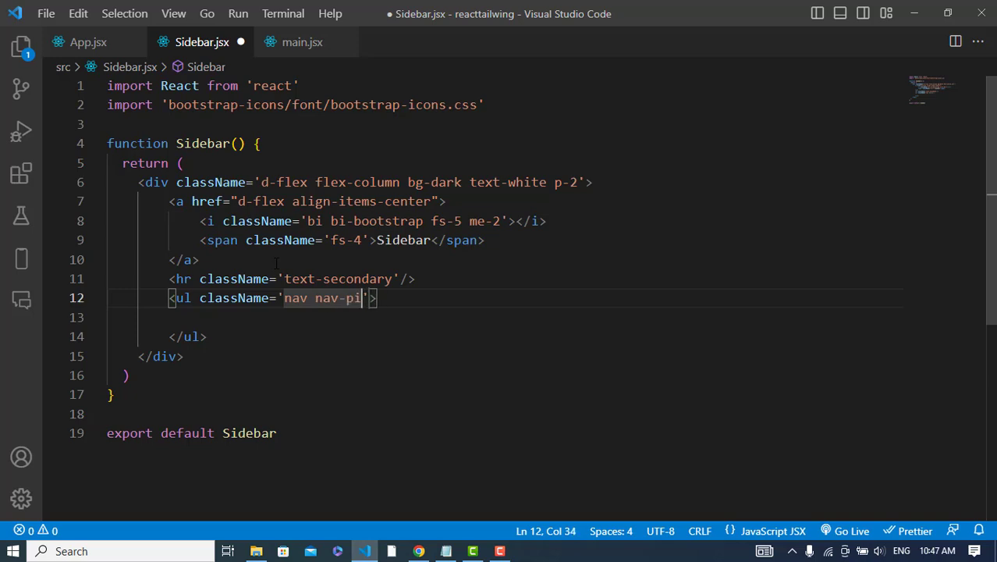
{"action": "type", "text": "ls flex"}
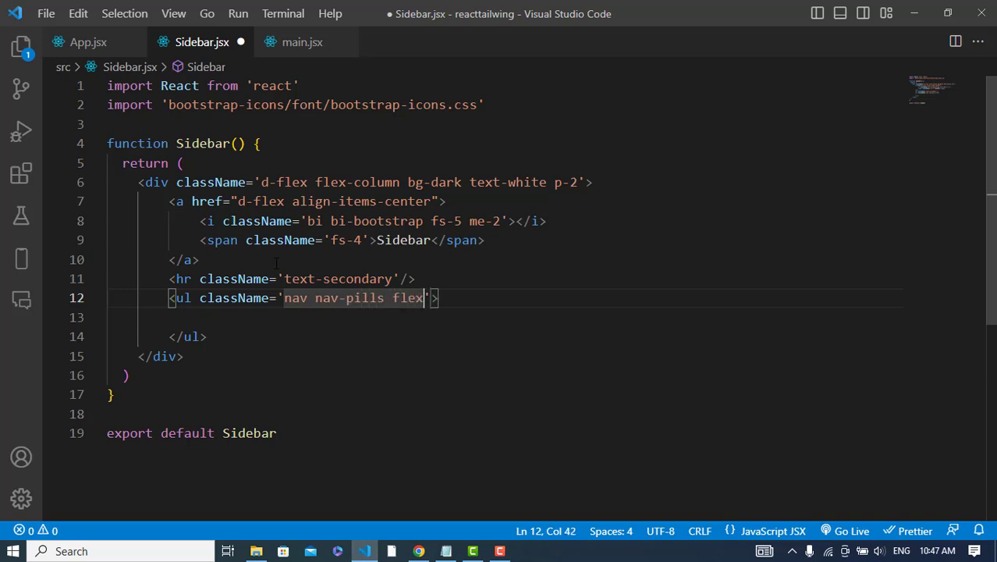
{"action": "type", "text": "-colul"}
{"action": "left_click", "coordinate": [506, 317]}
{"action": "type", "text": "<li></li>"}
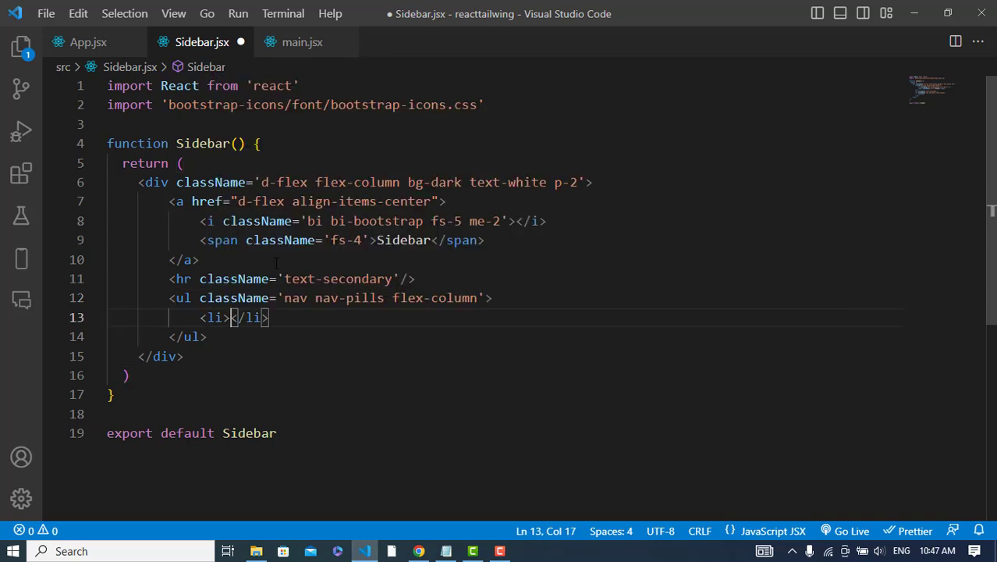
{"action": "key", "text": "Enter"}
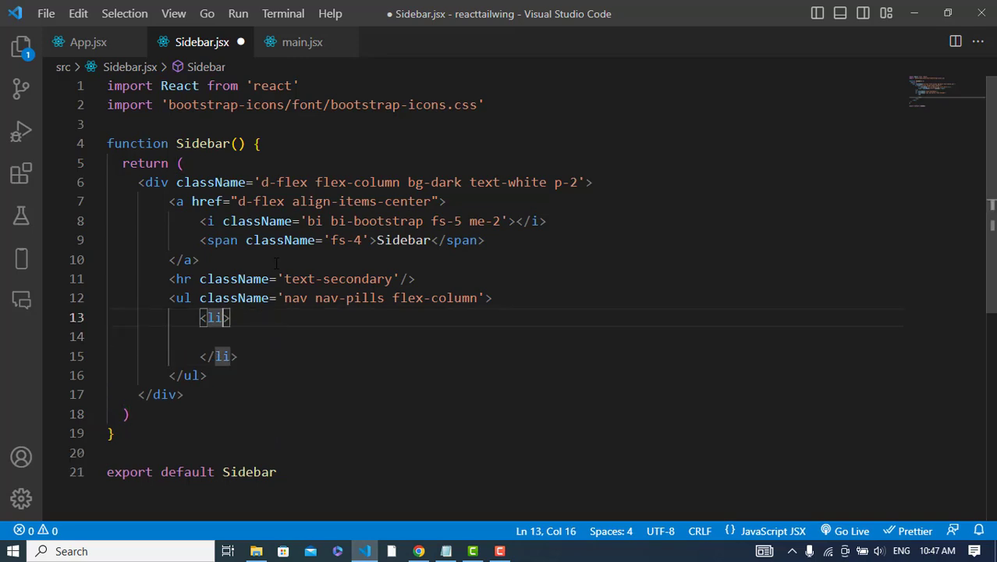
{"action": "type", "text": "className='n'"}
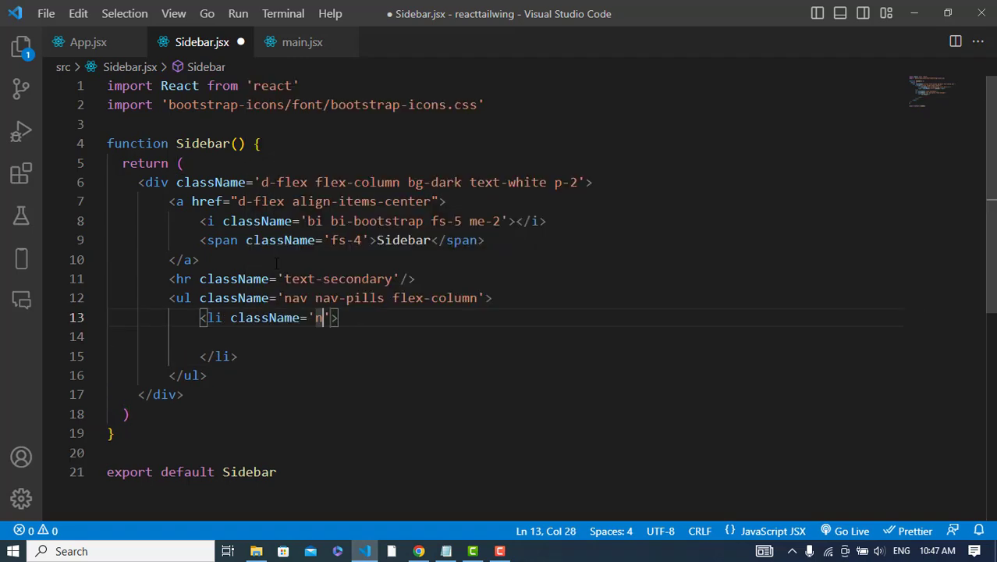
{"action": "type", "text": "av-item"}
{"action": "left_click", "coordinate": [505, 336]}
{"action": "type", "text": "<a href=\"\"></a>"}
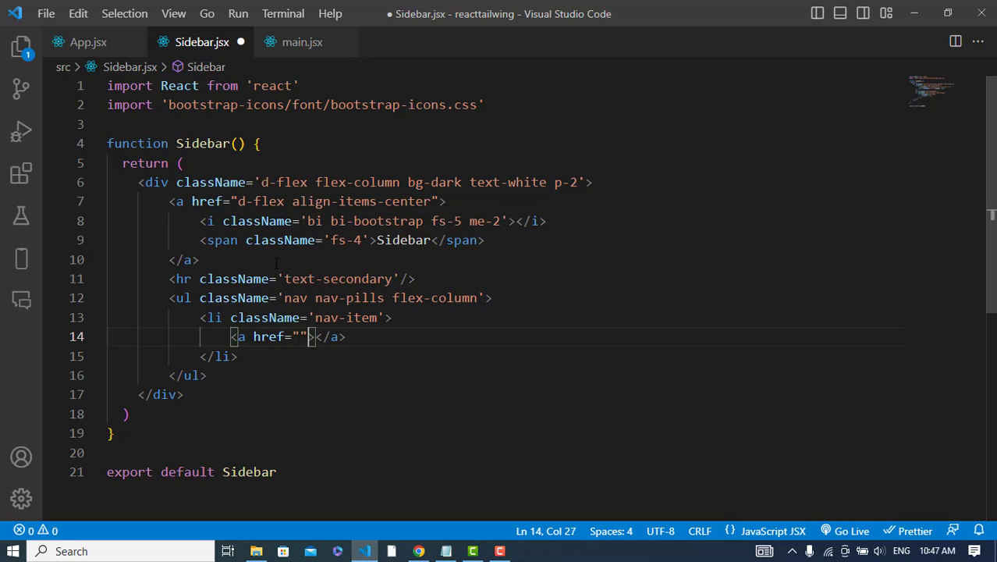
- Give the anchor class nav-link and add a bi bi-speedometer icon inside it
{"action": "type", "text": "className='nav'"}
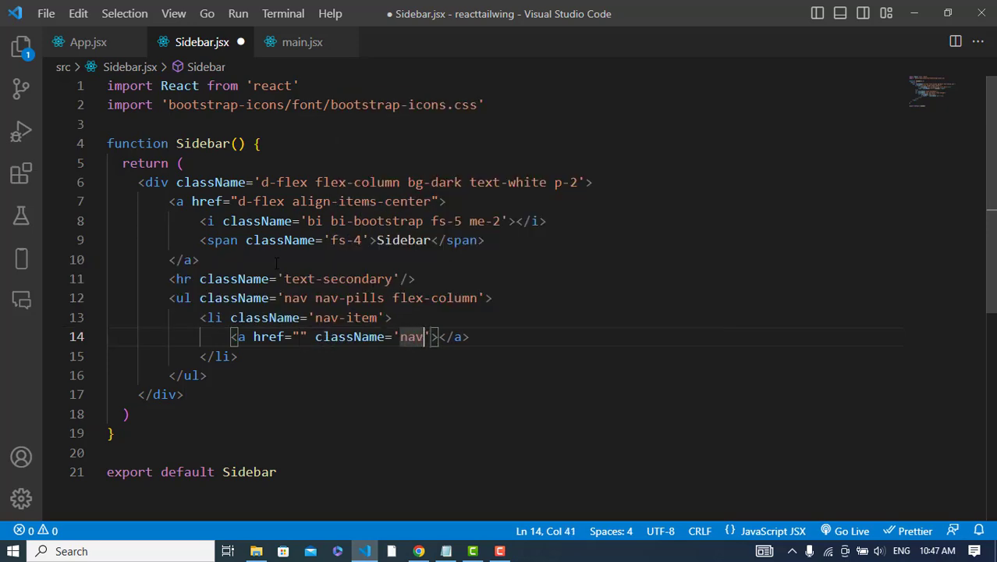
{"action": "type", "text": "-link"}
{"action": "type", "text": "<i></i>"}
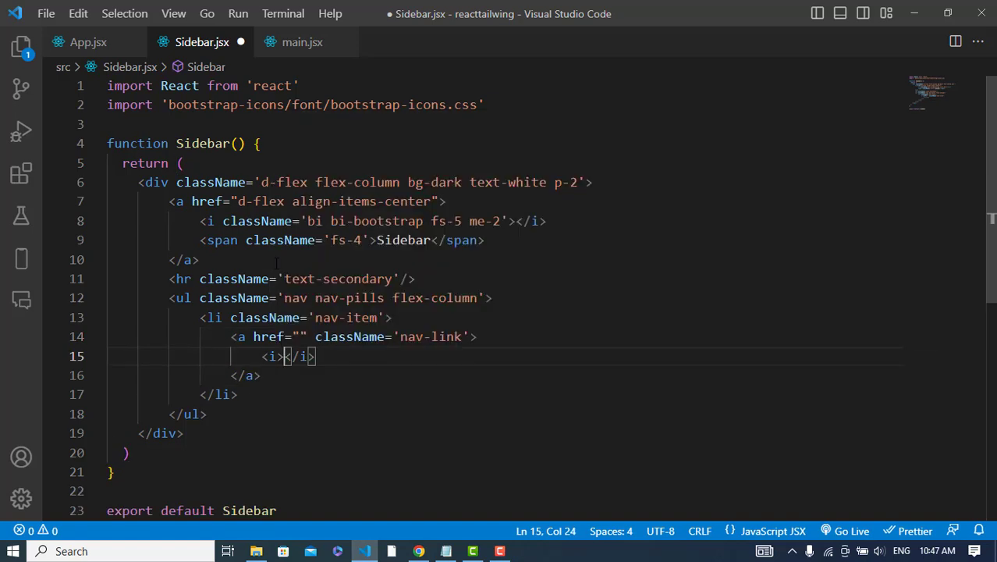
{"action": "type", "text": "c"}
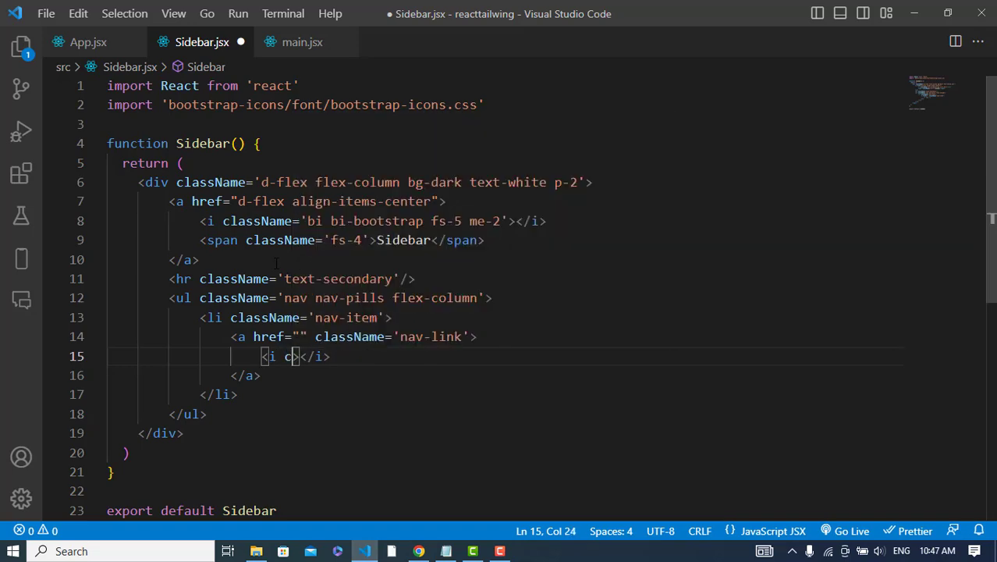
{"action": "type", "text": "lassName='bi'"}
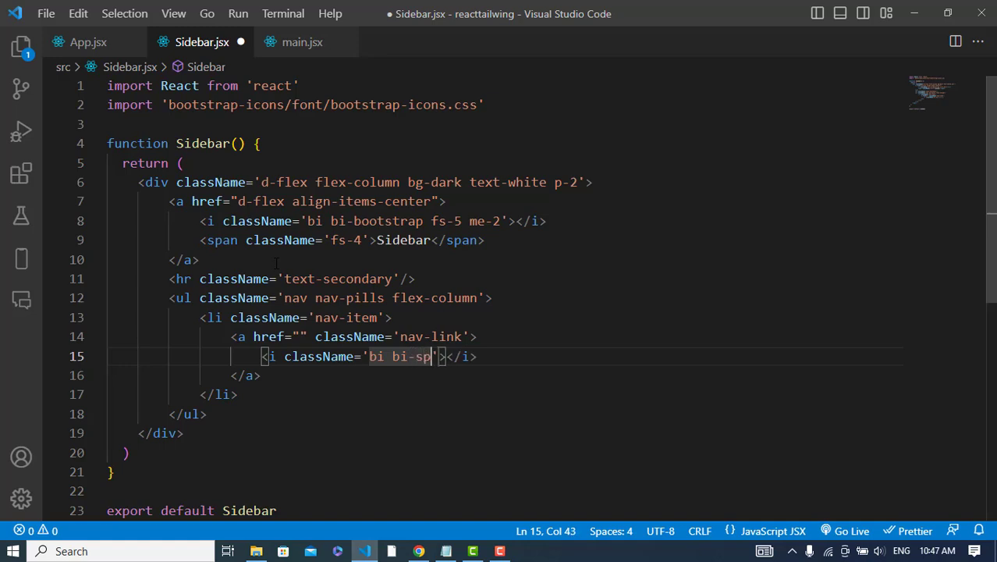
{"action": "type", "text": "eedometer"}
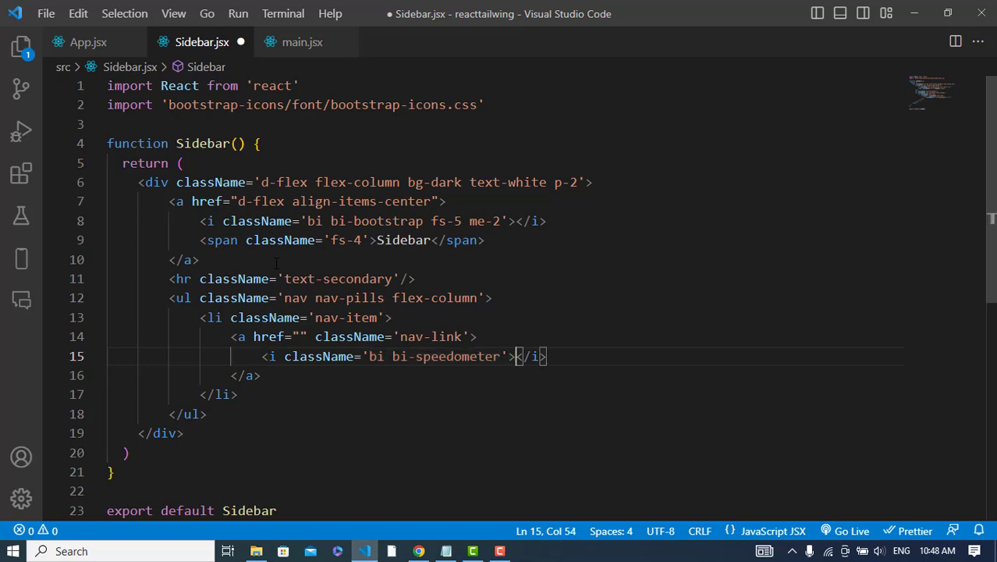
- Add a Dashboard label span below the icon and give the icon me-2 spacing
{"action": "key", "text": "Enter"}
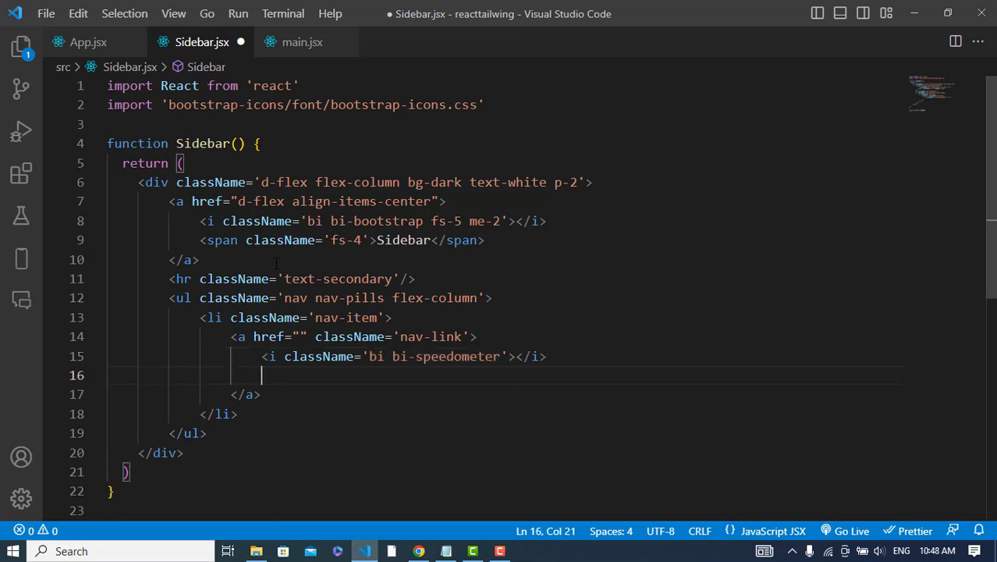
{"action": "type", "text": "<span></span>"}
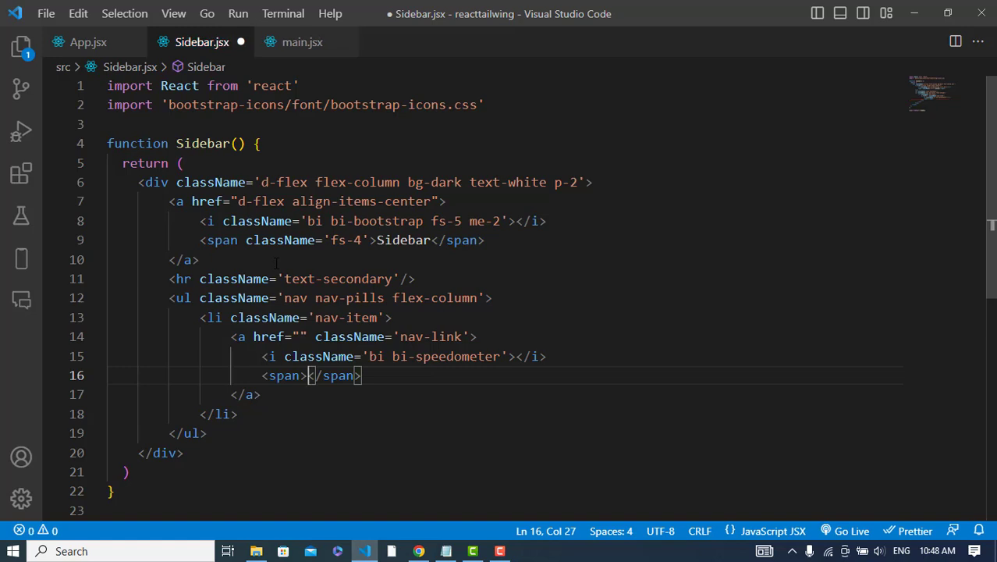
{"action": "type", "text": "Dashboard"}
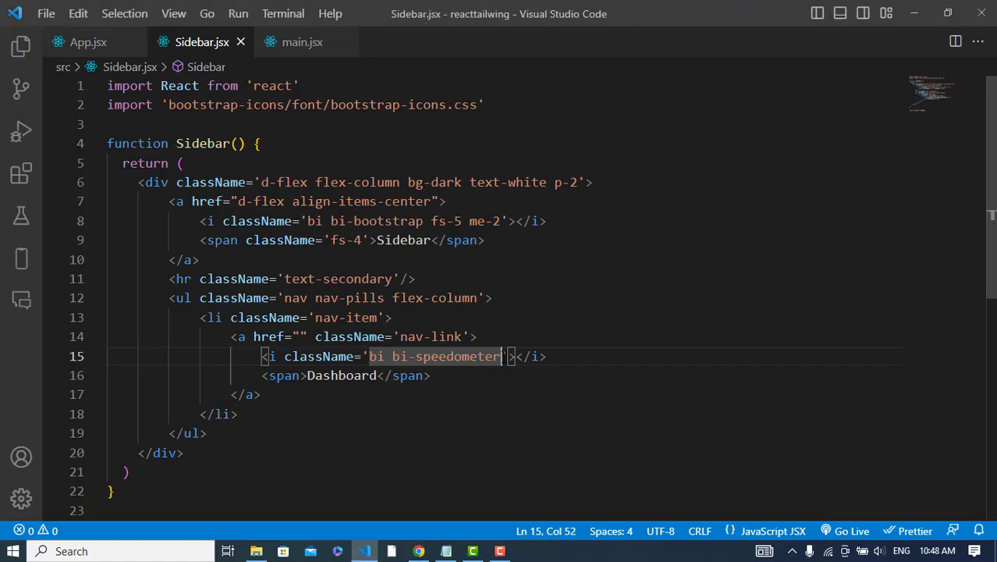
{"action": "type", "text": "me"}
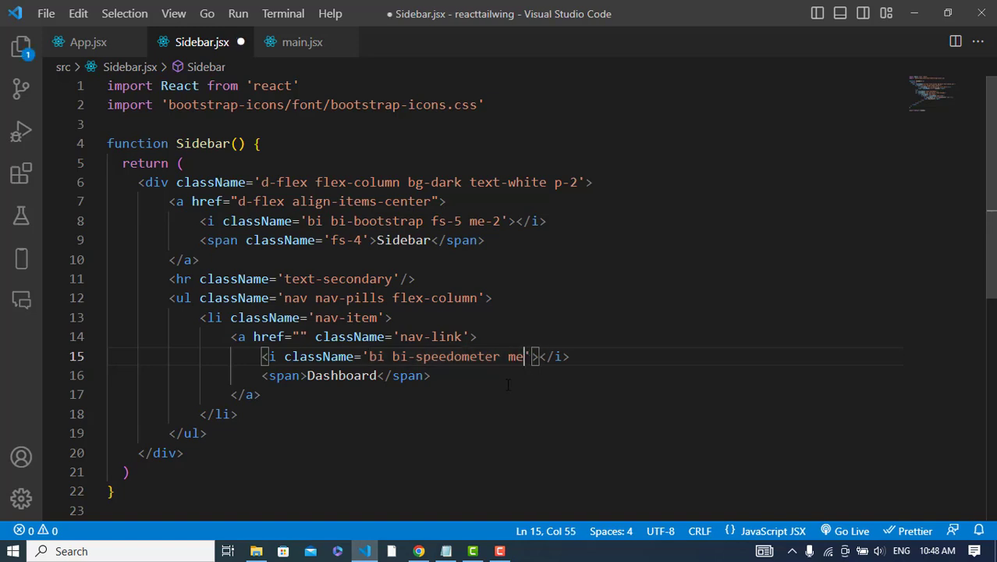
{"action": "type", "text": "-2"}
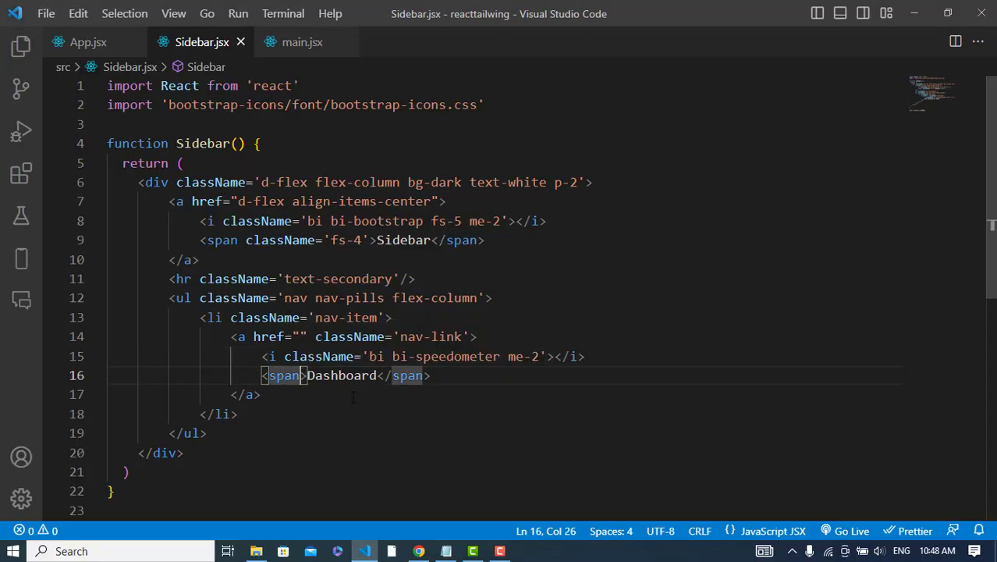
- Add fs-5 to the Dashboard span and icon, and text-white to the nav-link anchor
{"action": "type", "text": "className='fs'"}
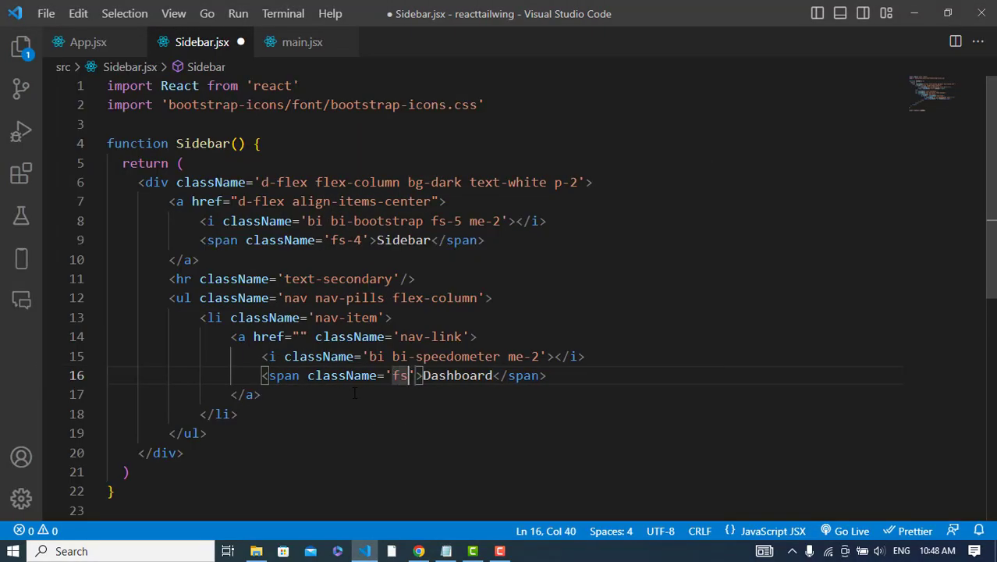
{"action": "type", "text": "-5"}
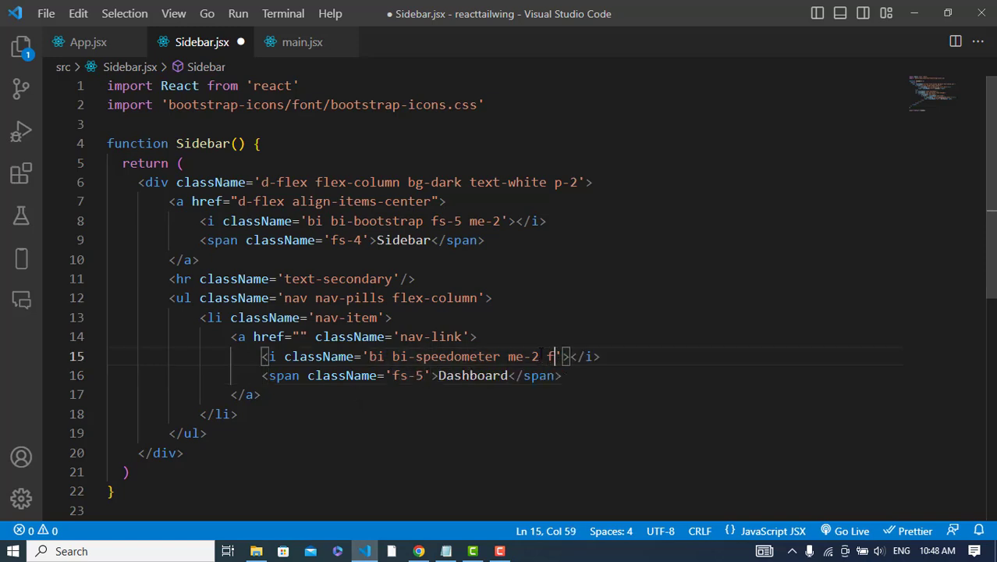
{"action": "type", "text": "s-5"}
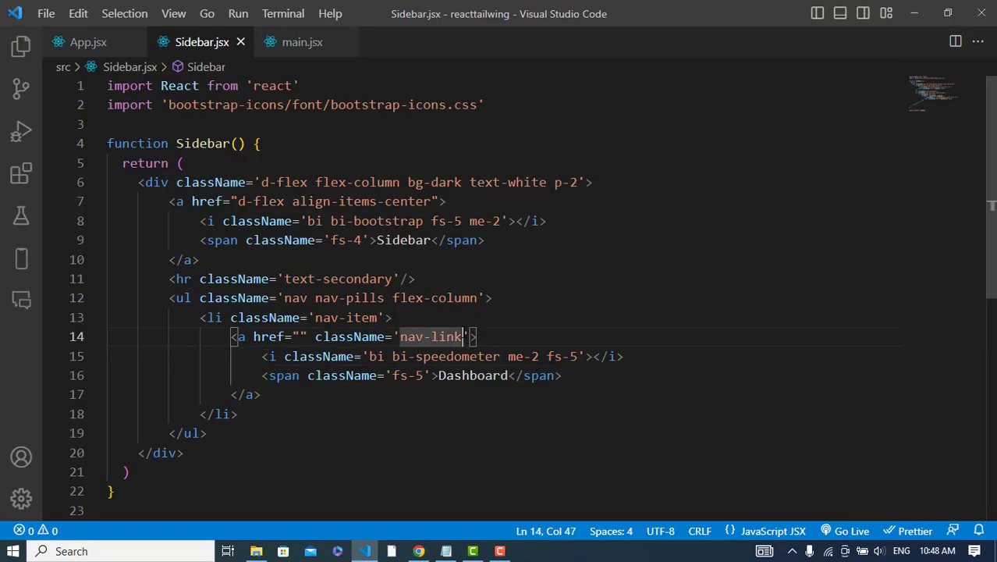
{"action": "type", "text": "text-w"}
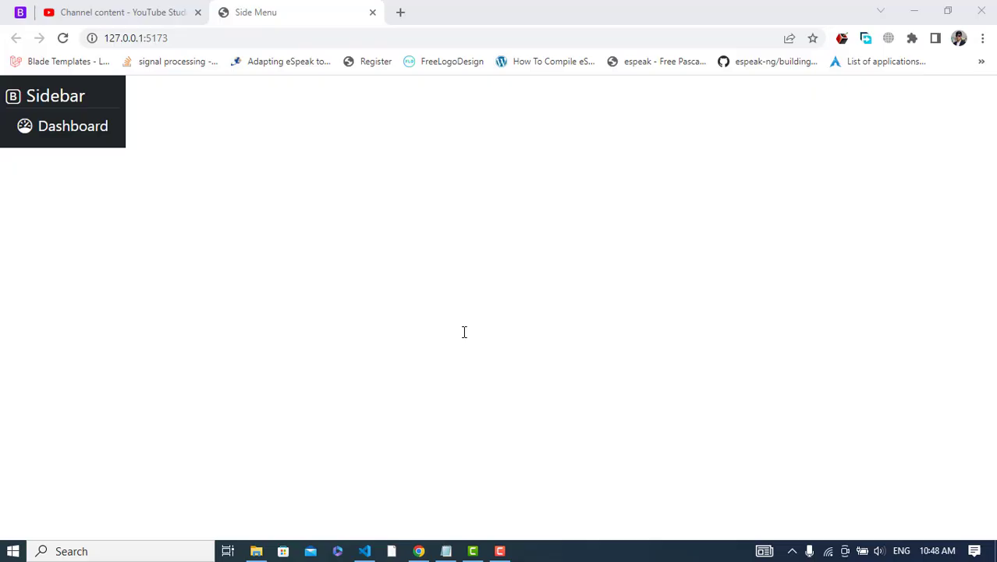
{"action": "left_click", "coordinate": [366, 551]}
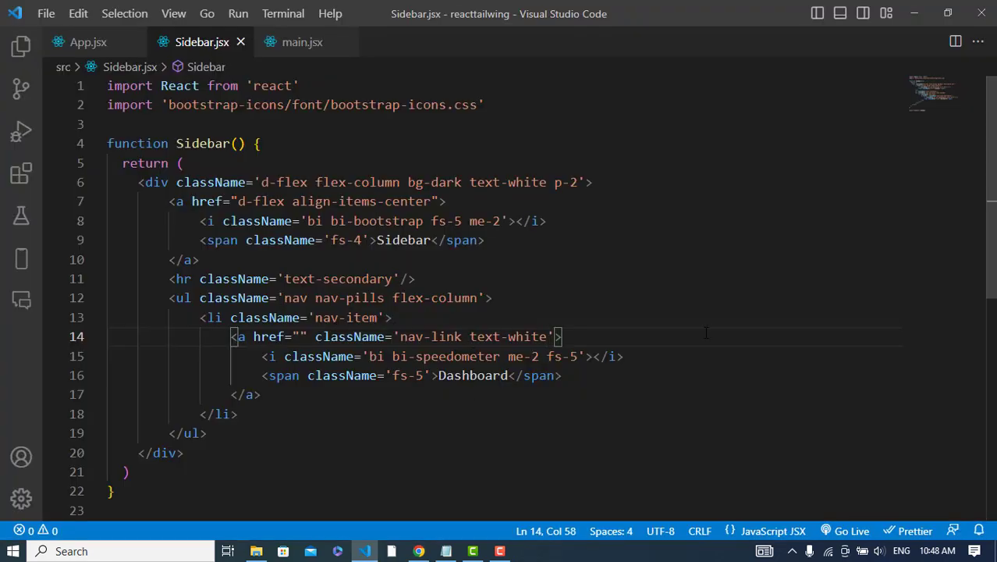
- Add mt-2 to the divider and p-0 m-0 to the nav list
{"action": "left_click", "coordinate": [414, 278]}
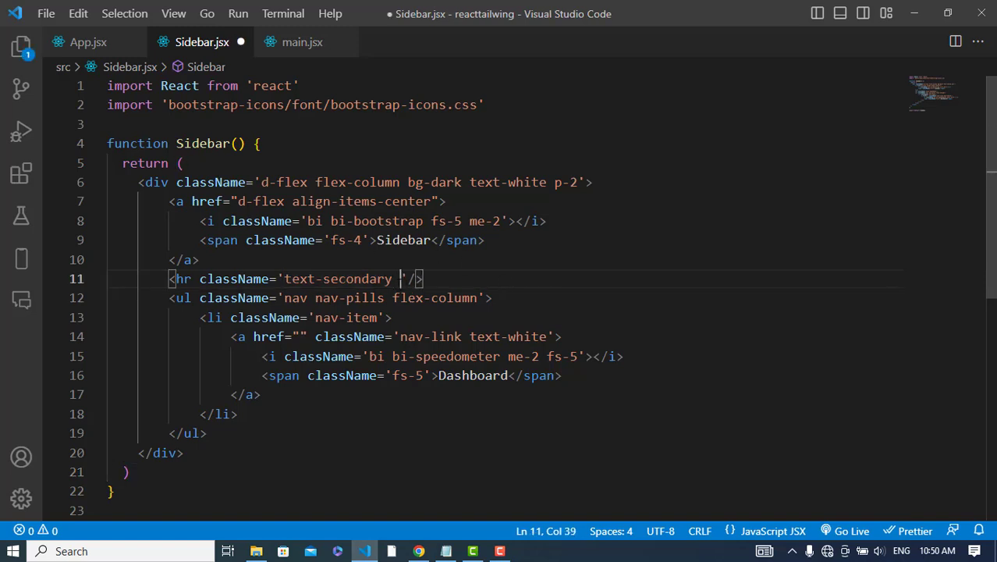
{"action": "type", "text": "mt-2"}
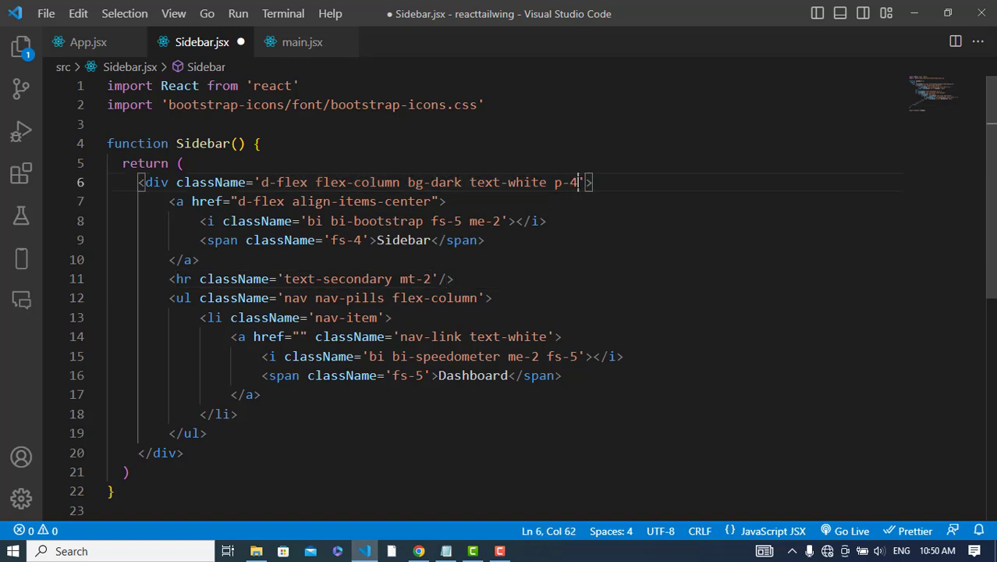
{"action": "left_click", "coordinate": [478, 297]}
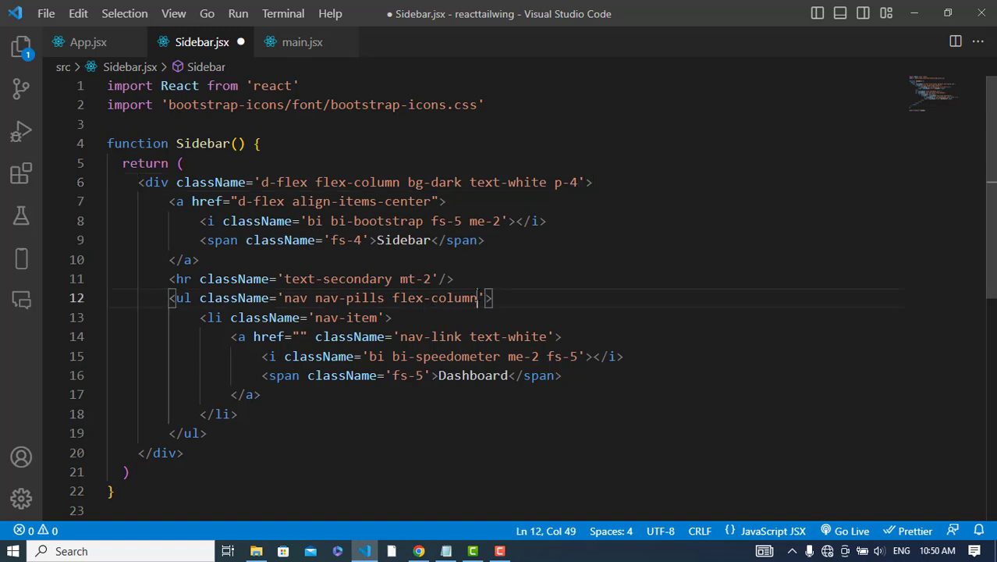
{"action": "type", "text": "p-"}
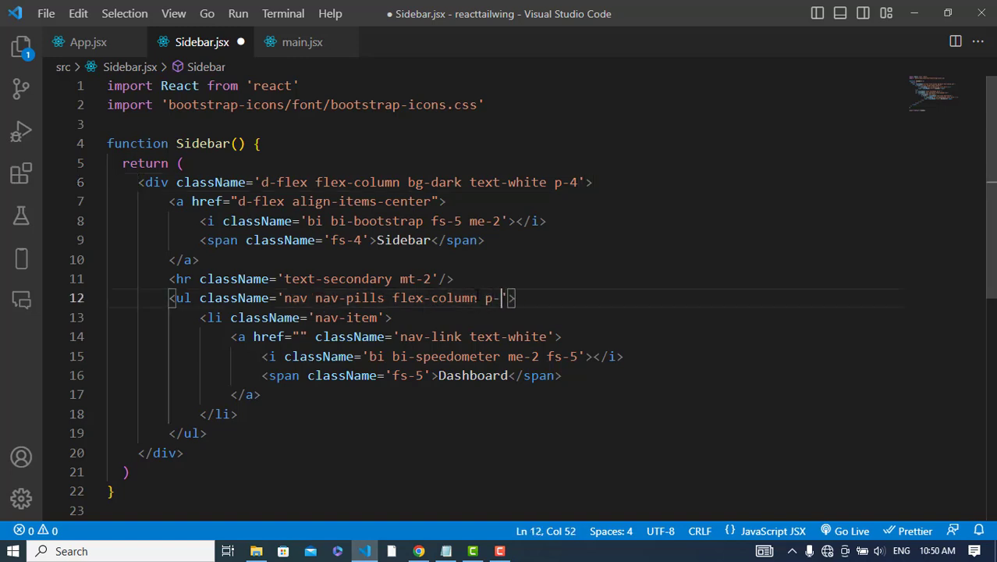
{"action": "type", "text": "0 m-0"}
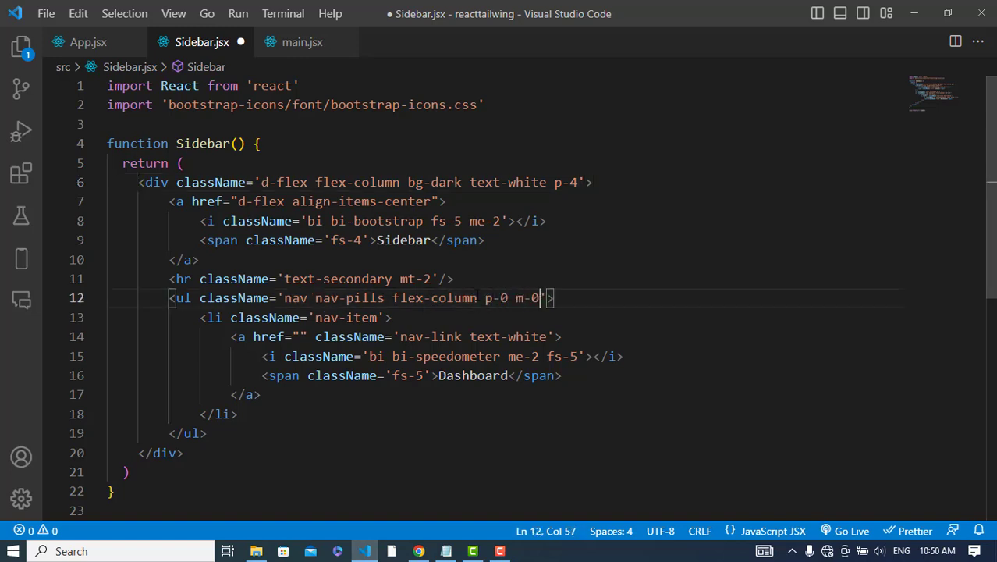
- Give the nav-item li p-1 padding and check the spacing in the Chrome preview
{"action": "left_click", "coordinate": [378, 318]}
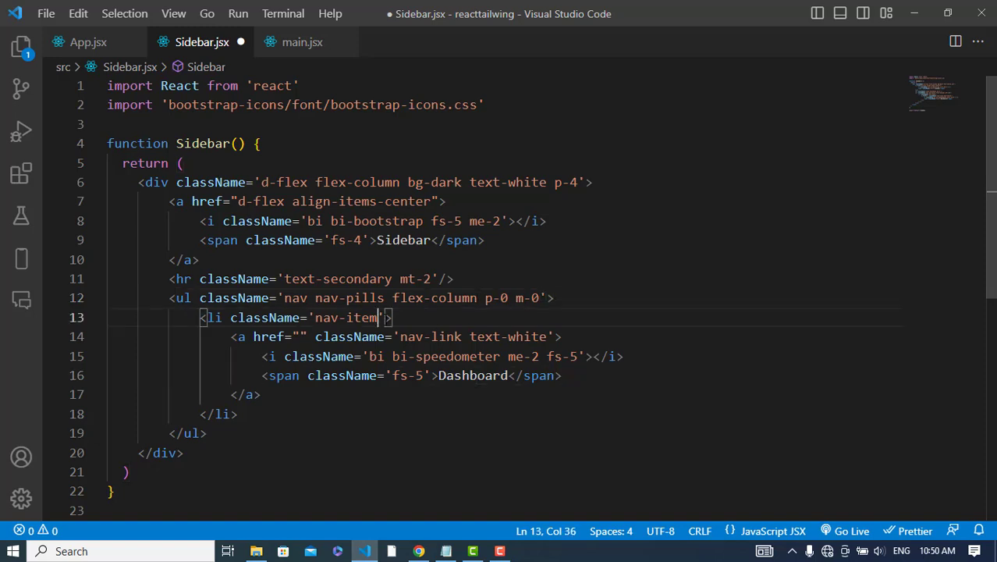
{"action": "type", "text": "p-1"}
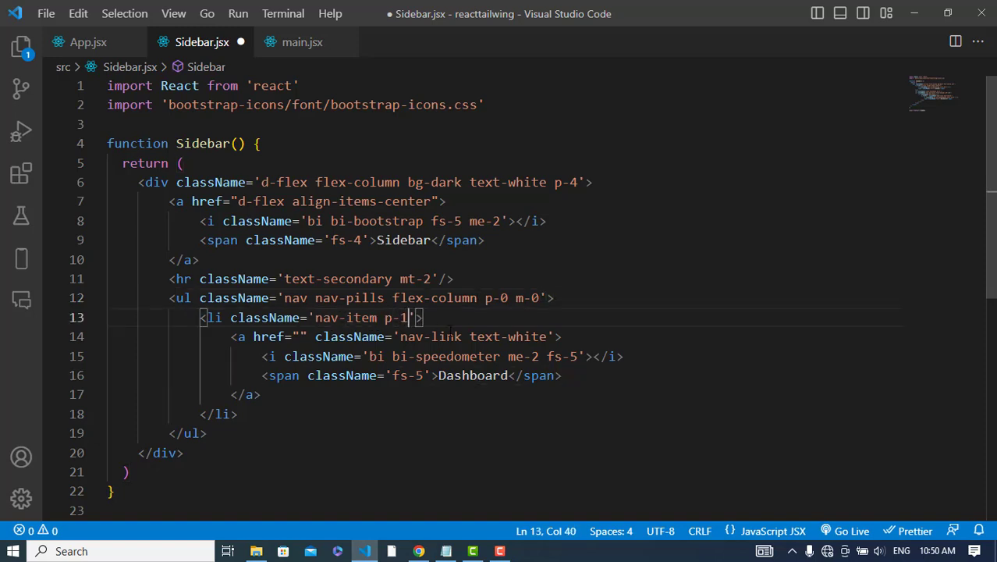
{"action": "left_click", "coordinate": [418, 551]}
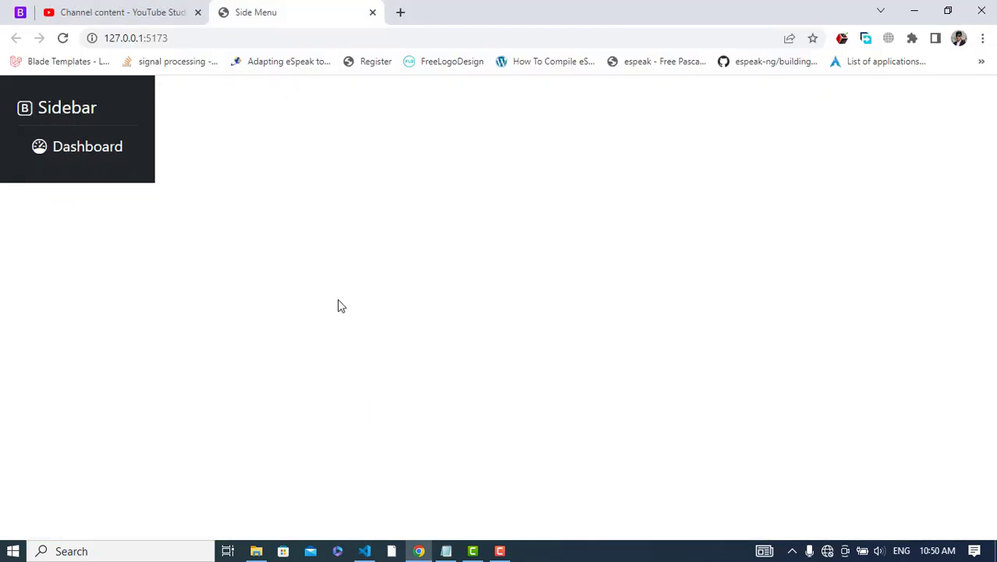
{"action": "left_click", "coordinate": [364, 551]}
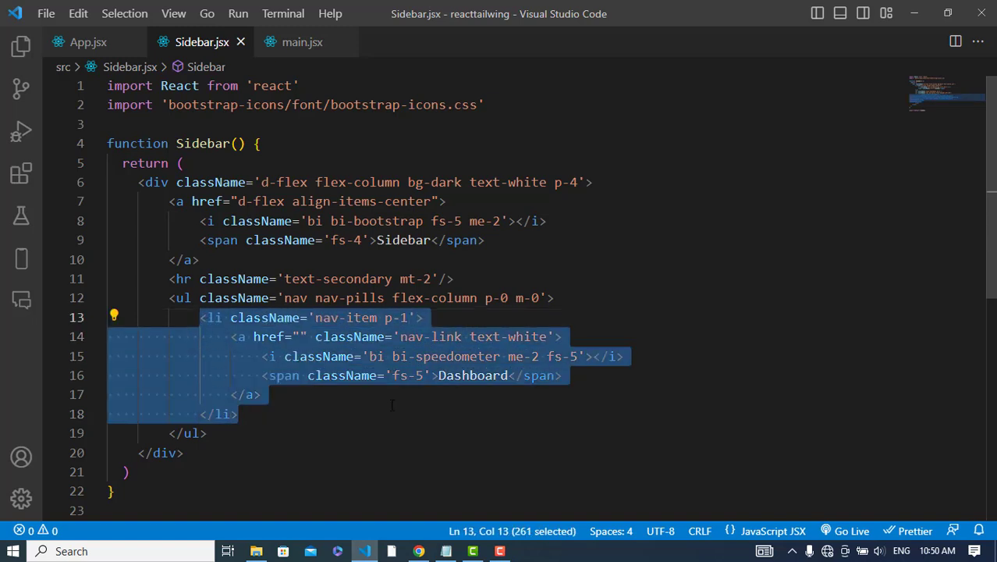
- Paste three more copies of the Dashboard item and rename the second to Orders
{"action": "key", "text": "ctrl+v"}
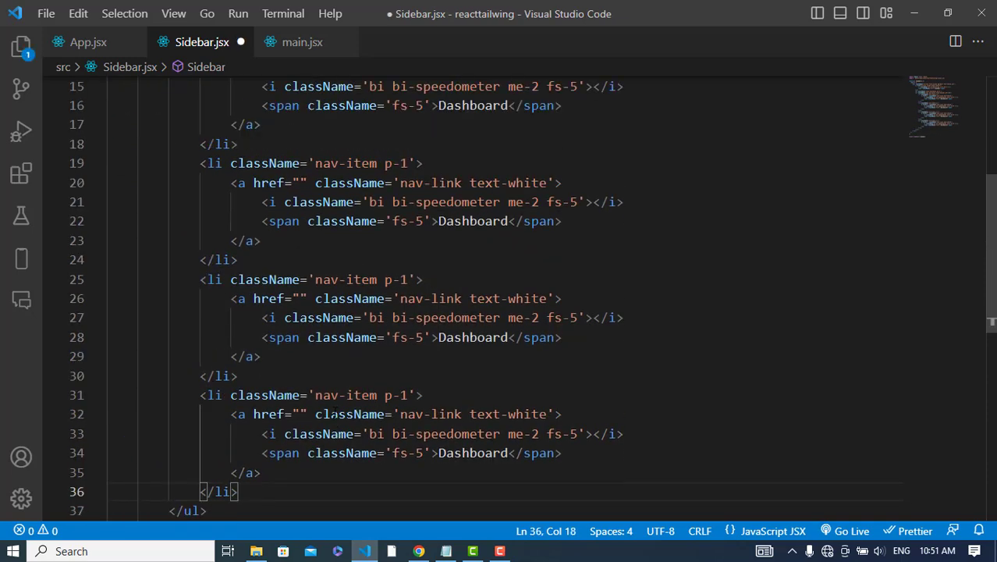
{"action": "scroll", "scroll_direction": "up", "scroll_amount": 3}
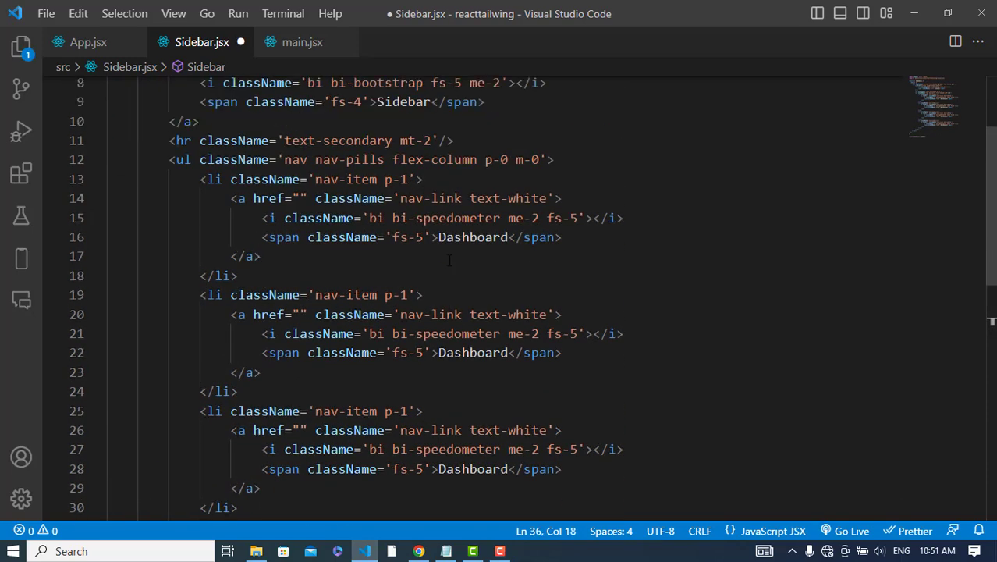
{"action": "double_click", "coordinate": [471, 309]}
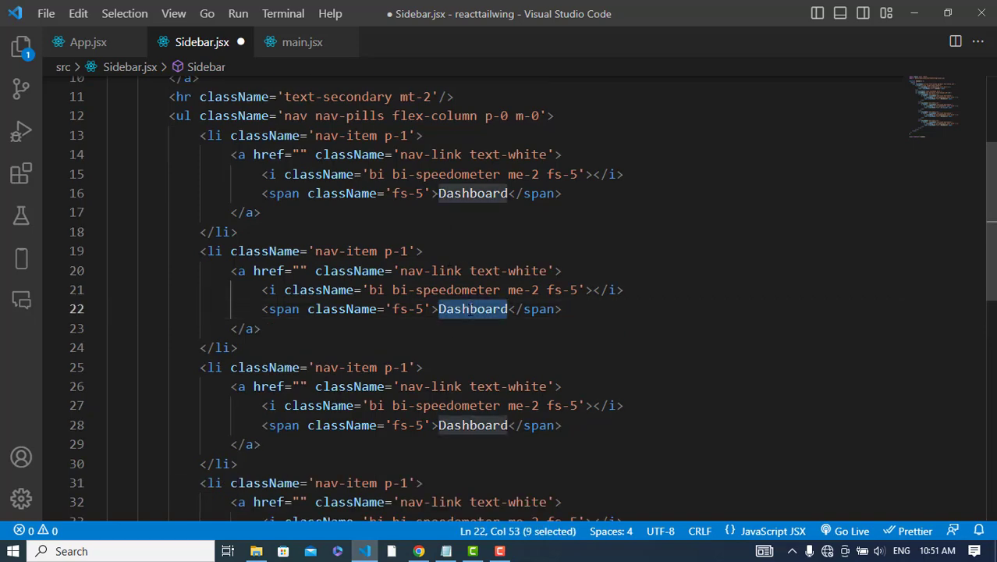
{"action": "type", "text": "Orders"}
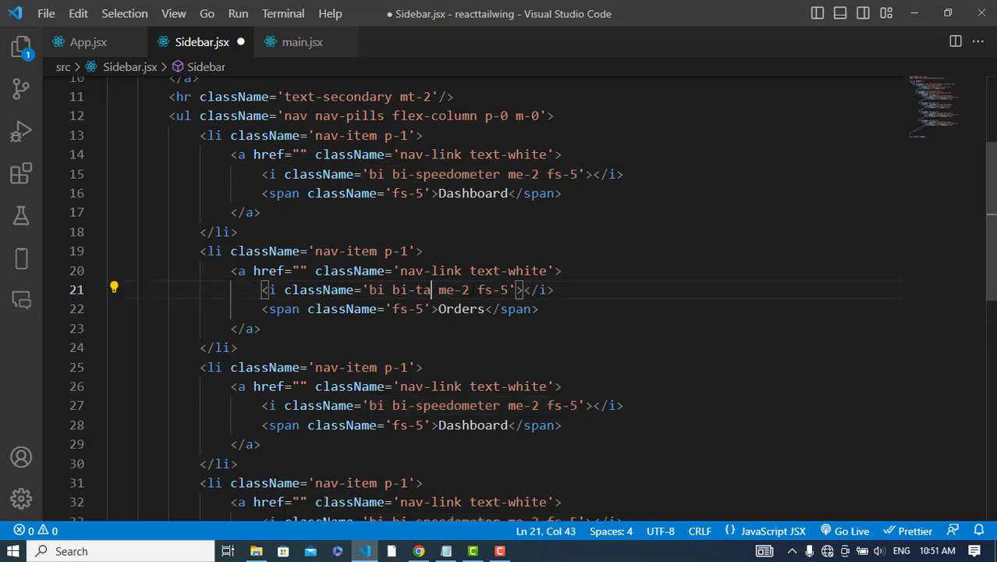
- Check the four sidebar items in the Chrome preview and return to the editor
{"action": "left_click", "coordinate": [418, 551]}
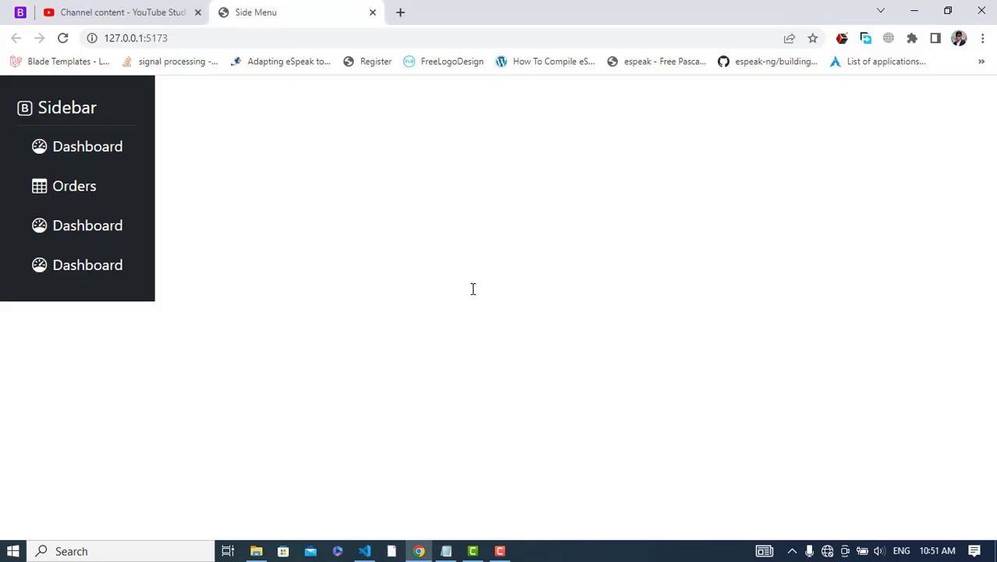
{"action": "key", "text": "alt+tab"}
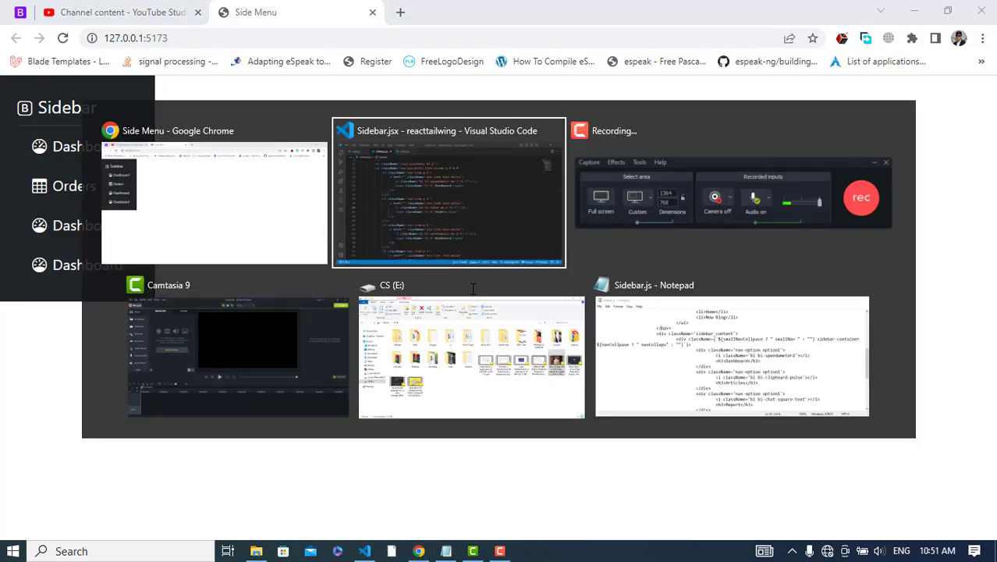
{"action": "left_click", "coordinate": [450, 195]}
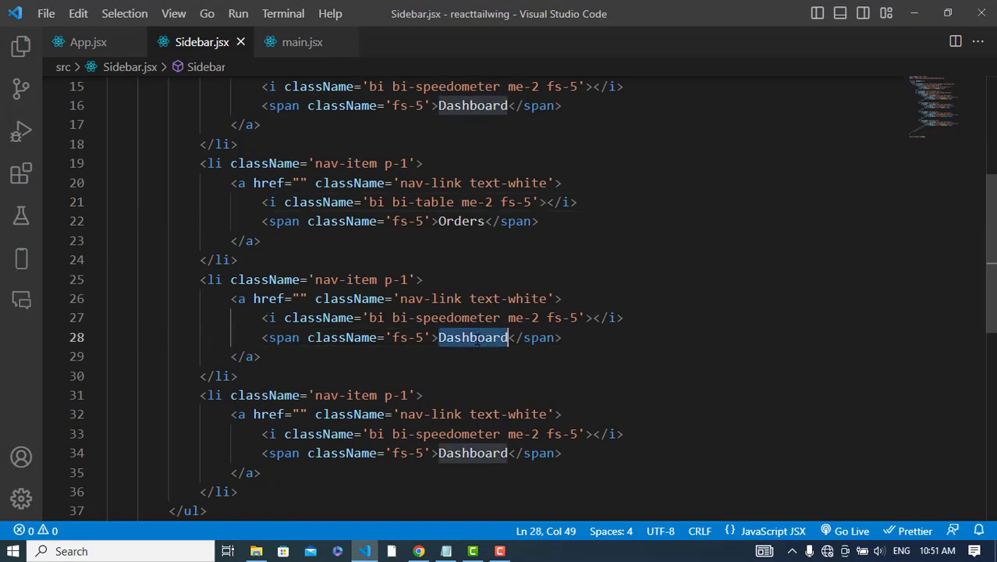
- Rename the third item to Customers with a bi-people icon, save, and preview in Chrome
{"action": "type", "text": "Customers"}
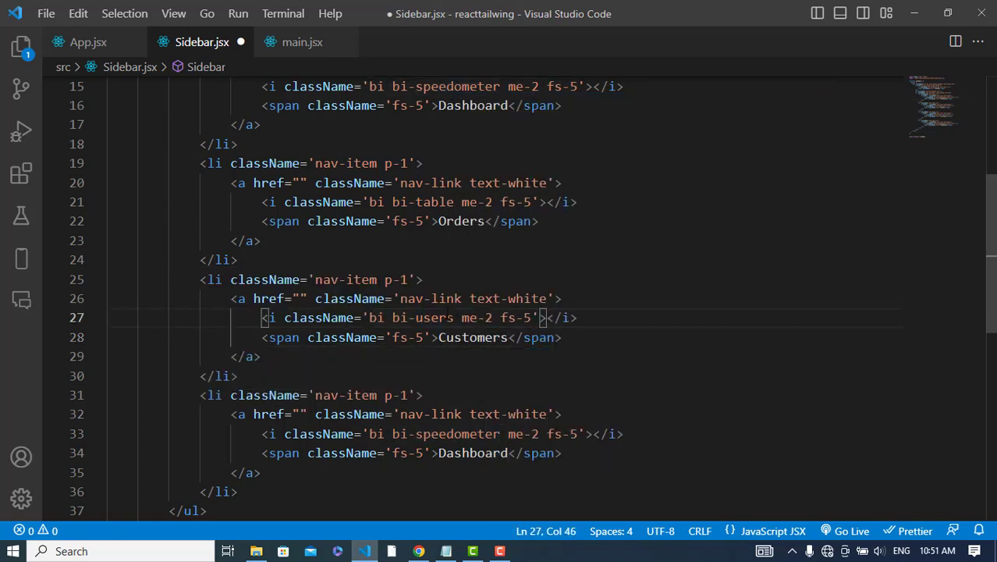
{"action": "key", "text": "ctrl+s"}
{"action": "type", "text": "p"}
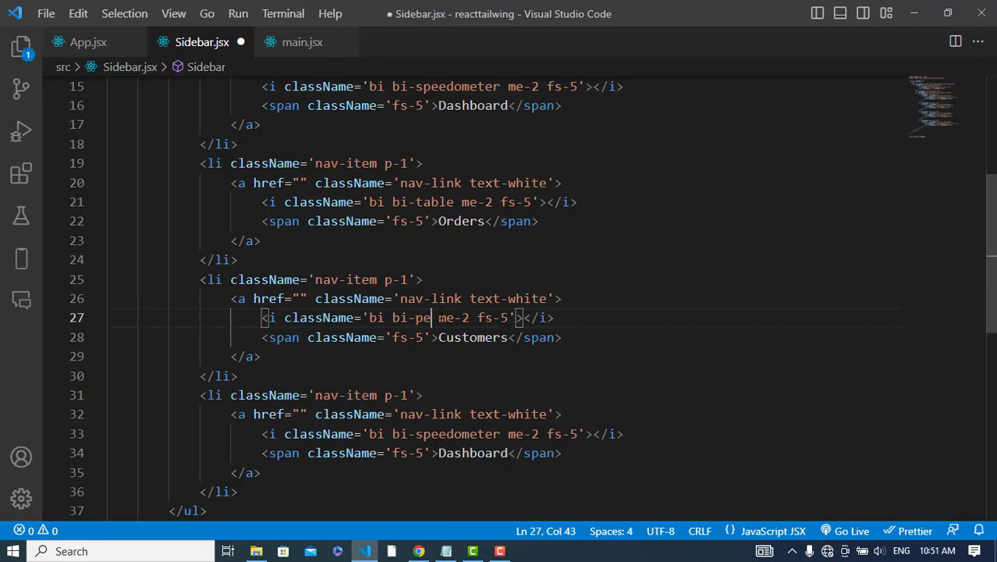
{"action": "left_click", "coordinate": [418, 551]}
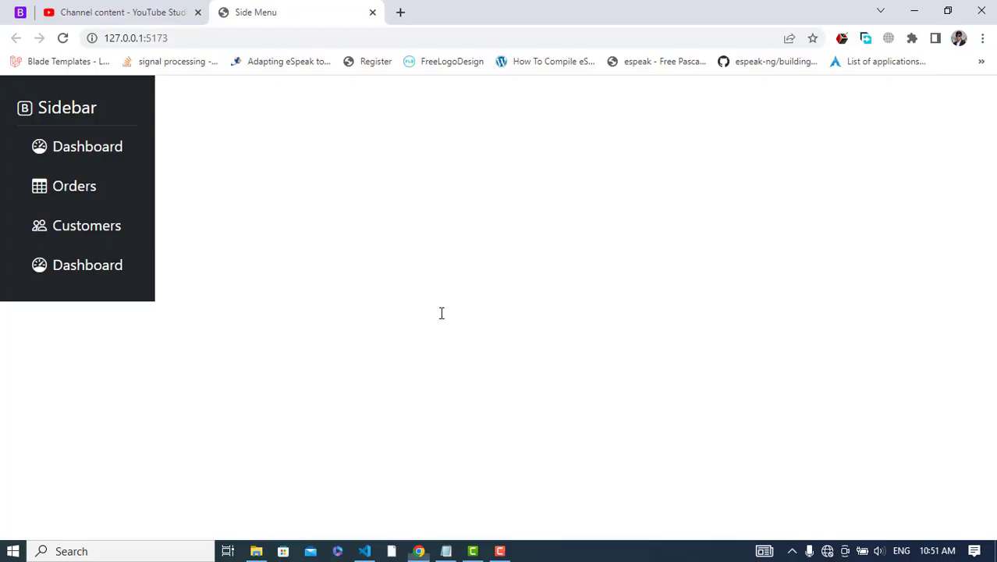
{"action": "mouse_move", "coordinate": [88, 147]}
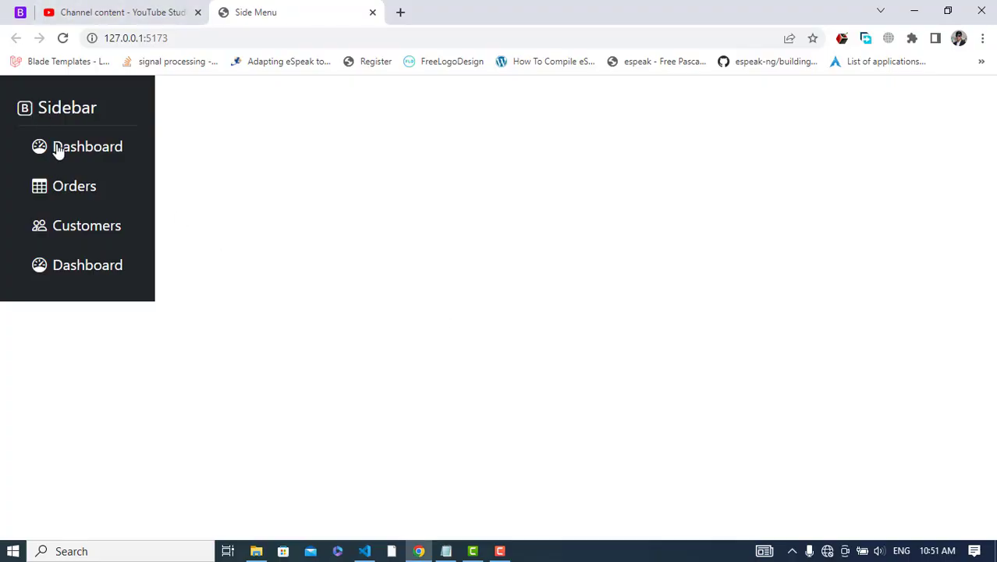
{"action": "mouse_move", "coordinate": [323, 240]}
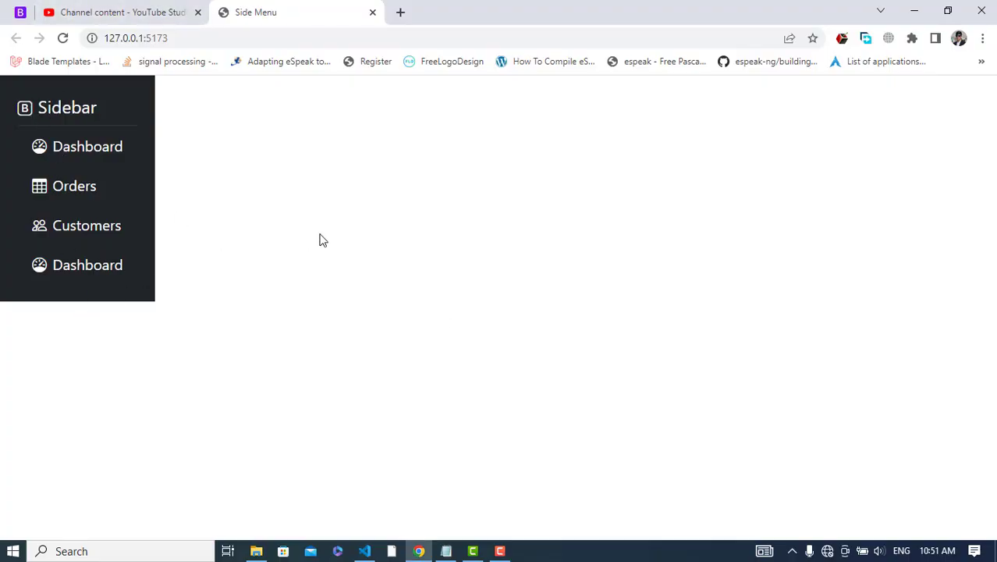
{"action": "left_click", "coordinate": [364, 551]}
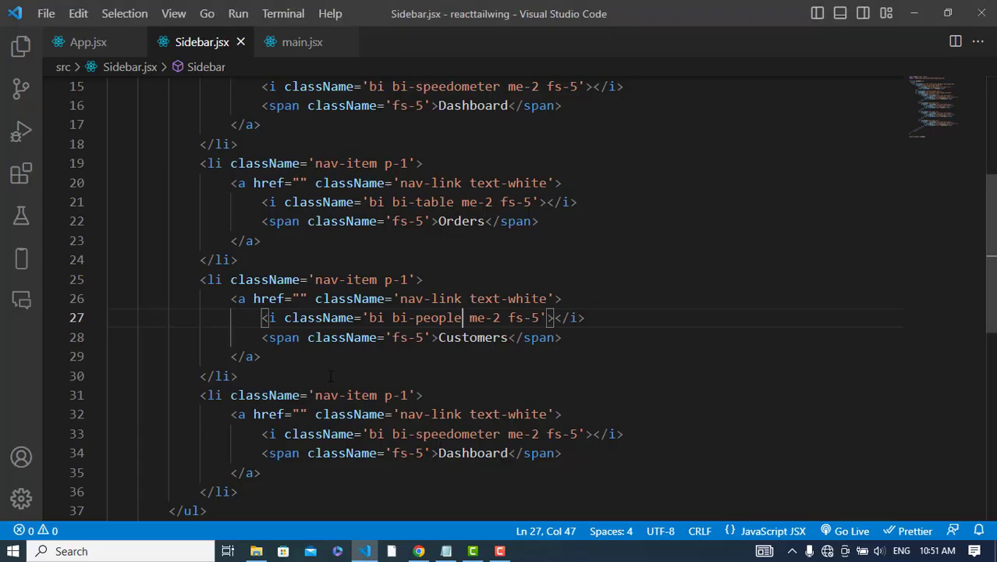
- Replace the last Dashboard label with Report using a bi-grid icon and preview in Chrome
{"action": "double_click", "coordinate": [471, 409]}
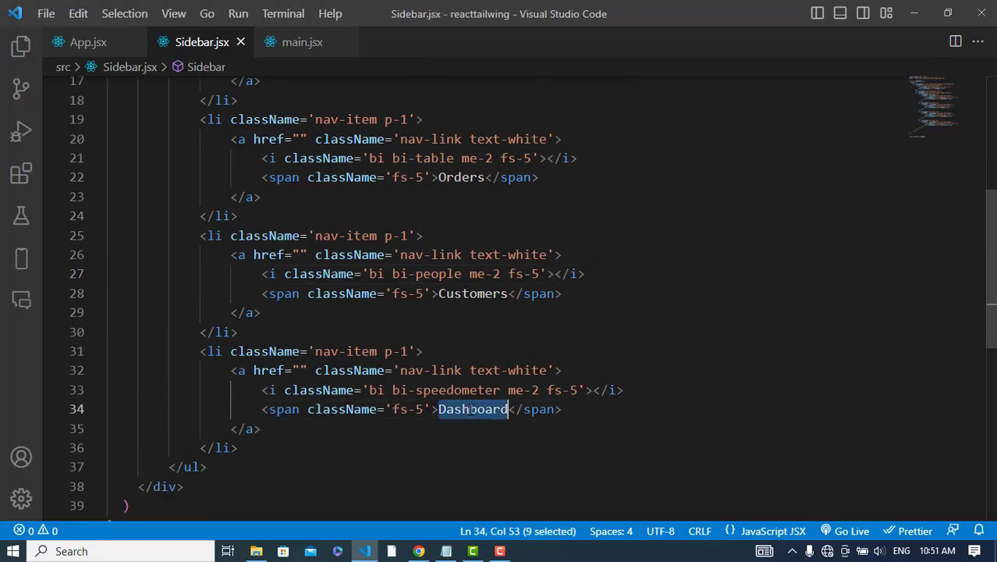
{"action": "key", "text": "Delete"}
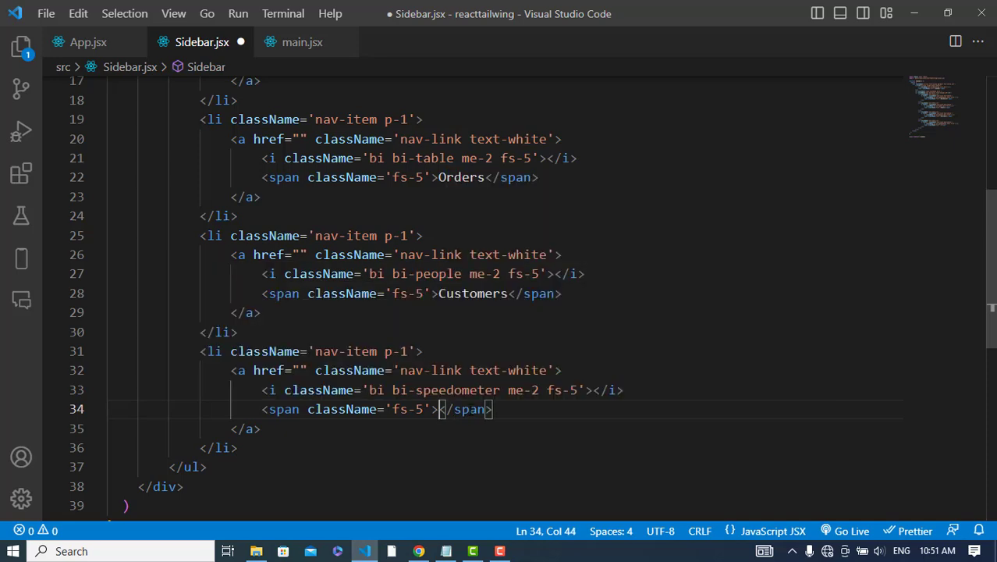
{"action": "type", "text": "Report"}
{"action": "left_click", "coordinate": [443, 390]}
{"action": "type", "text": "gri"}
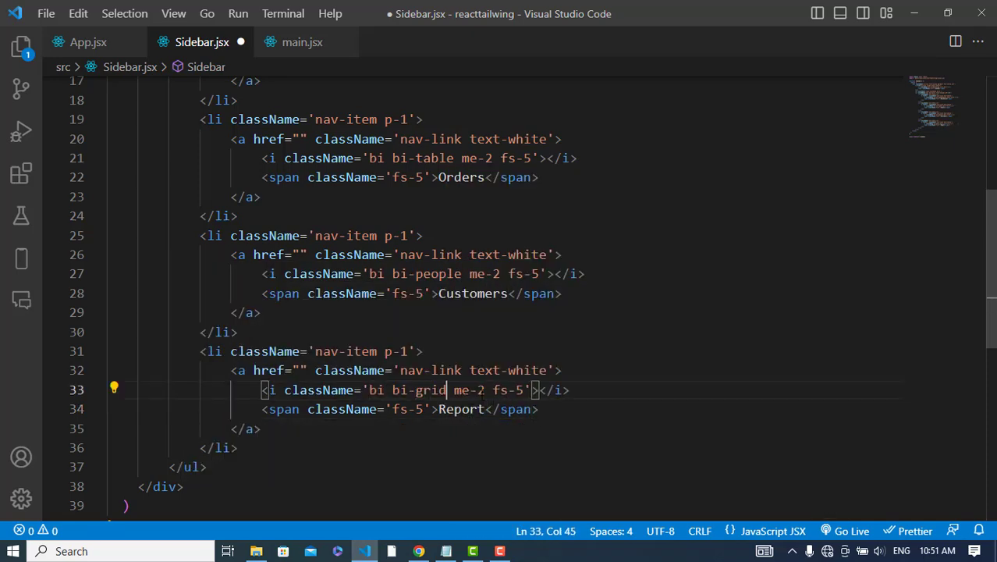
{"action": "left_click", "coordinate": [419, 551]}
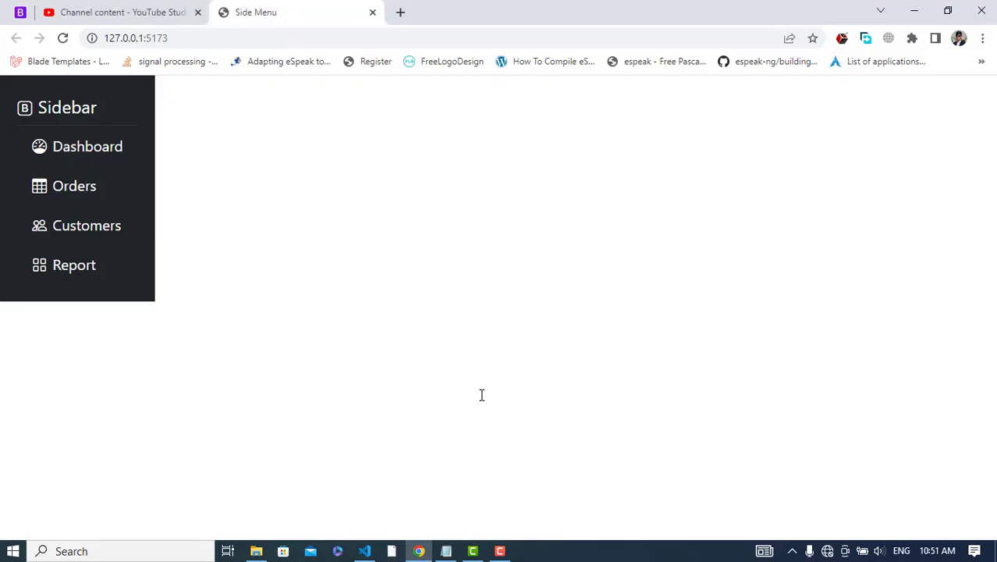
{"action": "left_click", "coordinate": [364, 551]}
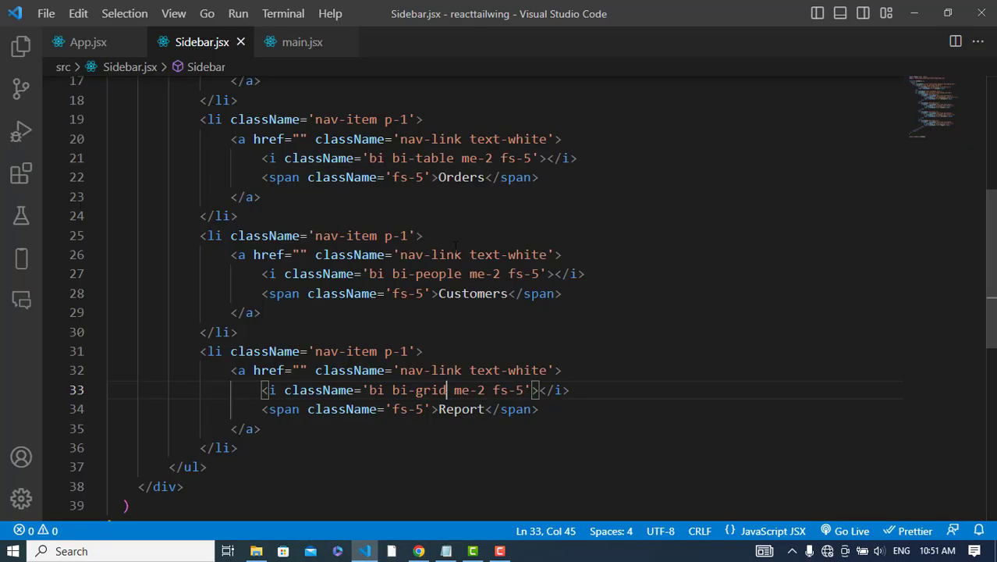
- Below the nav list add a div containing <hr className='text-secondary'/>
{"action": "scroll", "scroll_direction": "down", "scroll_amount": 3}
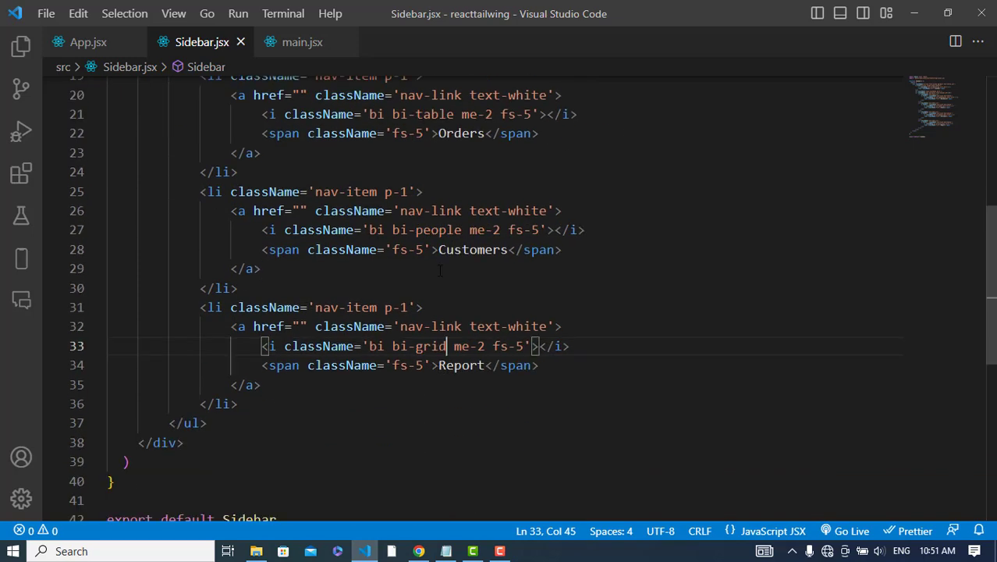
{"action": "key", "text": "Enter"}
{"action": "type", "text": "<div>"}
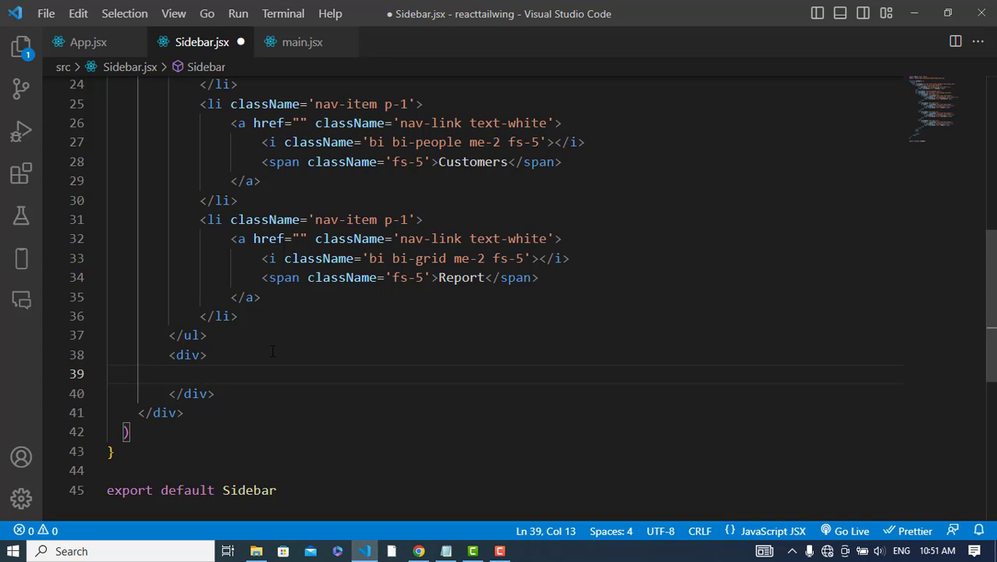
{"action": "type", "text": "<hr />"}
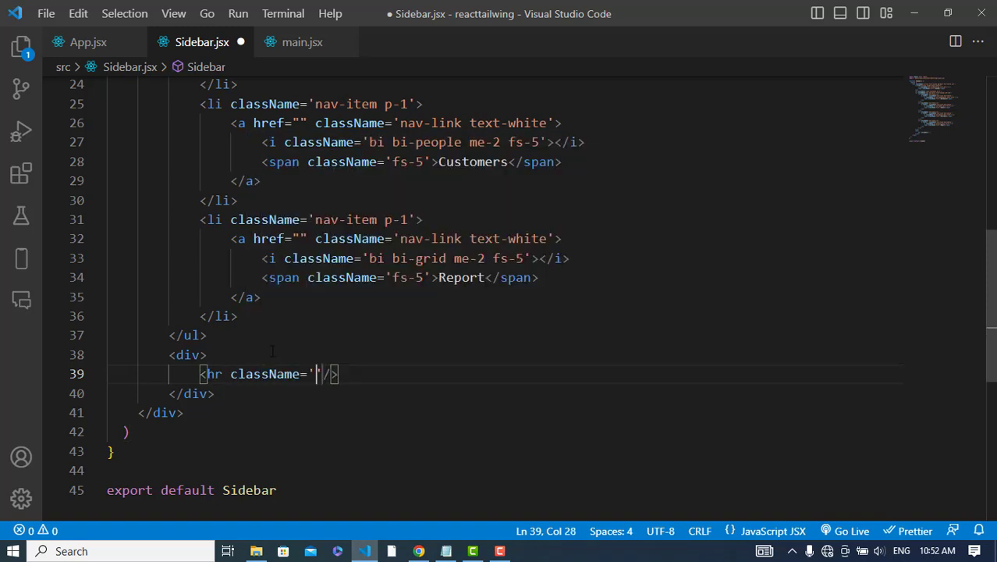
{"action": "type", "text": "text"}
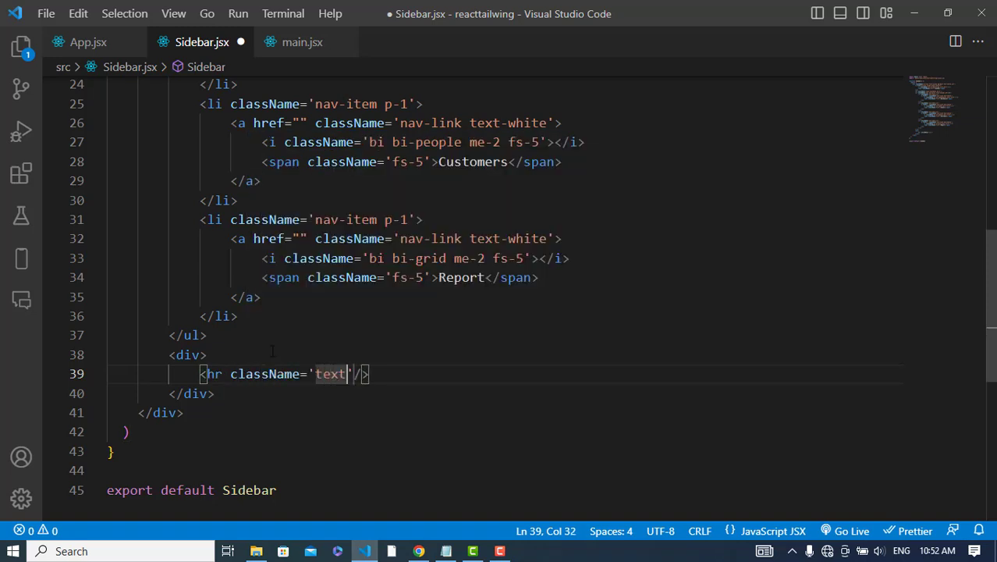
{"action": "type", "text": "-secondary"}
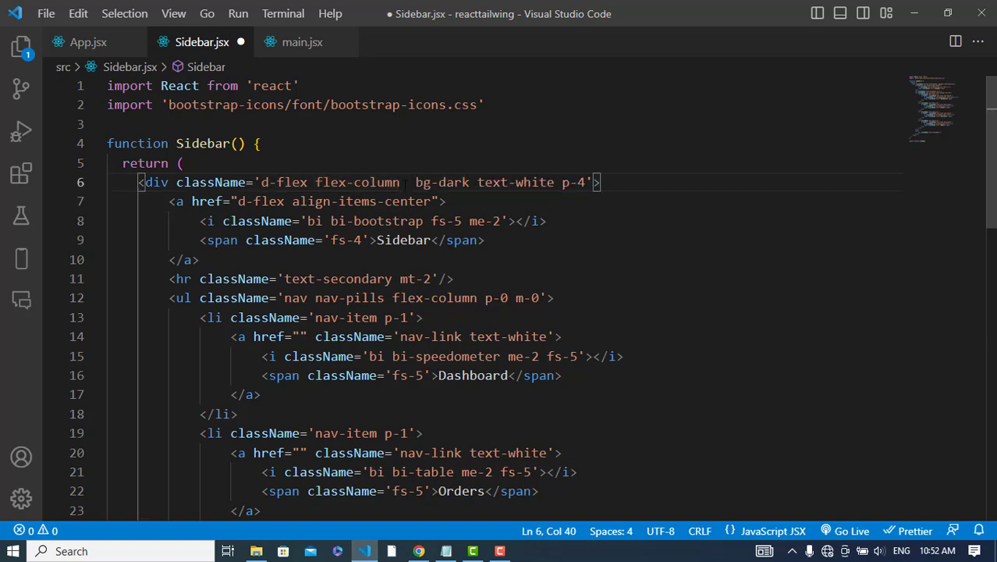
- Add justify-content-space-between to the outer div's className after flex-column
{"action": "type", "text": "justif"}
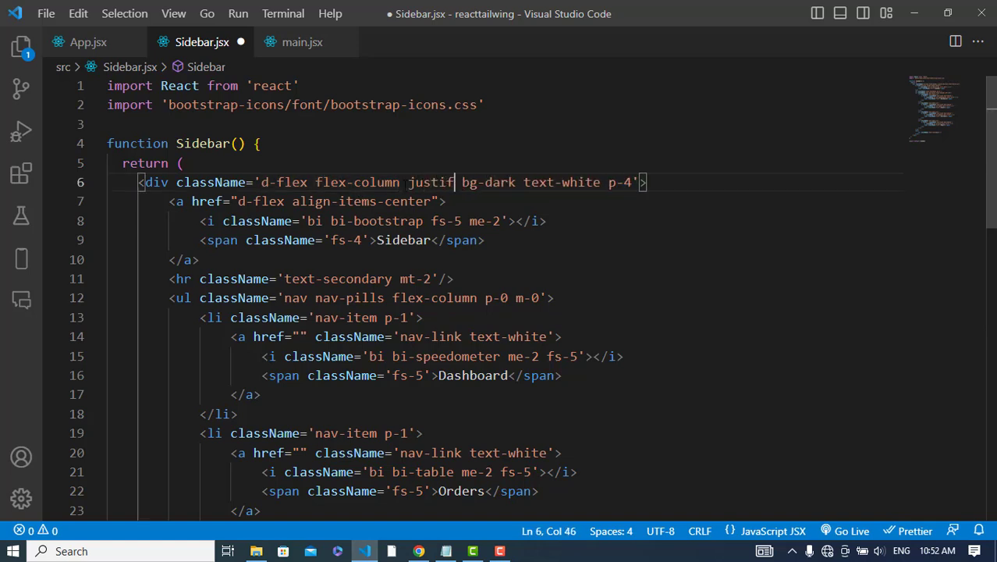
{"action": "type", "text": "y-conte"}
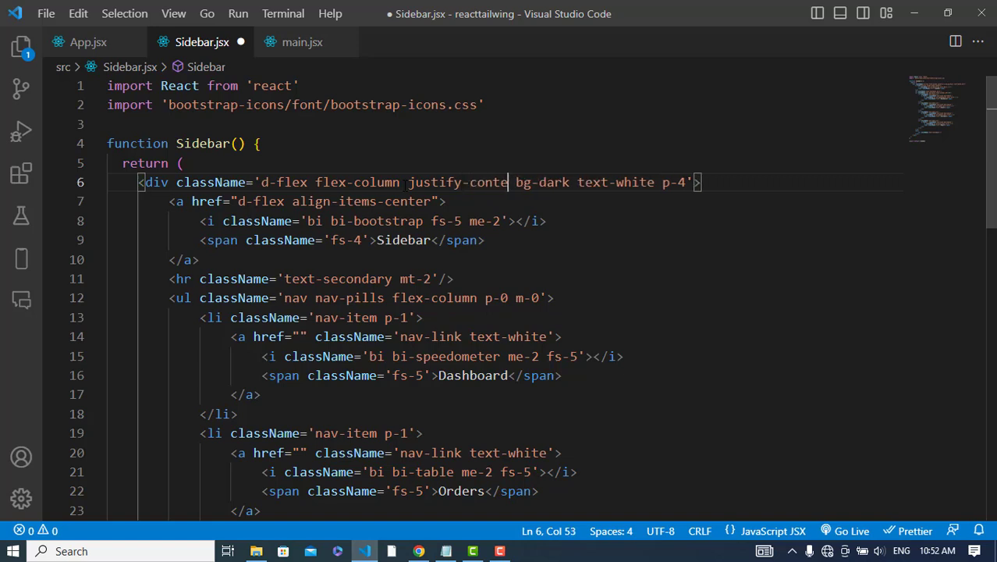
{"action": "type", "text": "nt-space-bet"}
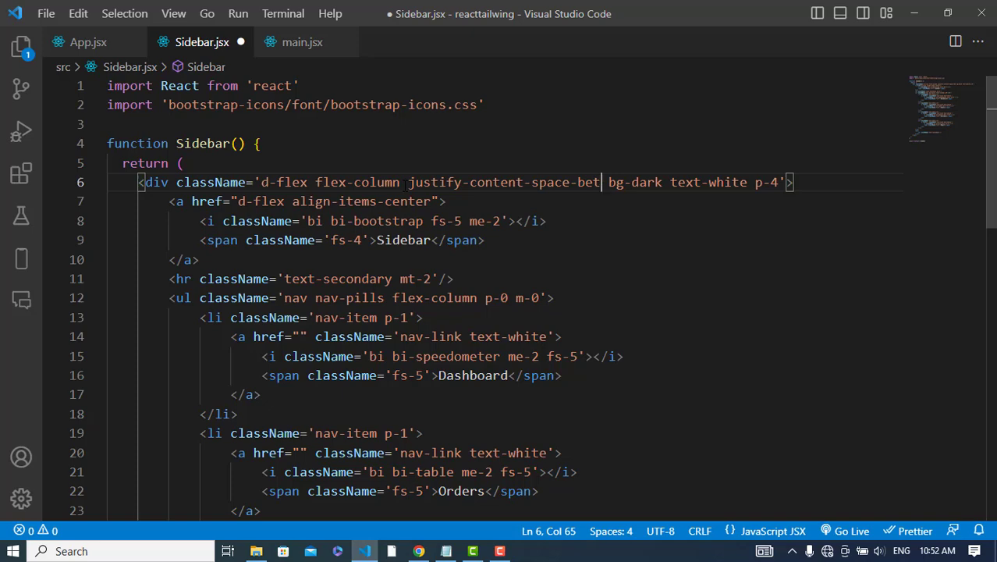
{"action": "type", "text": "ween"}
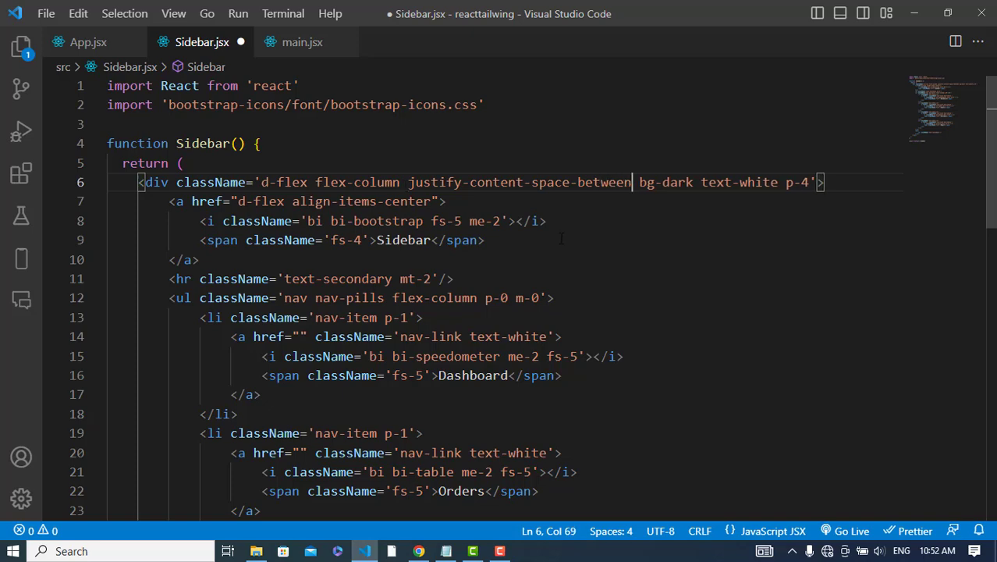
{"action": "scroll", "scroll_direction": "down", "scroll_amount": 3}
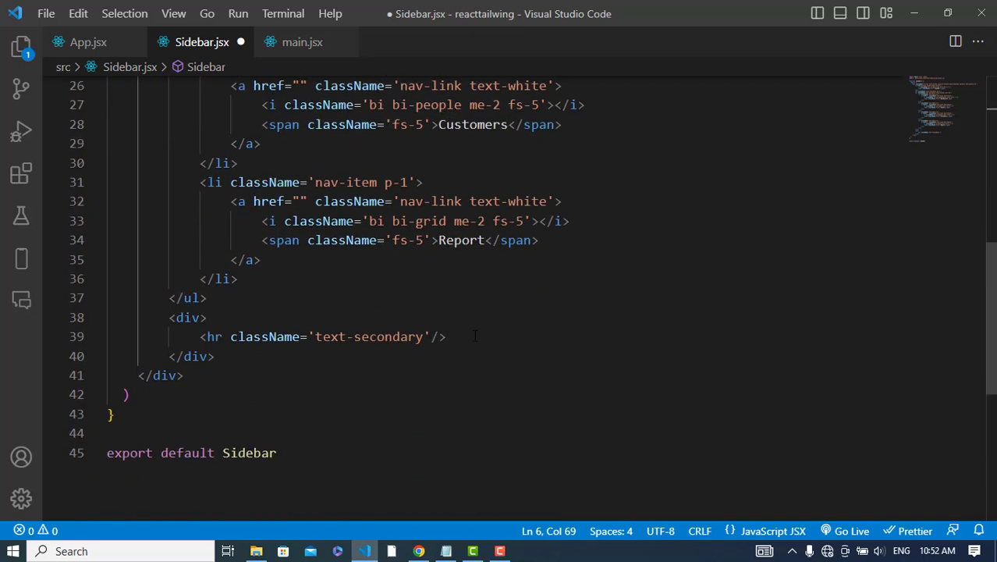
- Under the hr add a bi bi-user icon and a span with the name Yousaf
{"action": "type", "text": "i c></i>"}
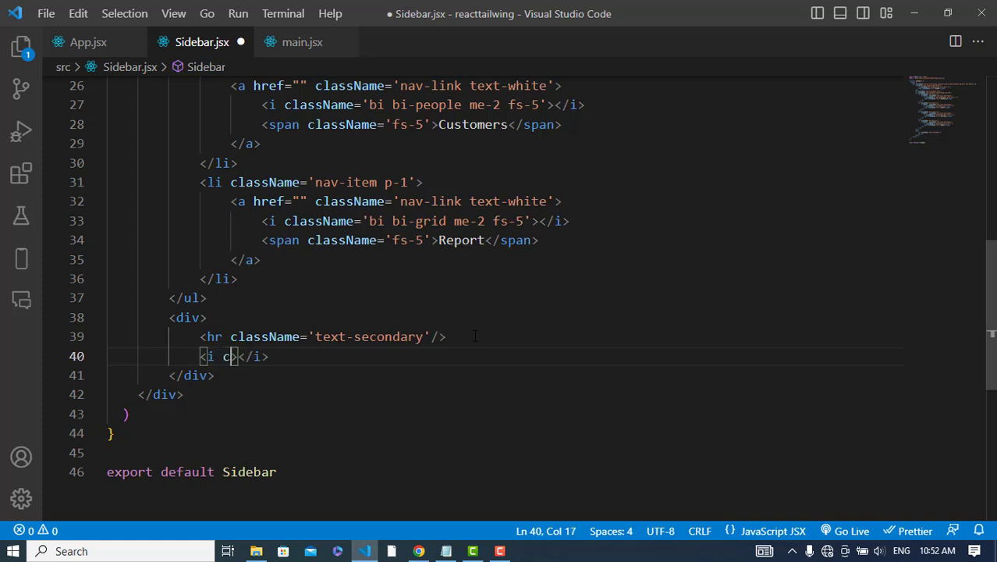
{"action": "type", "text": "className='bi bi'"}
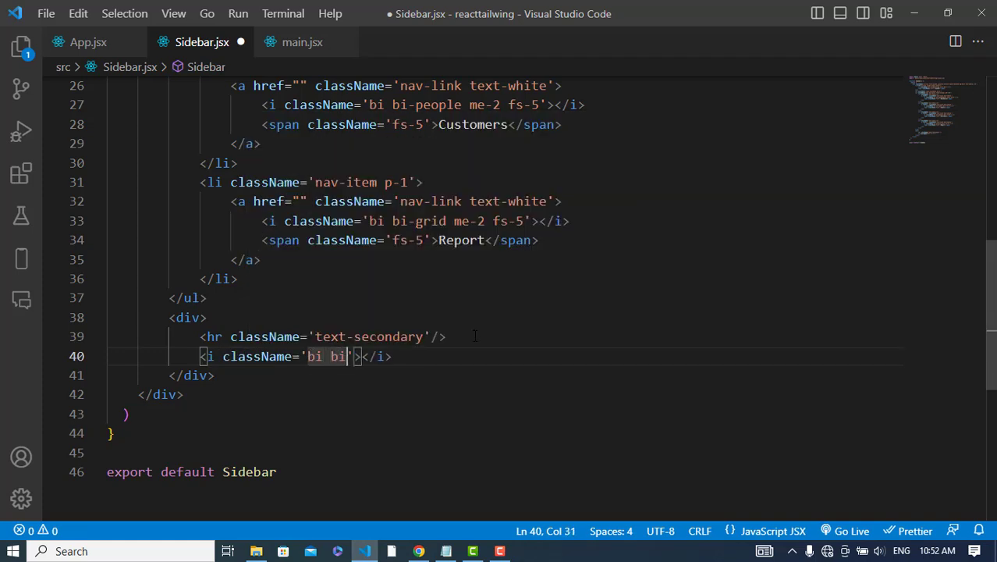
{"action": "type", "text": "user"}
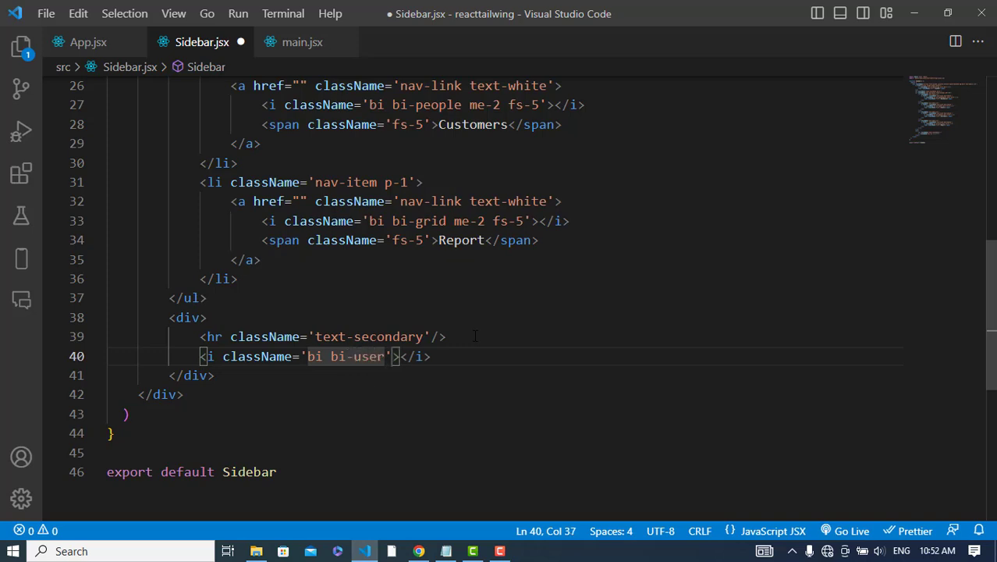
{"action": "key", "text": "Enter"}
{"action": "type", "text": "<span></span>"}
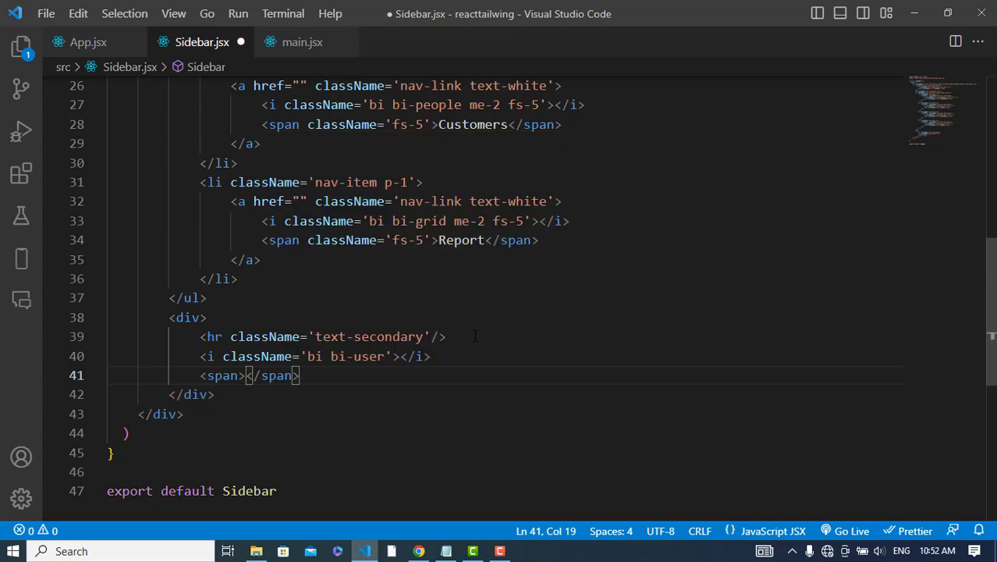
{"action": "type", "text": "Yousaf"}
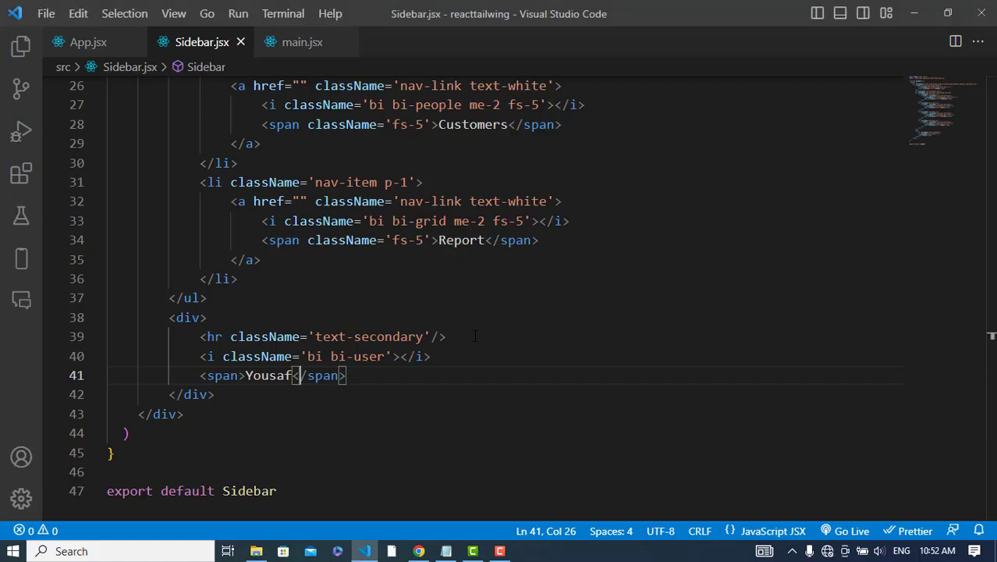
{"action": "scroll", "scroll_direction": "up", "scroll_amount": 3}
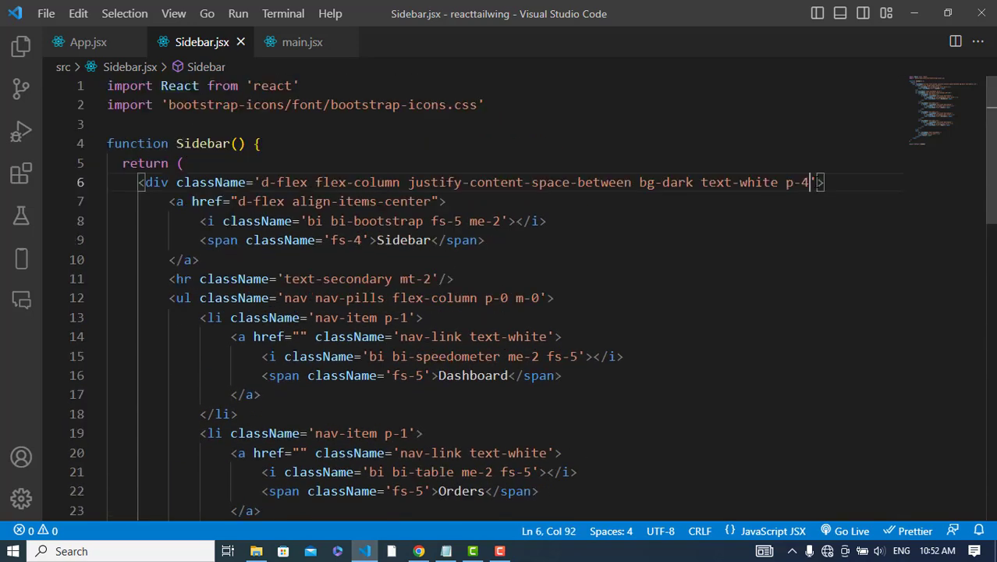
{"action": "type", "text": "vh-10"}
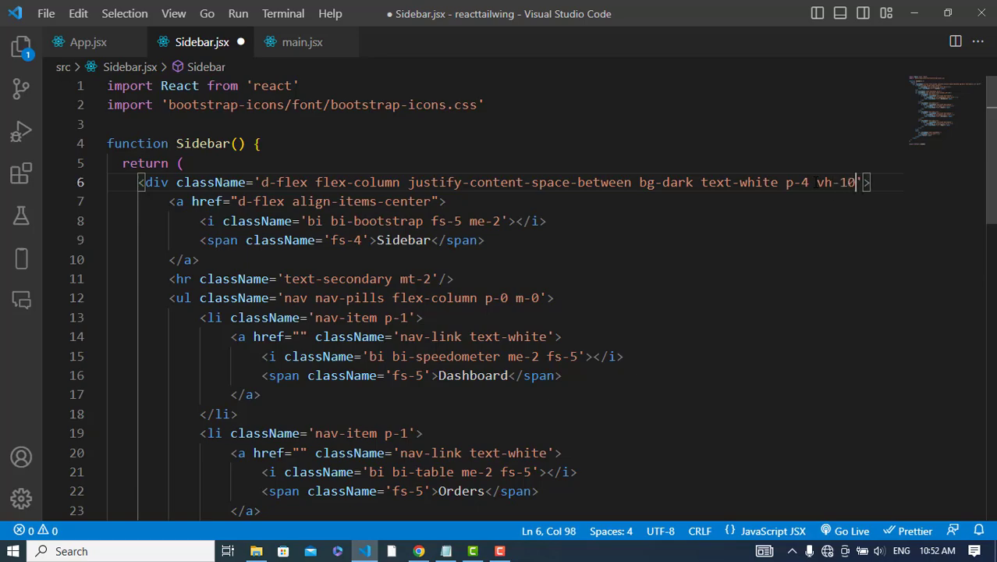
{"action": "left_click", "coordinate": [418, 551]}
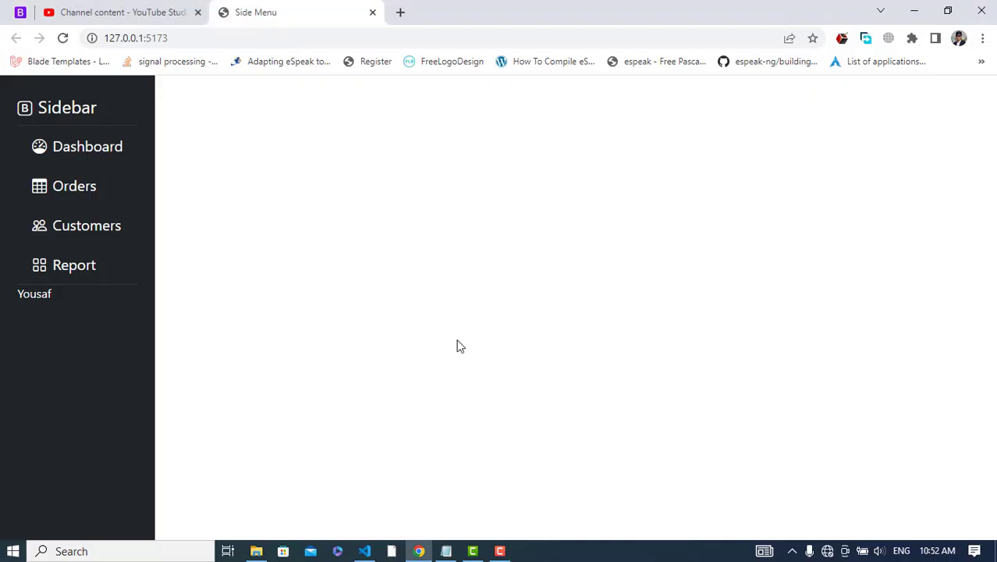
{"action": "mouse_move", "coordinate": [296, 322]}
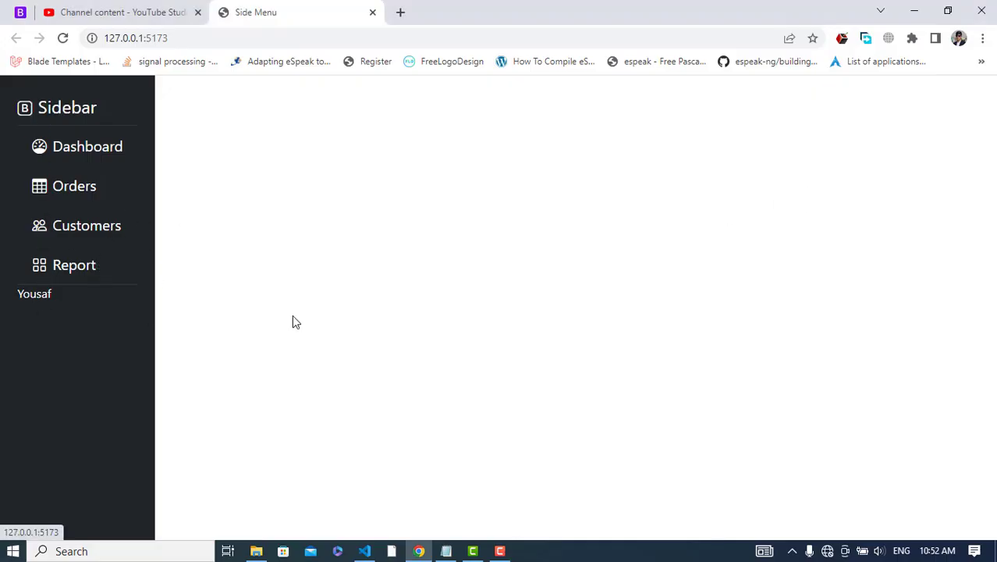
{"action": "left_click", "coordinate": [366, 551]}
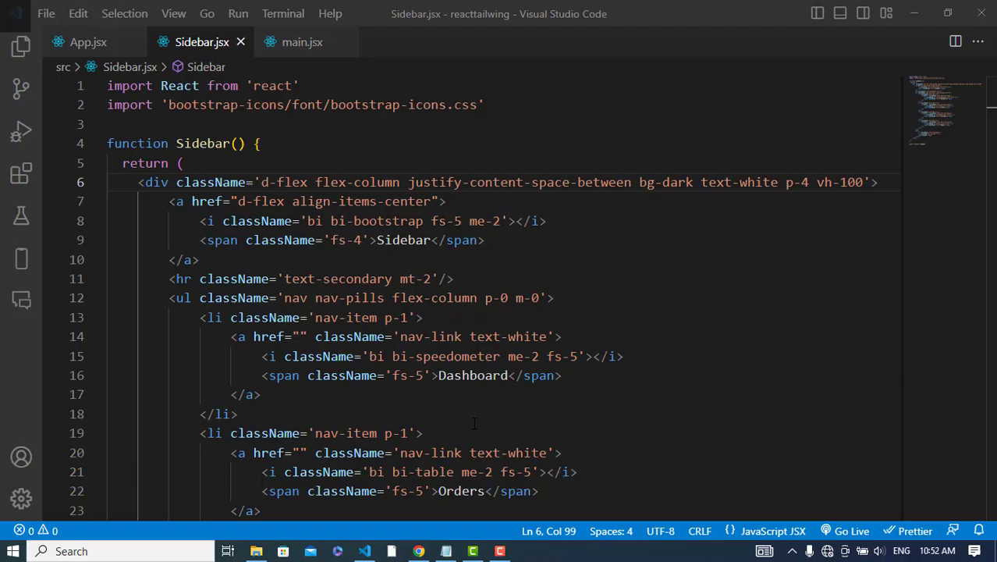
{"action": "scroll", "scroll_direction": "down", "scroll_amount": 3}
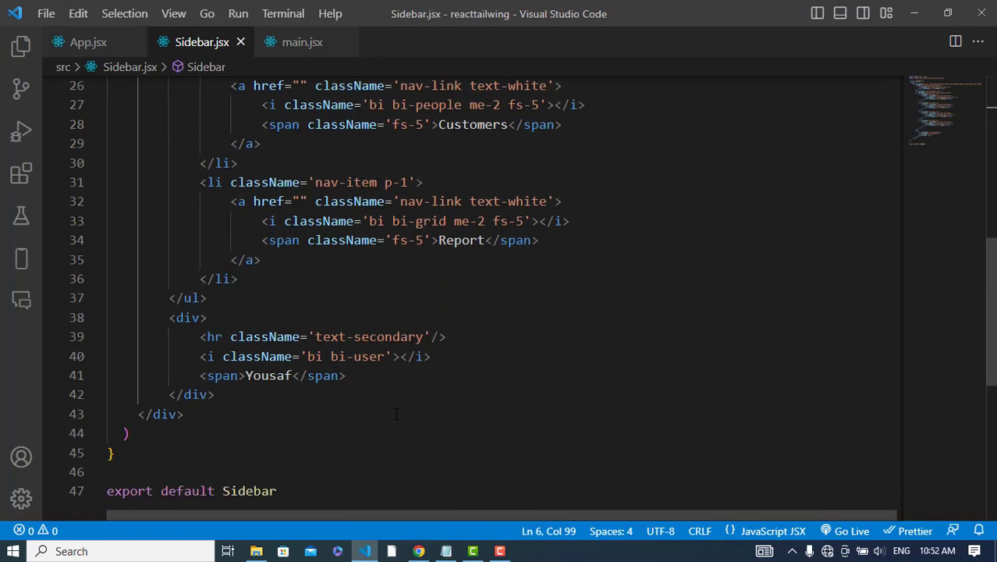
{"action": "double_click", "coordinate": [359, 356]}
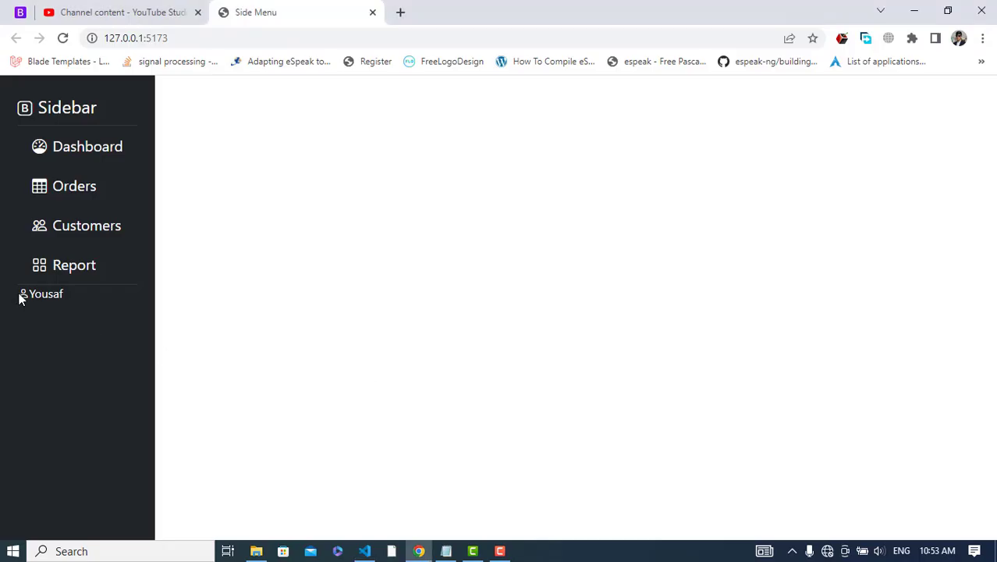
- Give the Yousaf span className fs-4 and the bi-person icon fs-5
{"action": "left_click", "coordinate": [364, 551]}
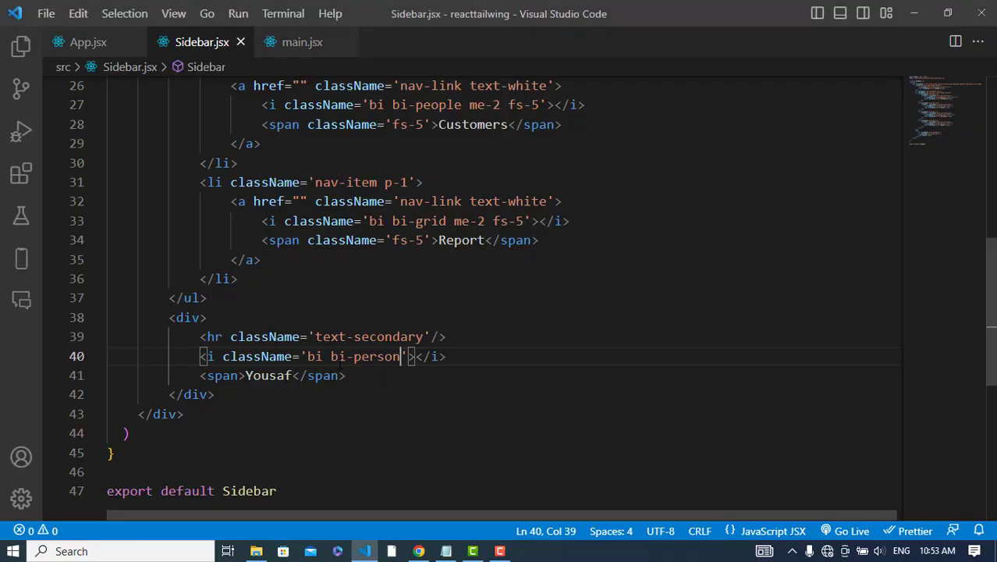
{"action": "left_click", "coordinate": [221, 375]}
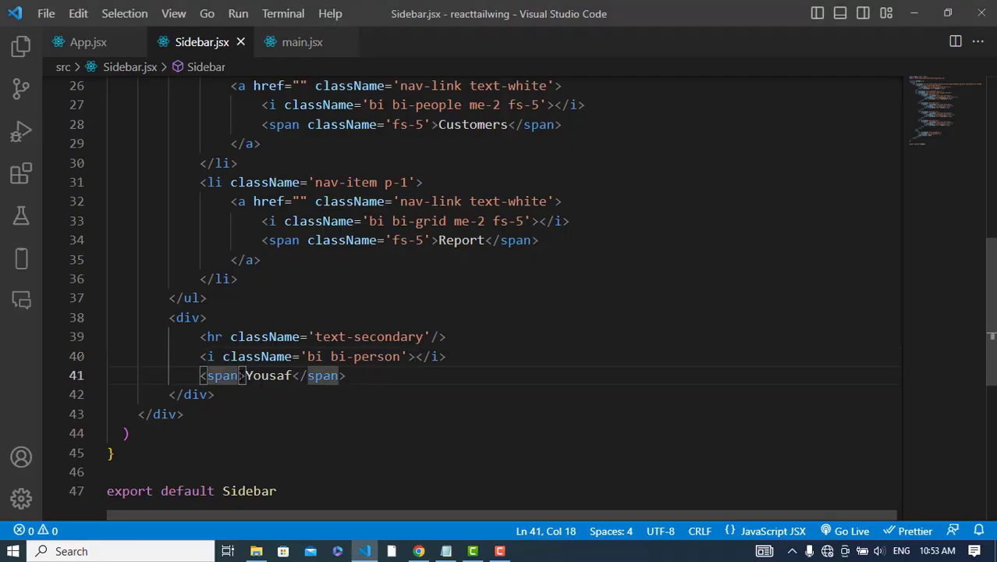
{"action": "type", "text": "className='fs-4"}
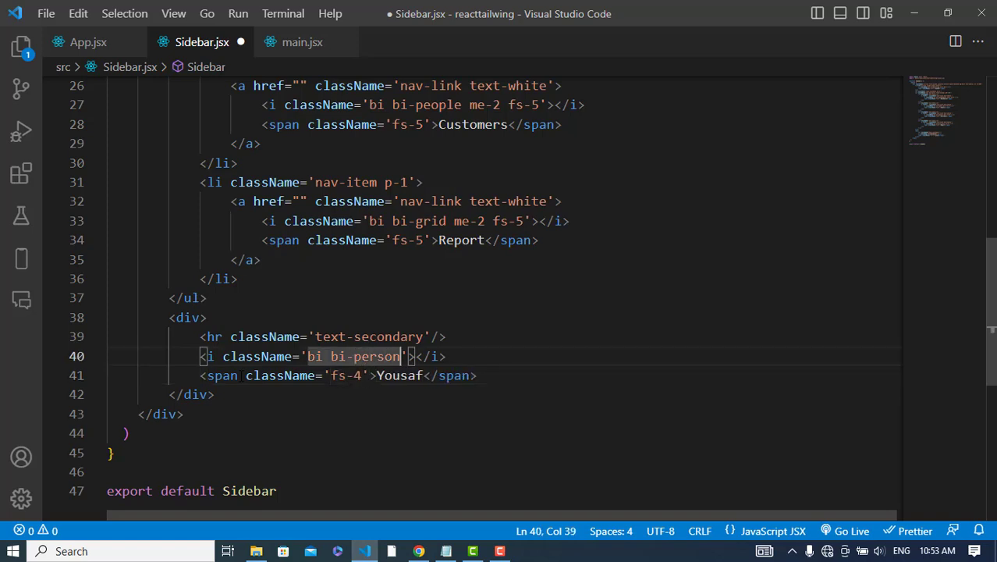
{"action": "type", "text": "fs-5"}
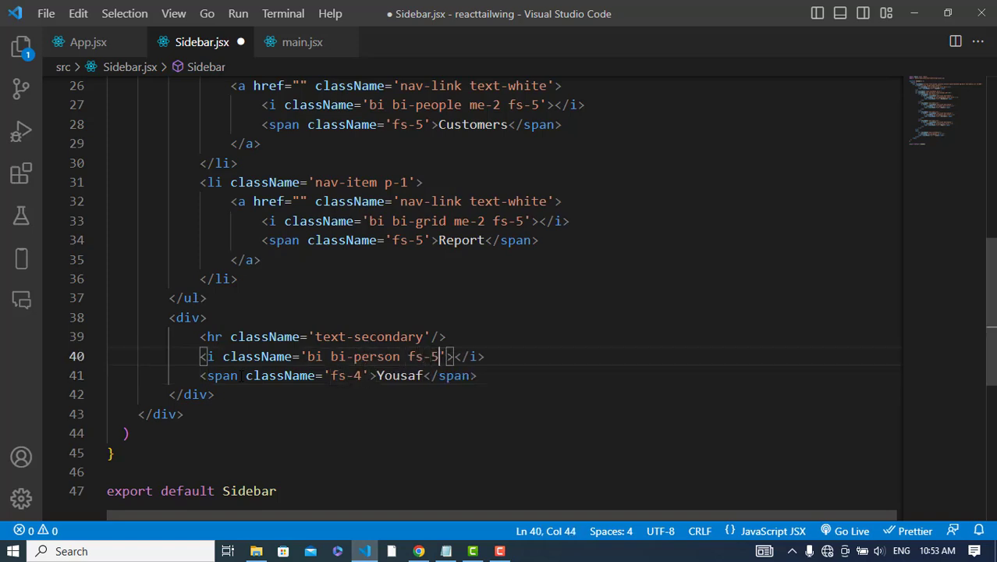
- Check the larger user entry in the Chrome preview and return to Sidebar.jsx
{"action": "left_click", "coordinate": [418, 551]}
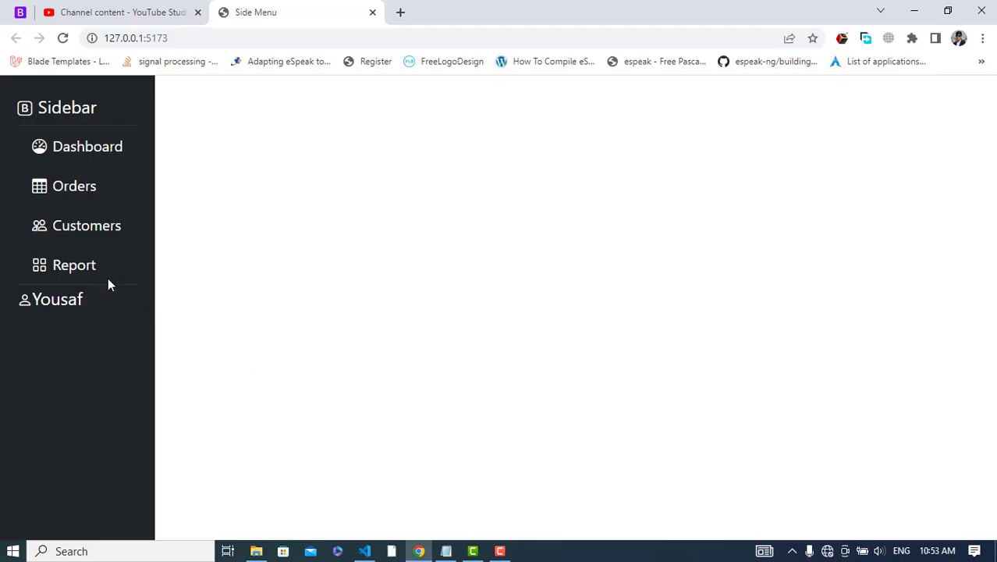
{"action": "key", "text": "alt+tab"}
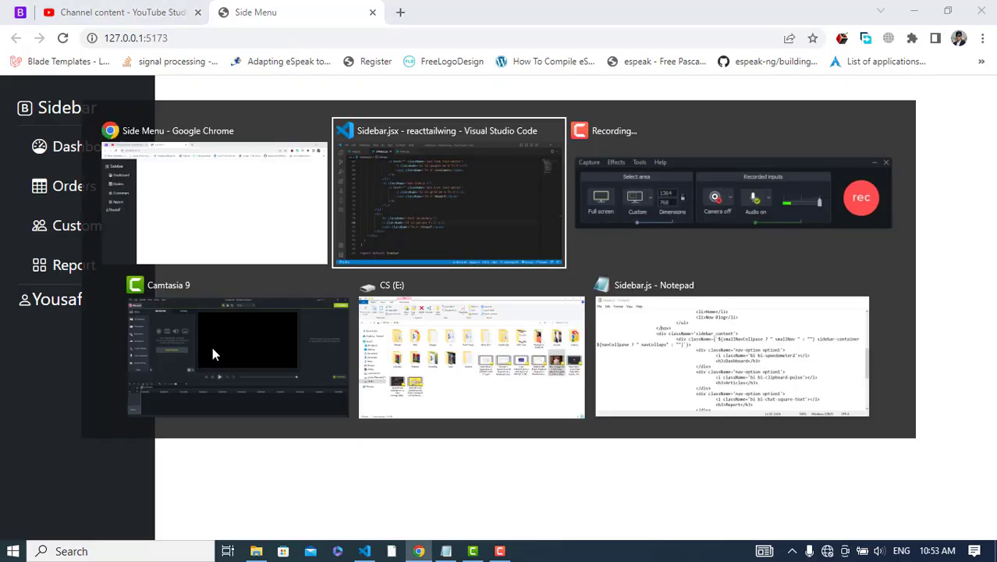
{"action": "left_click", "coordinate": [450, 195]}
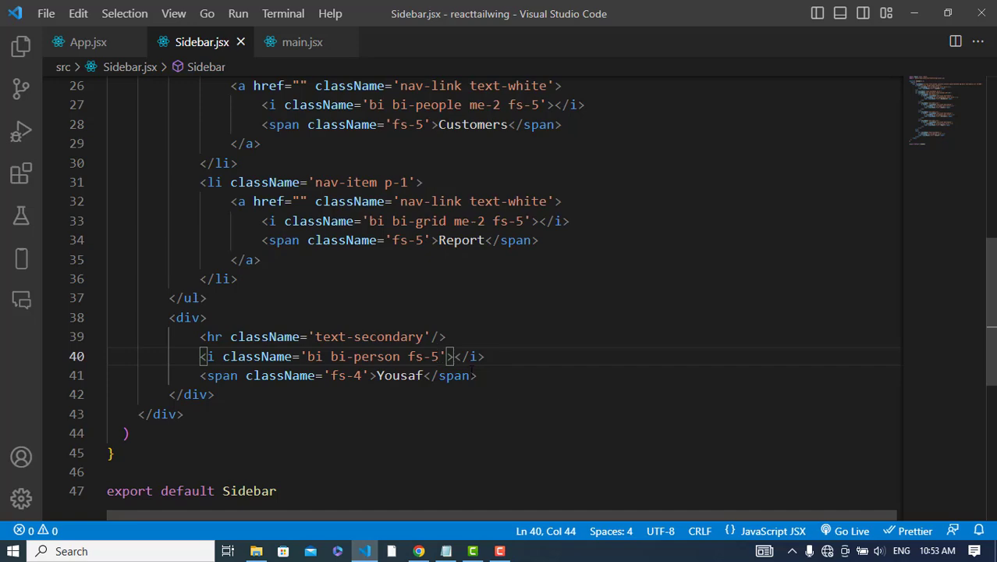
{"action": "scroll", "scroll_direction": "up", "scroll_amount": 3}
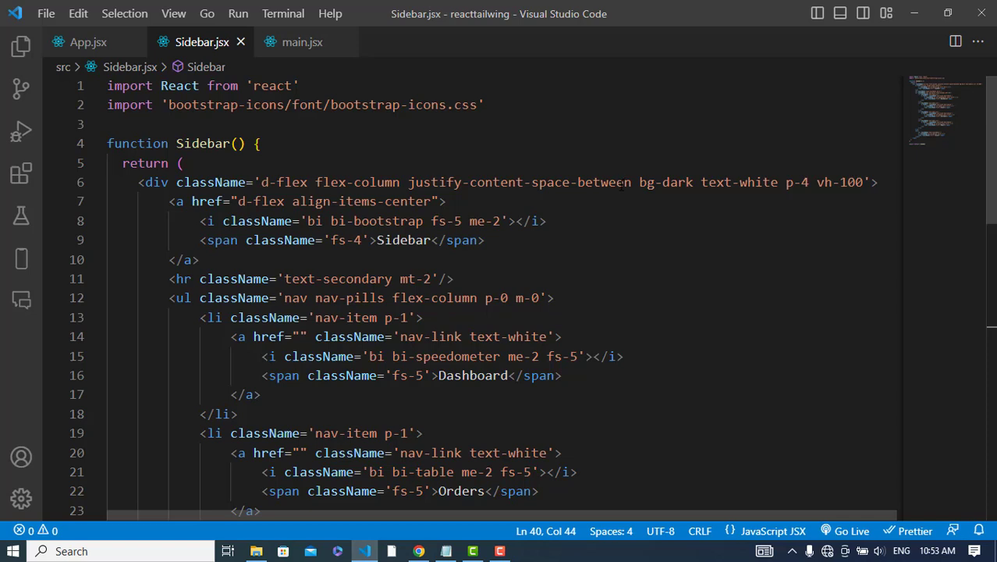
- Use justify-content-between and wrap the title and ul in one div so Yousaf drops to the bottom, checked in Chrome
{"action": "left_click", "coordinate": [559, 337]}
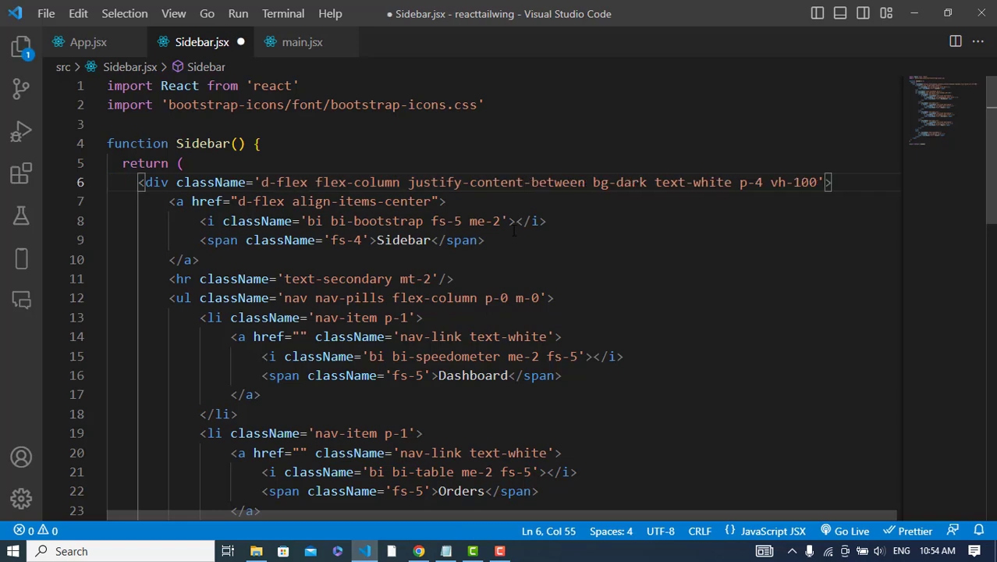
{"action": "key", "text": "ctrl+s"}
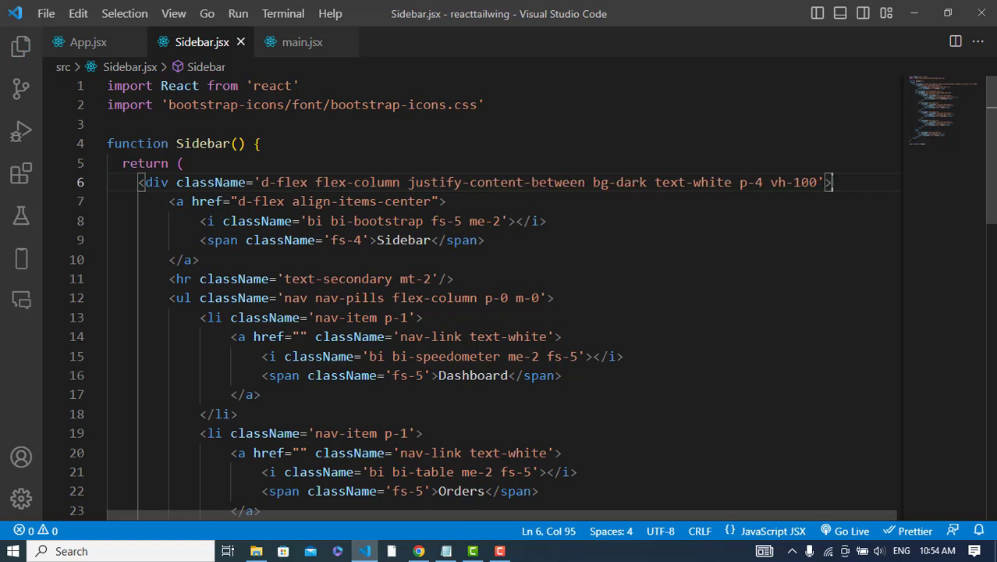
{"action": "type", "text": "<div>"}
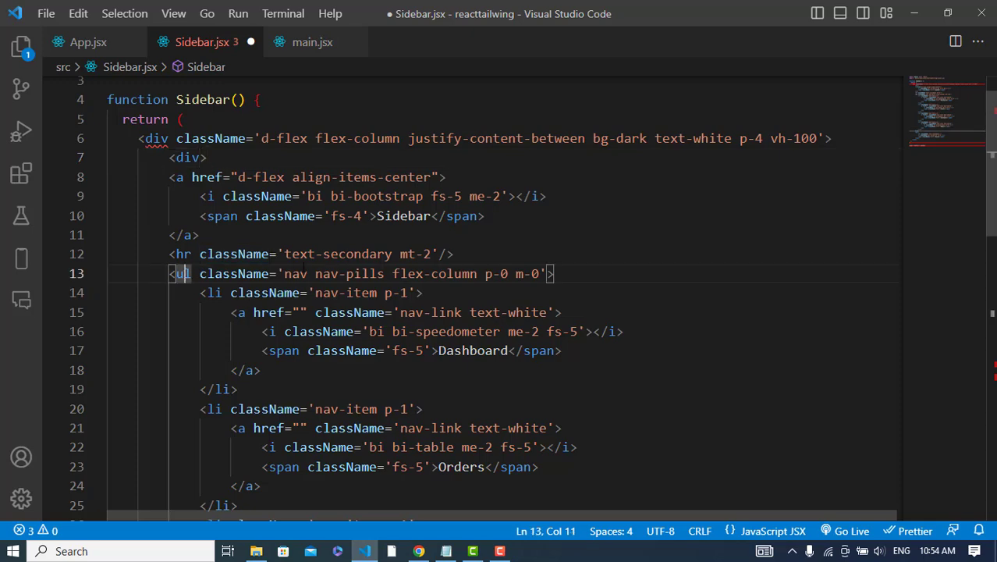
{"action": "scroll", "scroll_direction": "down", "scroll_amount": 3}
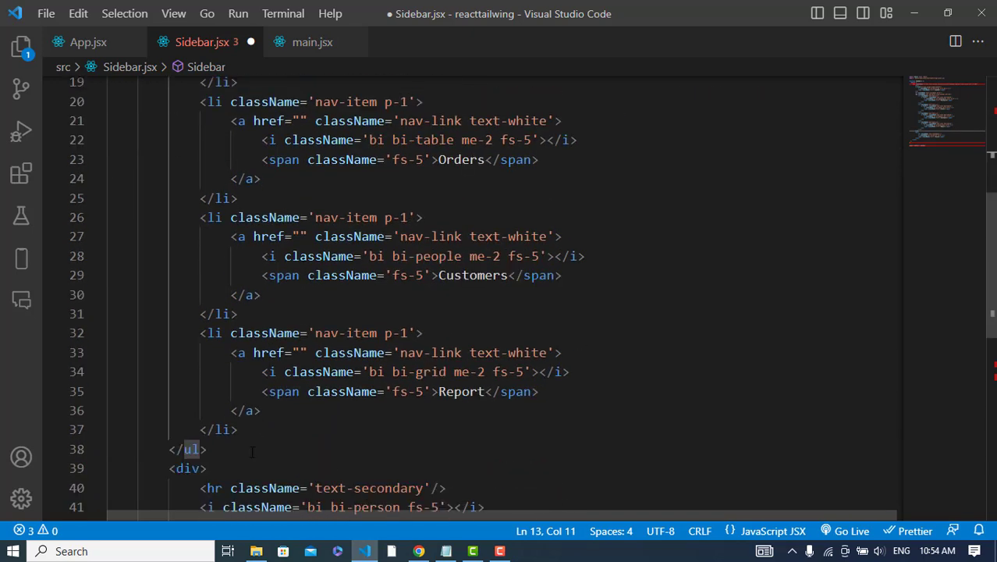
{"action": "left_click", "coordinate": [211, 468]}
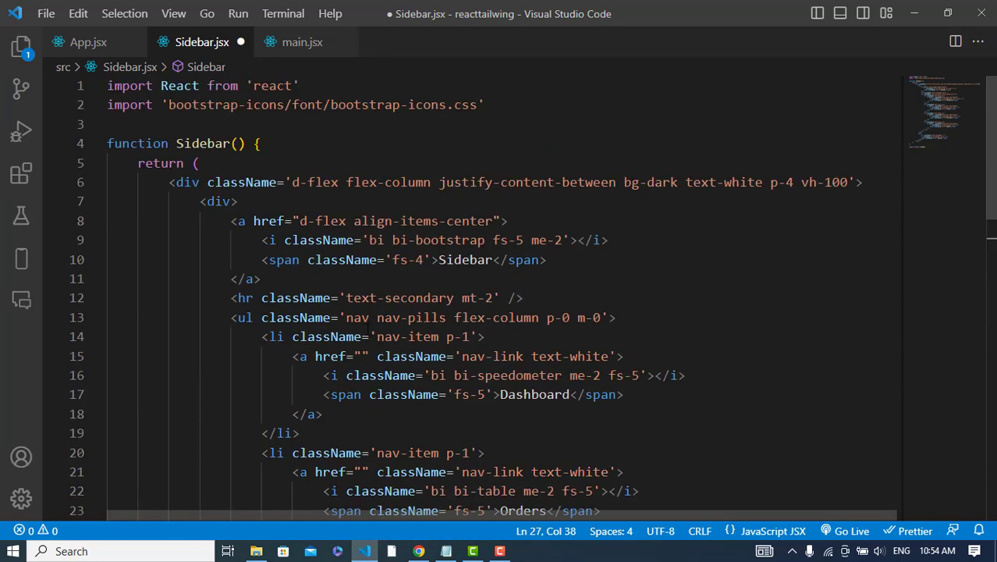
{"action": "left_click", "coordinate": [418, 551]}
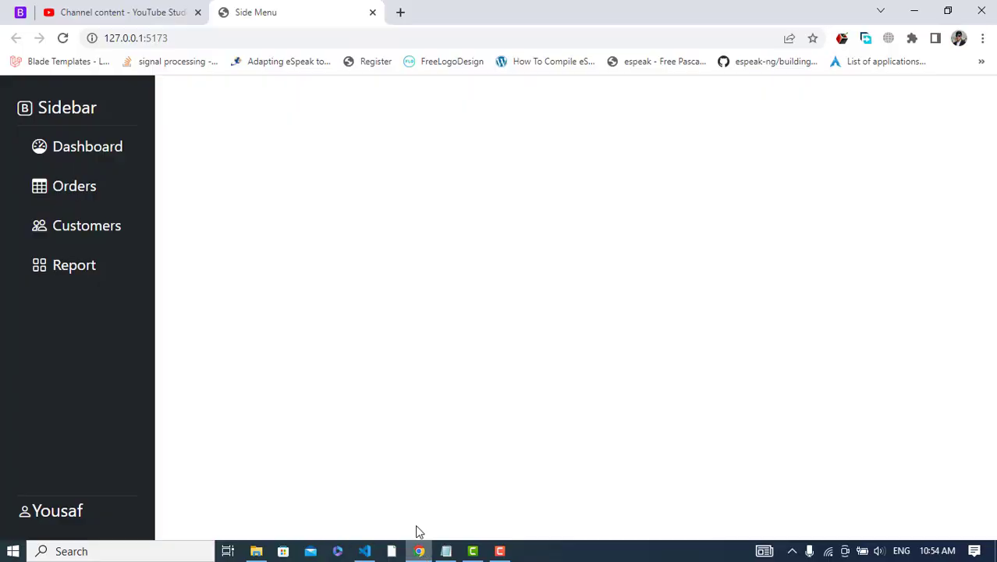
{"action": "mouse_move", "coordinate": [390, 181]}
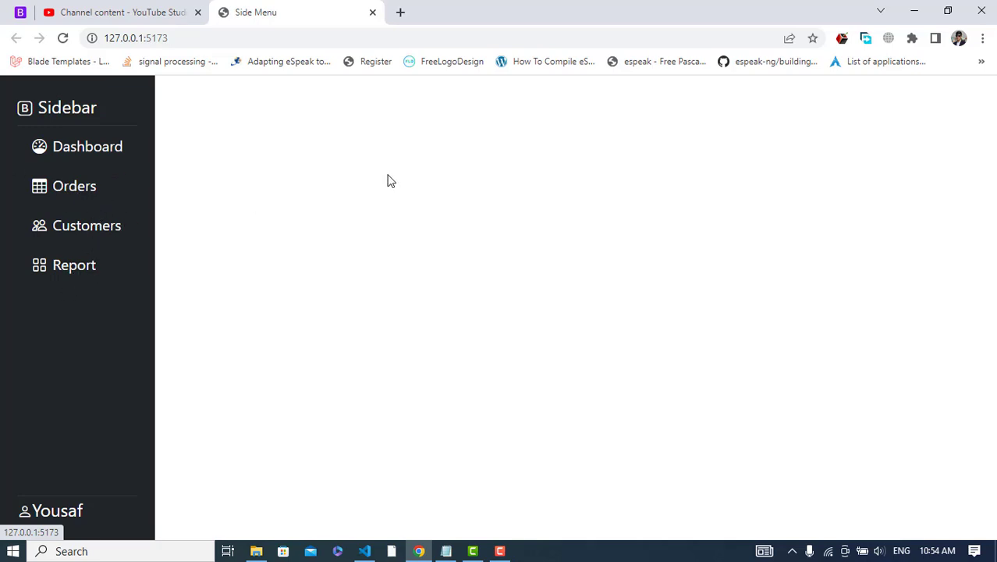
{"action": "mouse_move", "coordinate": [370, 202]}
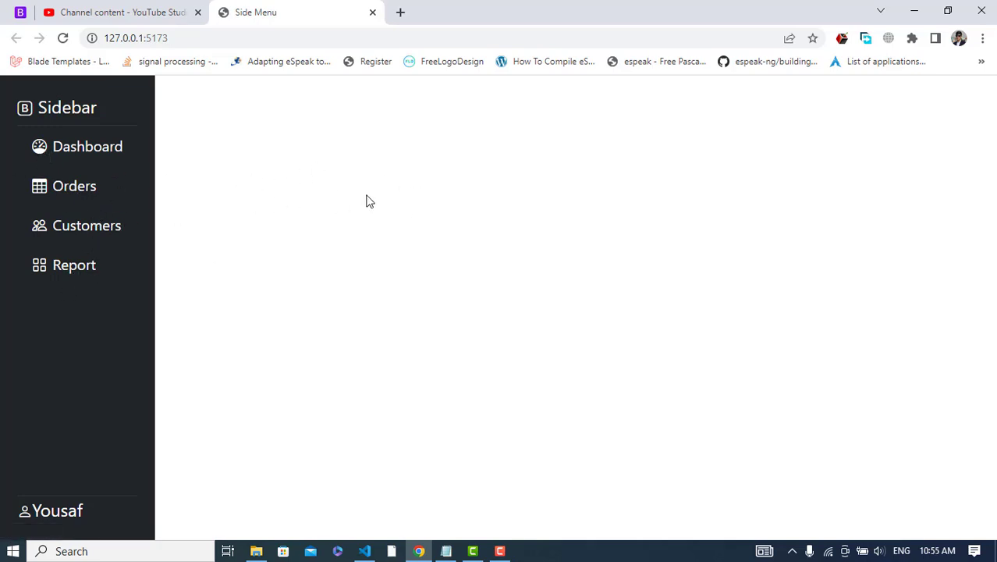
{"action": "mouse_move", "coordinate": [157, 168]}
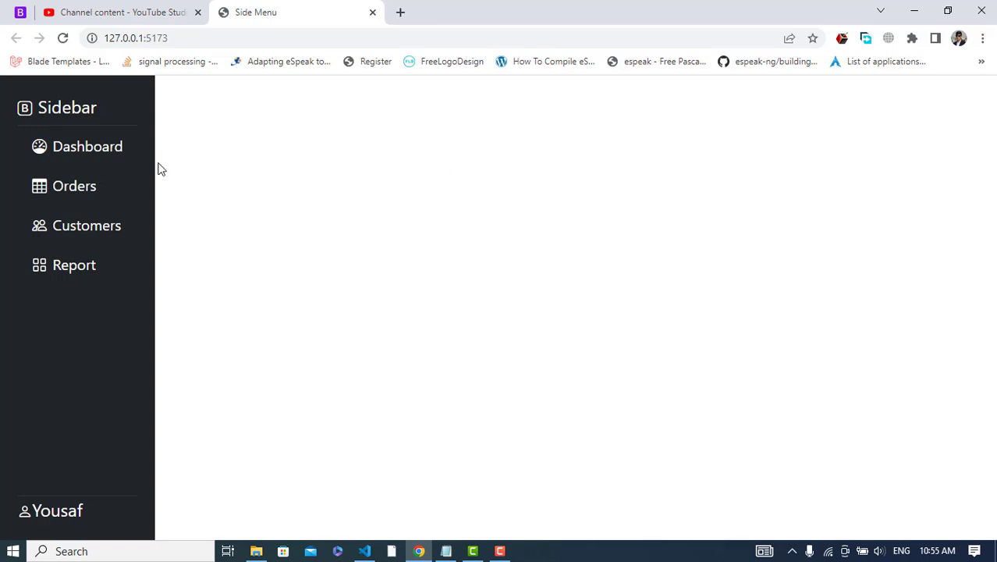
{"action": "mouse_move", "coordinate": [359, 217]}
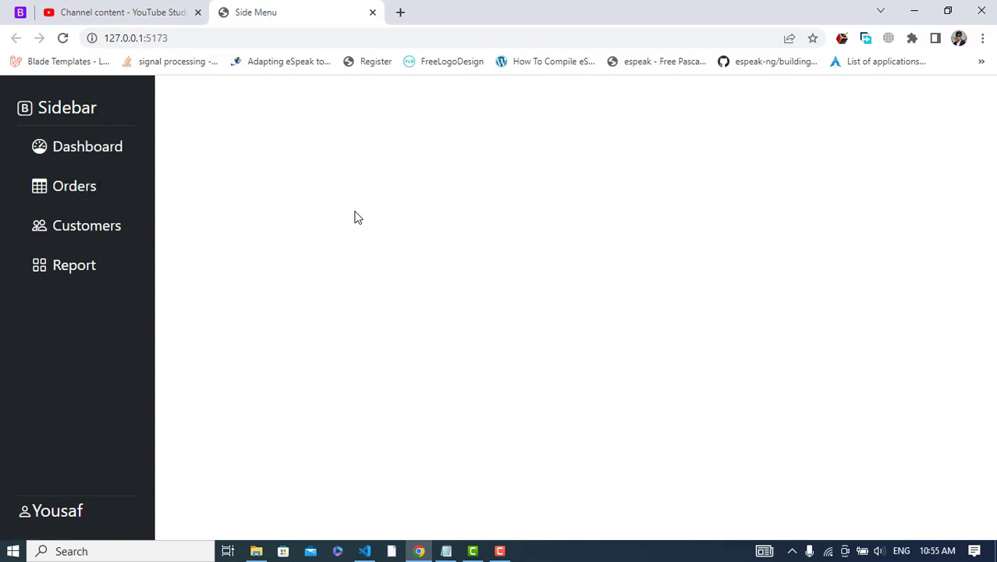
{"action": "left_click", "coordinate": [366, 551]}
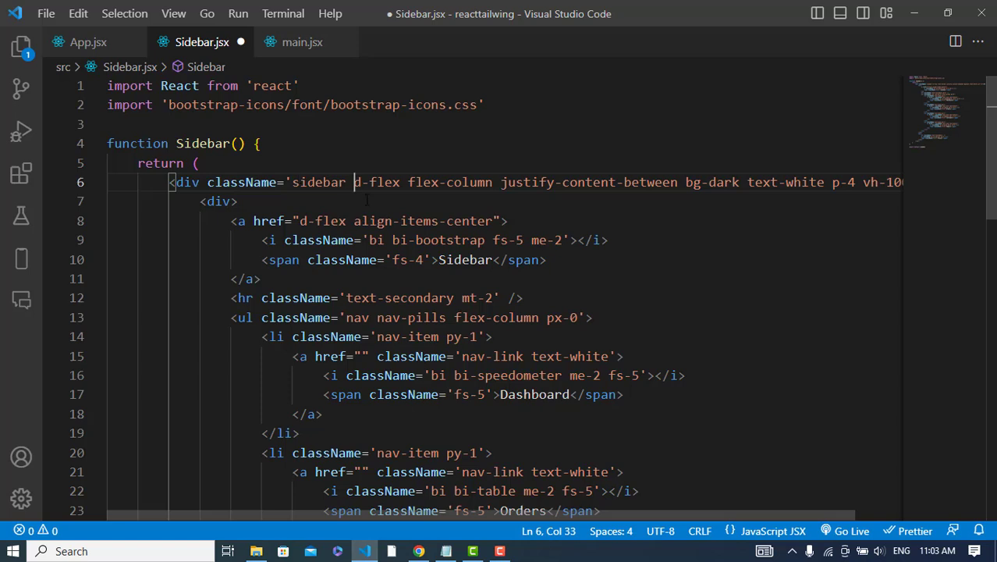
- Select the outer div's new sidebar class and move to index.css to style it
{"action": "double_click", "coordinate": [319, 181]}
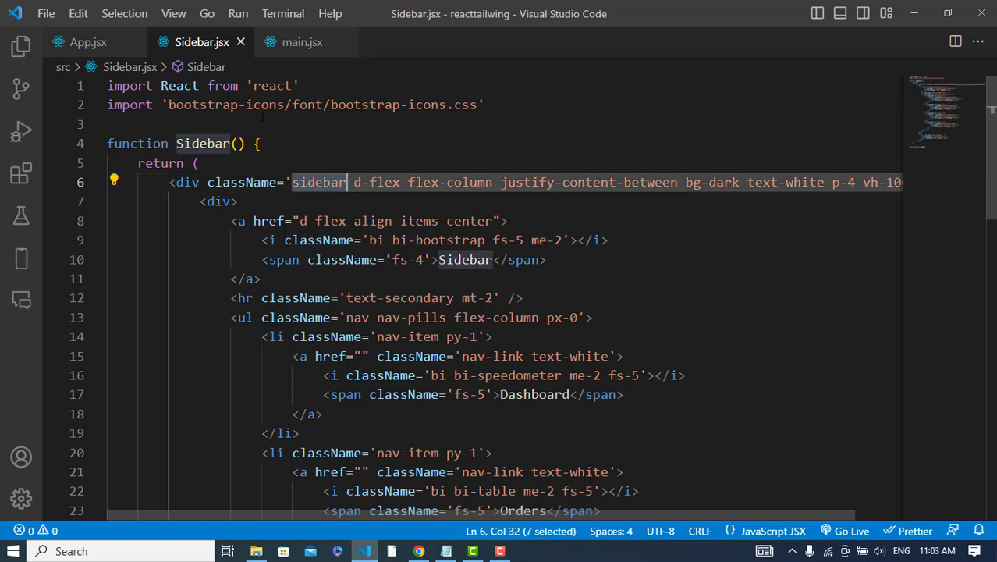
{"action": "left_click", "coordinate": [87, 43]}
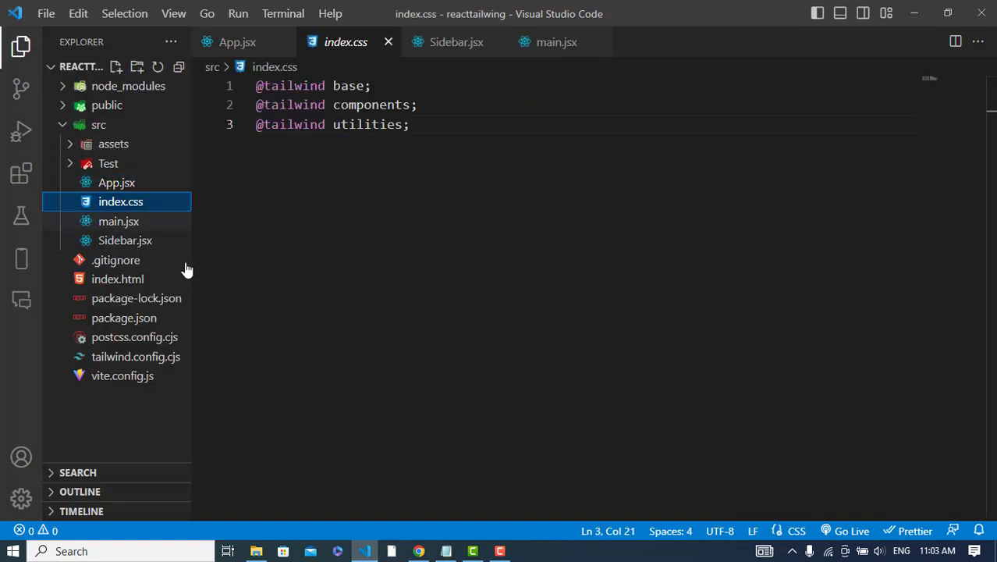
- Add a .sidebar ul rule with padding: 0px !important
{"action": "type", "text": "sidebar"}
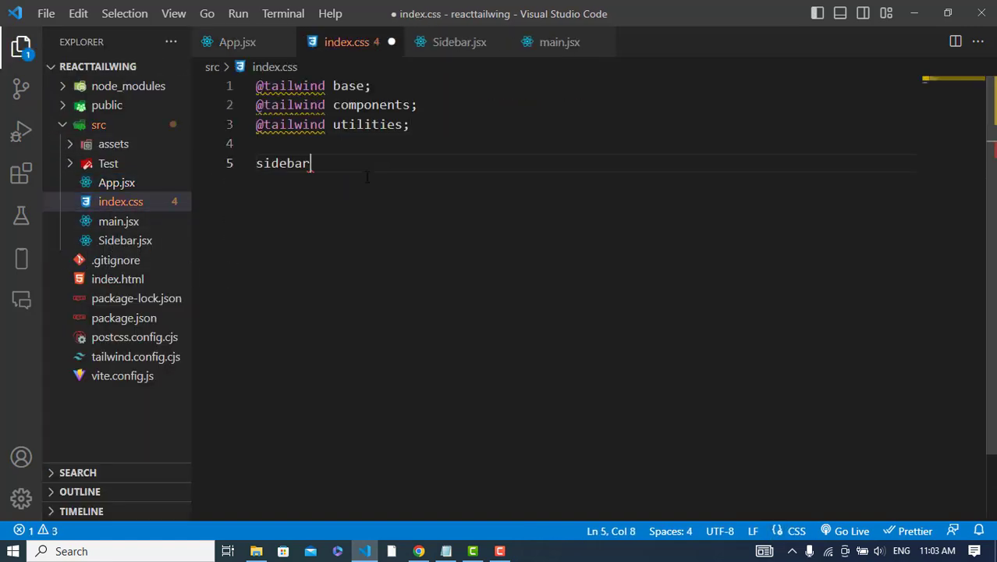
{"action": "type", "text": "."}
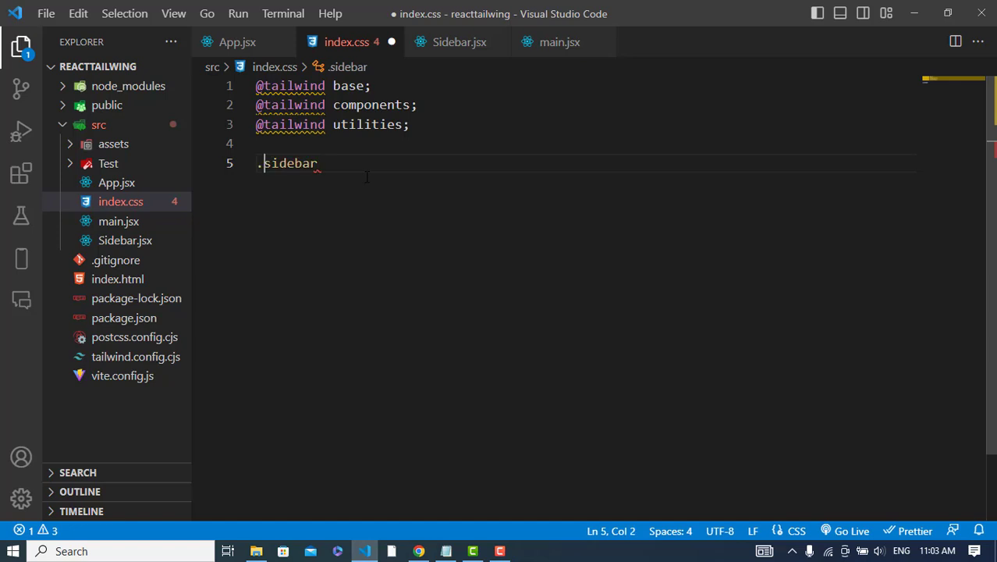
{"action": "type", "text": "u"}
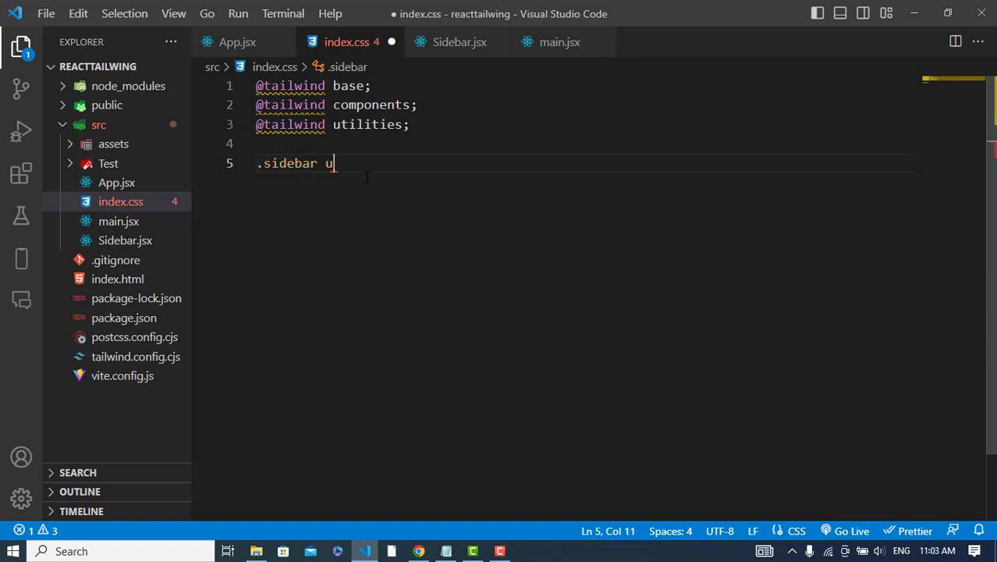
{"action": "type", "text": "l"}
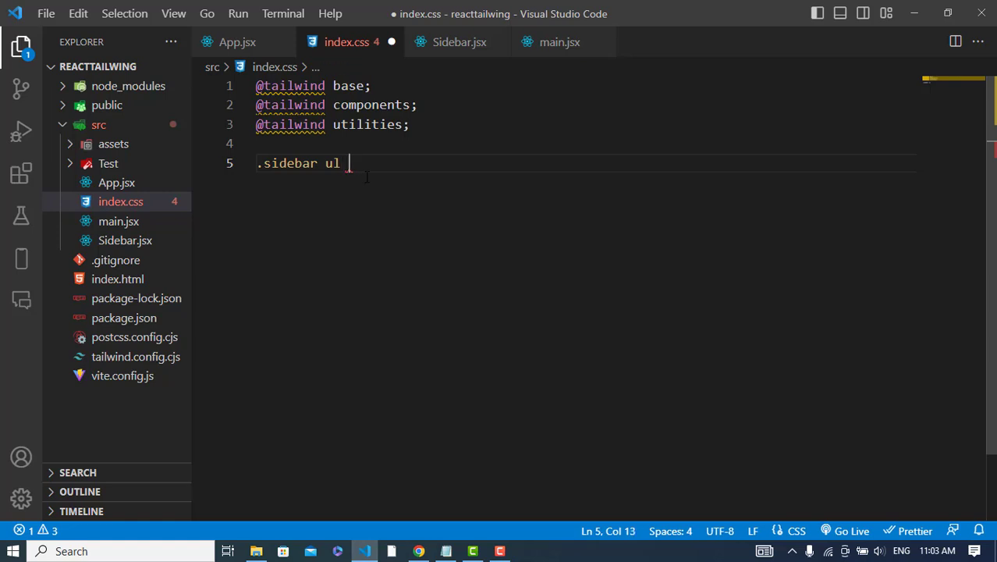
{"action": "type", "text": "{pa"}
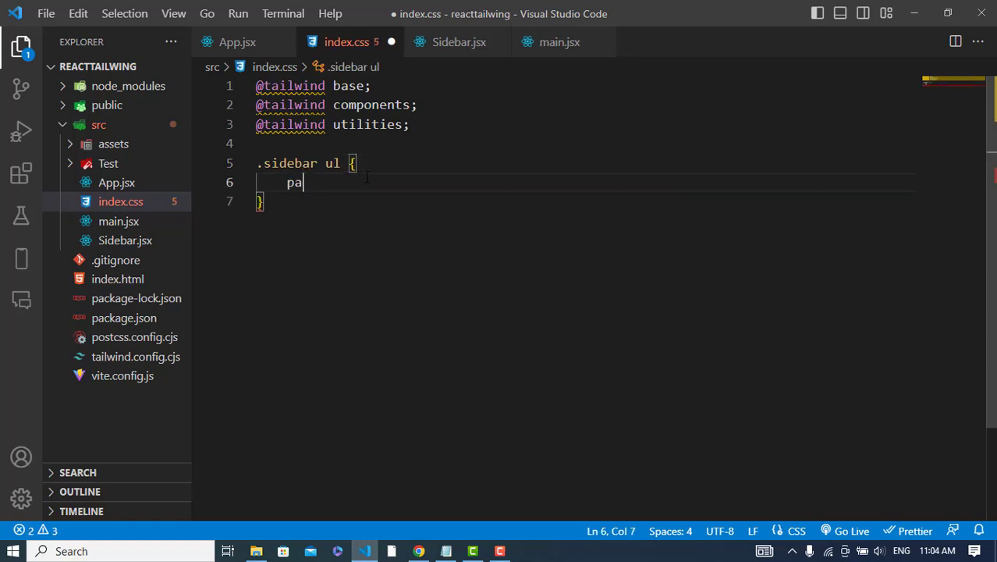
{"action": "type", "text": "dding: 0;"}
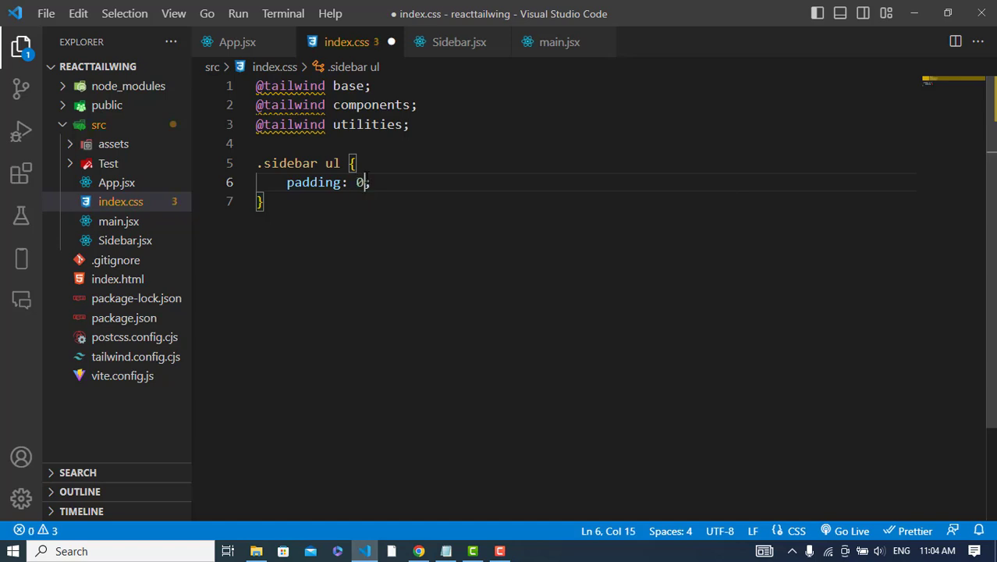
{"action": "type", "text": "px !important"}
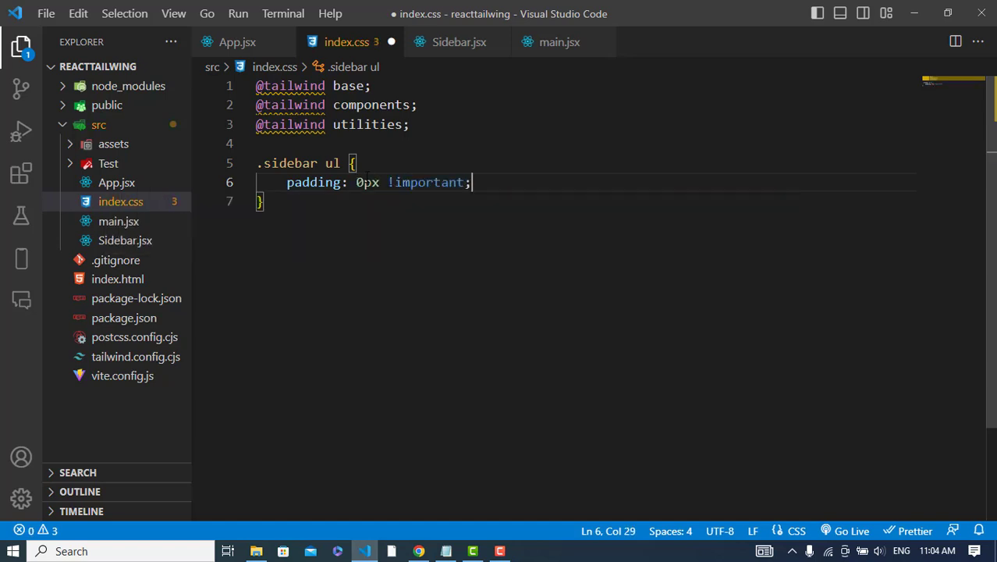
- Add a .sidebar ul li:hover rule with background-color blue
{"action": "type", "text": ".sidebar {"}
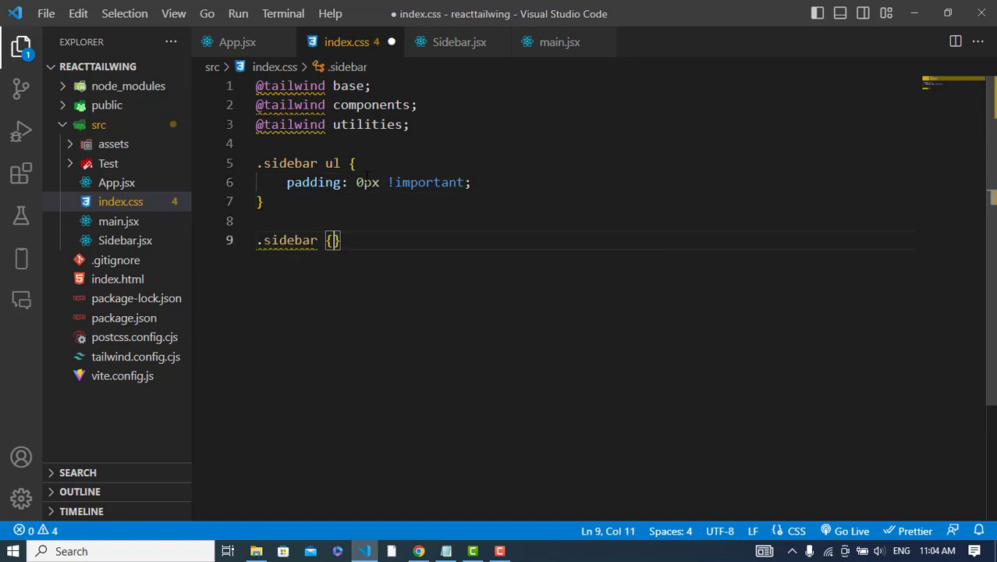
{"action": "type", "text": "ul li:hover"}
{"action": "type", "text": "background-color: ;"}
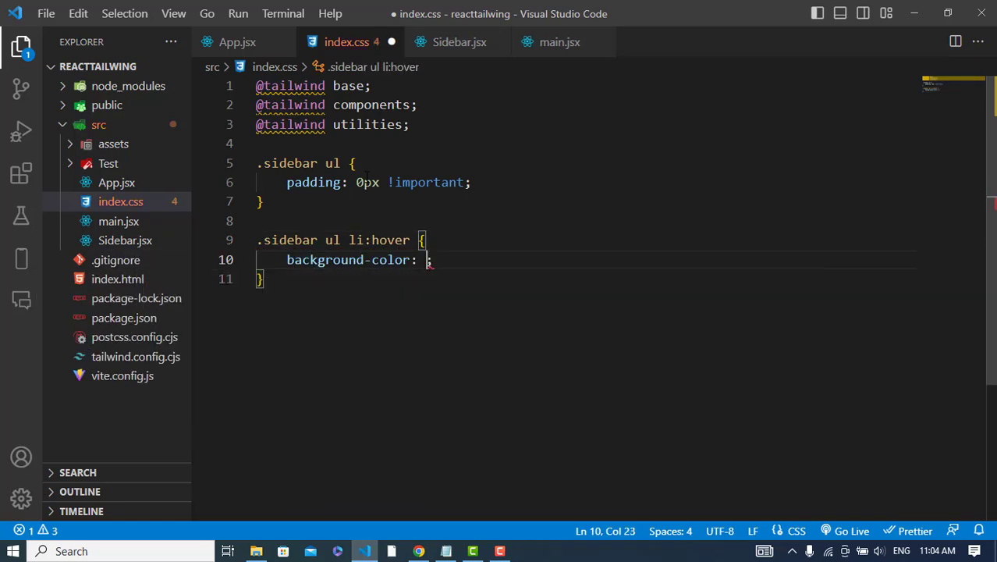
{"action": "type", "text": "blue"}
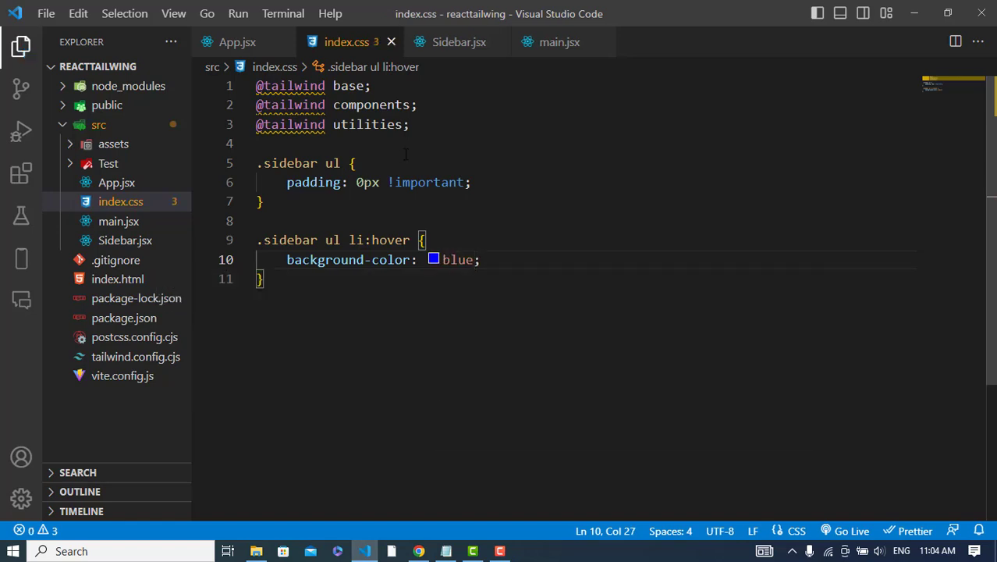
{"action": "mouse_move", "coordinate": [413, 547]}
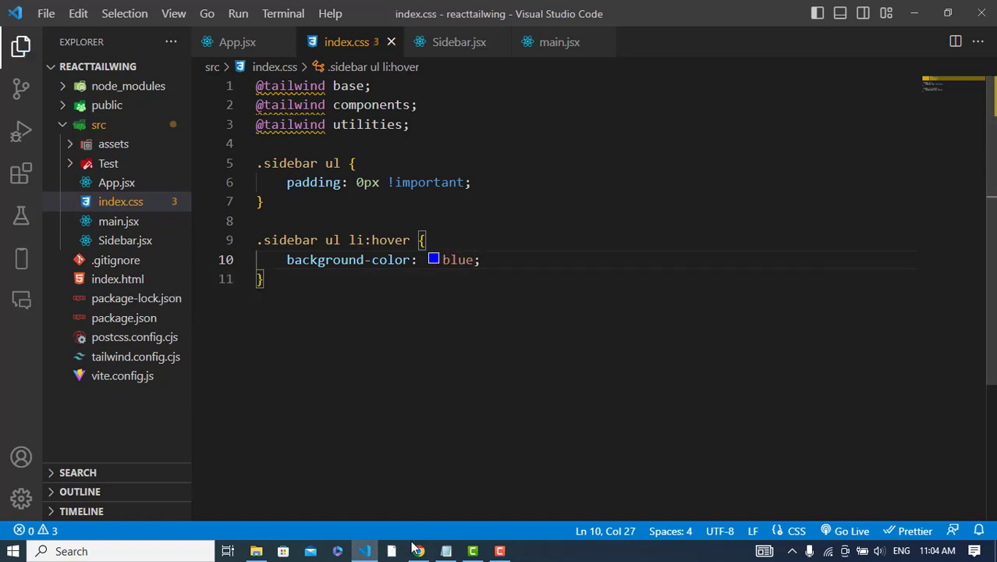
- Retarget the hover rule to .sidebar ul li a:hover and confirm the blue link highlight in Chrome
{"action": "left_click", "coordinate": [419, 551]}
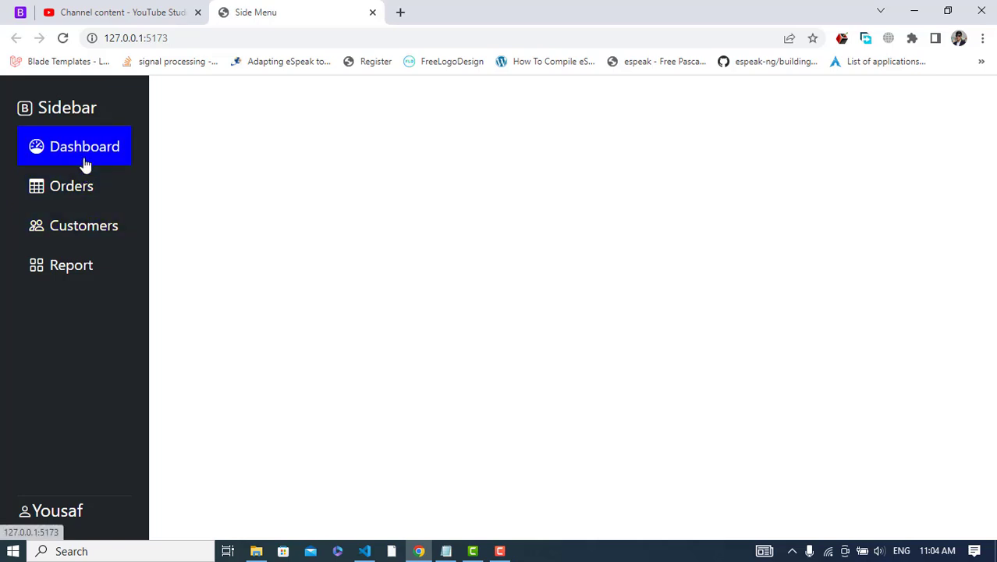
{"action": "mouse_move", "coordinate": [56, 156]}
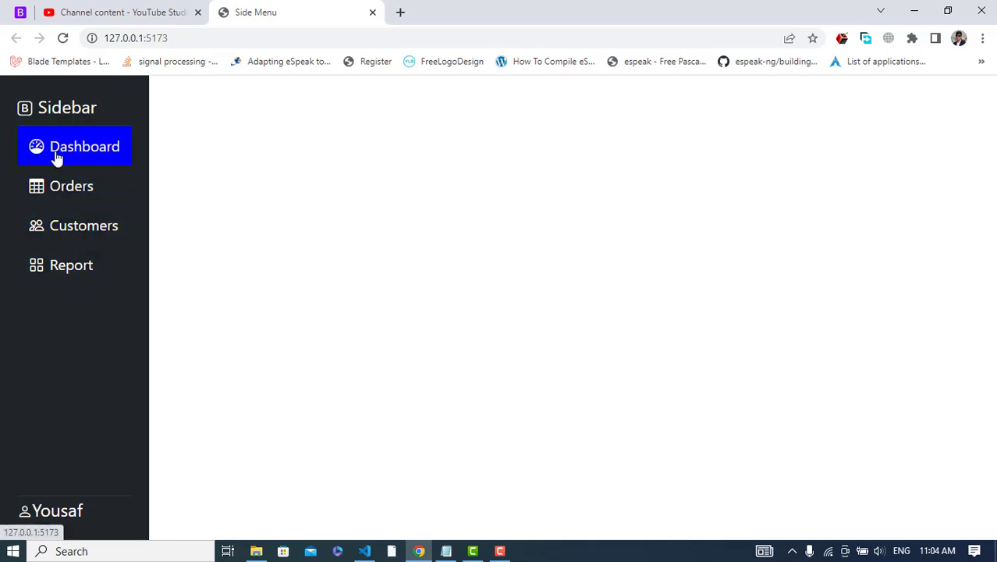
{"action": "left_click", "coordinate": [365, 551]}
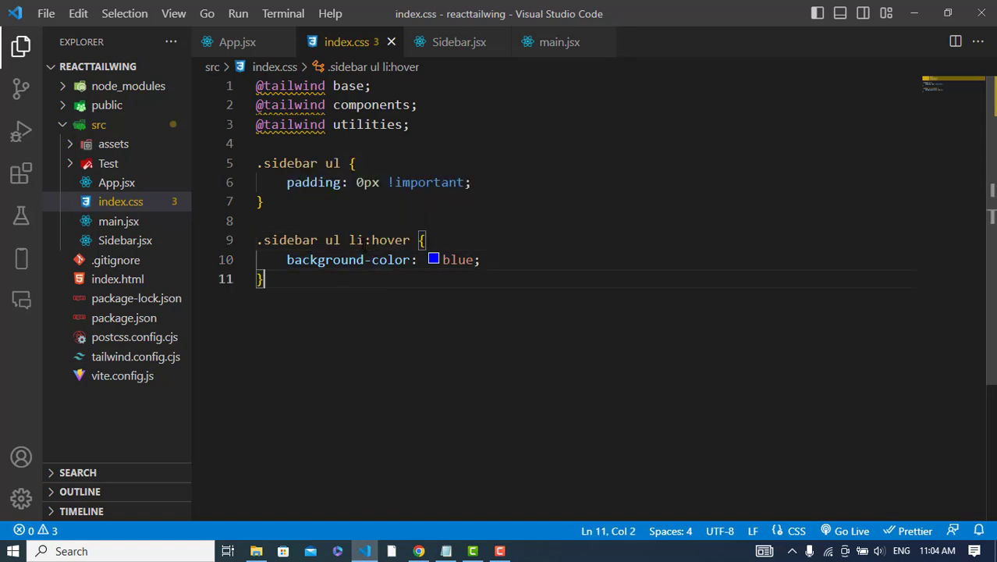
{"action": "type", "text": "a"}
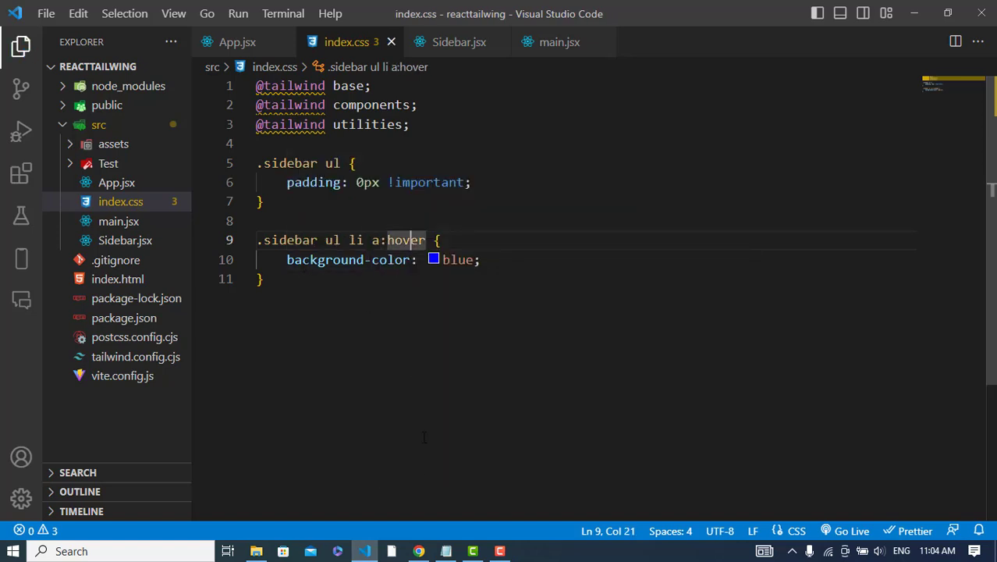
{"action": "left_click", "coordinate": [418, 551]}
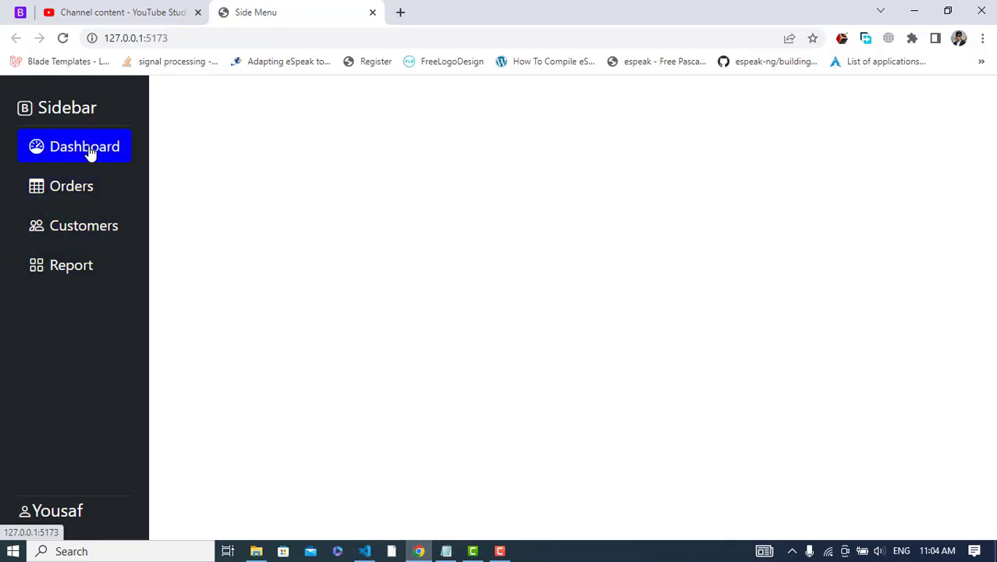
{"action": "mouse_move", "coordinate": [443, 487]}
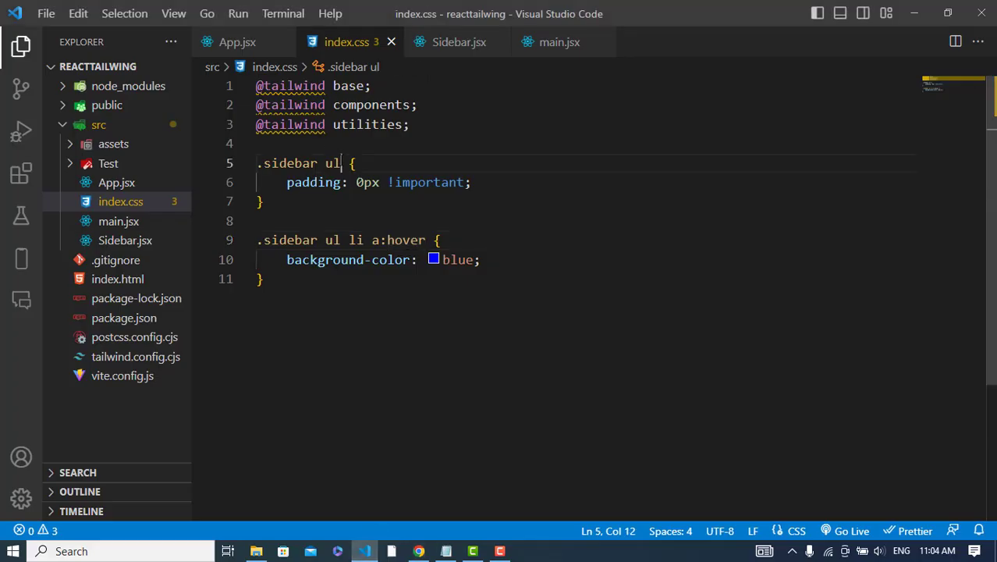
- Start a .nav selector, then go to the Dashboard link's empty href in Sidebar.jsx
{"action": "type", "text": ".nav"}
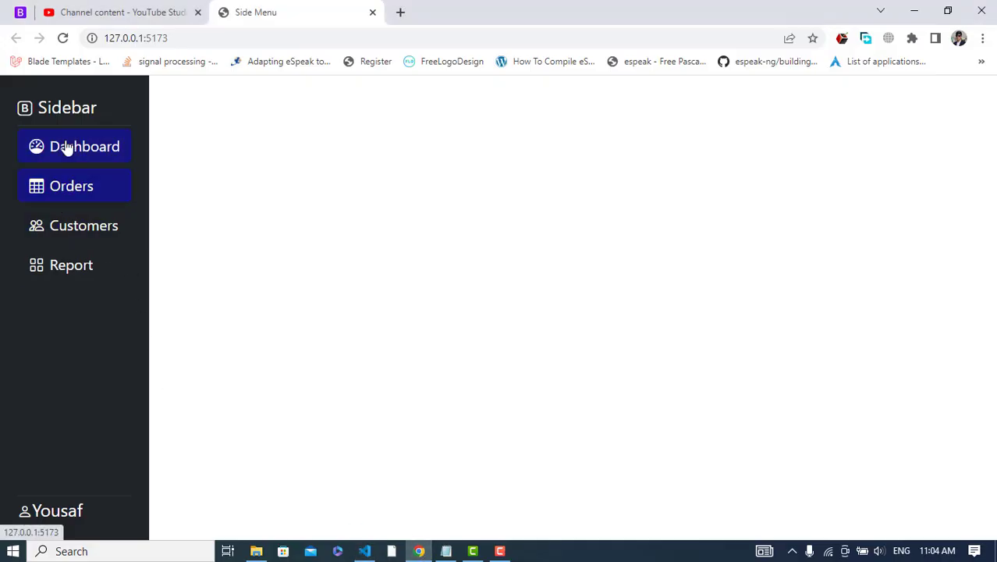
{"action": "mouse_move", "coordinate": [67, 327]}
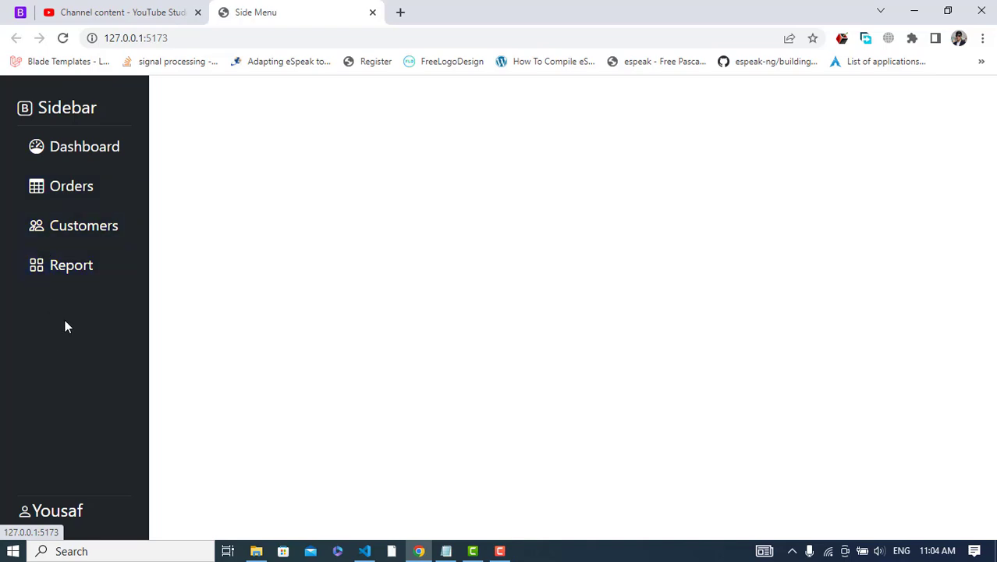
{"action": "left_click", "coordinate": [366, 551]}
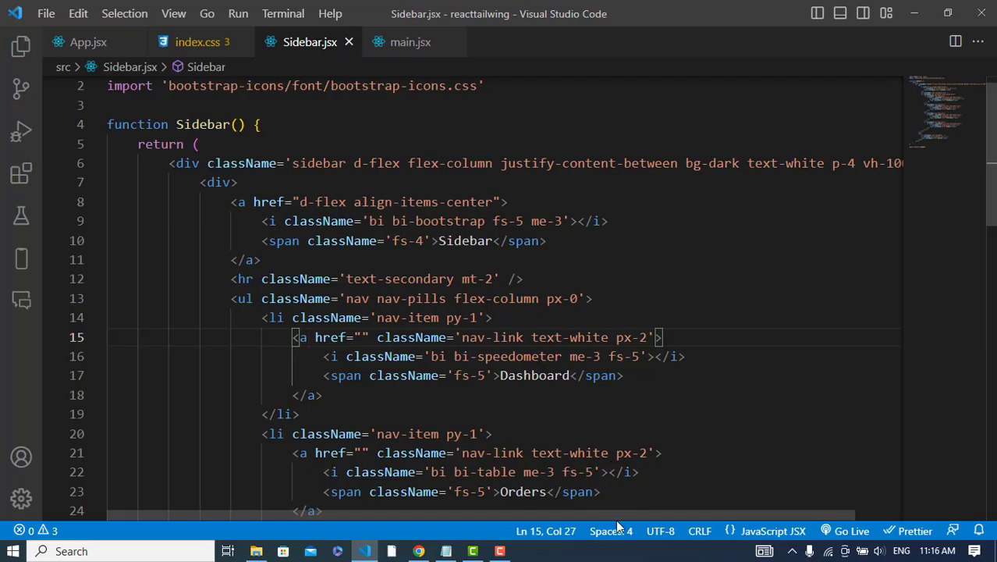
{"action": "left_click", "coordinate": [419, 551]}
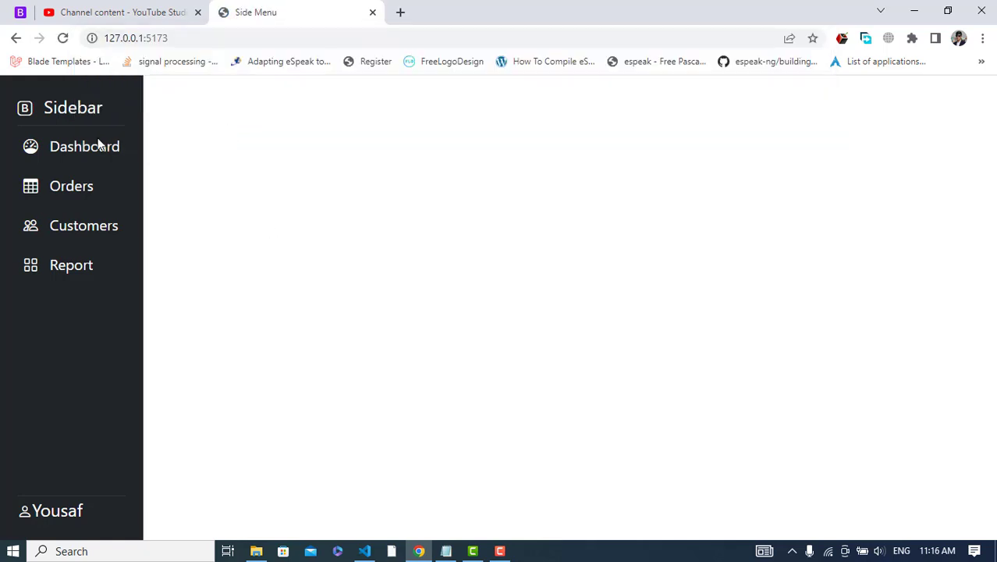
{"action": "mouse_move", "coordinate": [419, 453]}
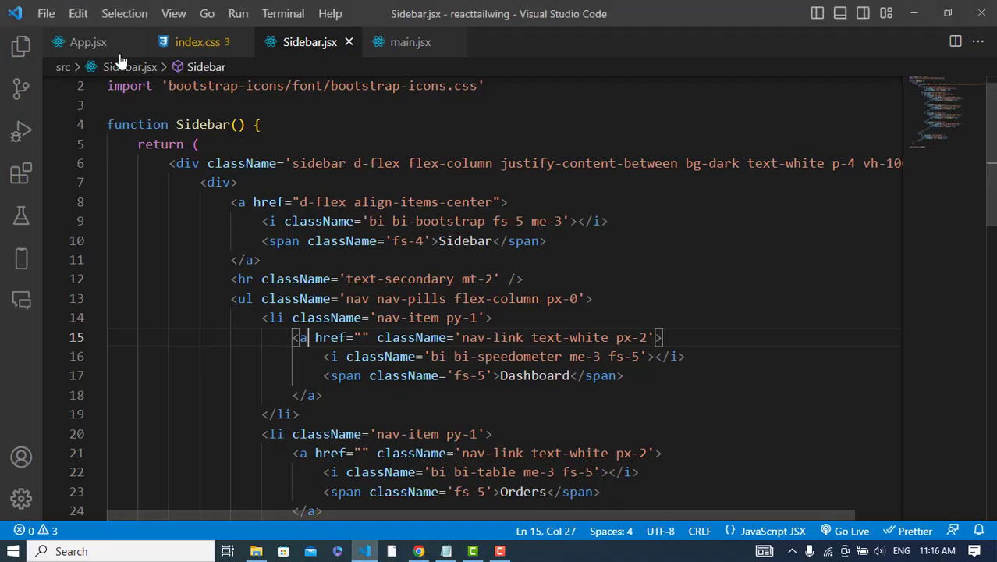
- In App.jsx import { BrowserRouter, Routes, Route } from react-router-dom and enclose the returned div in <BrowserRouter>
{"action": "left_click", "coordinate": [88, 42]}
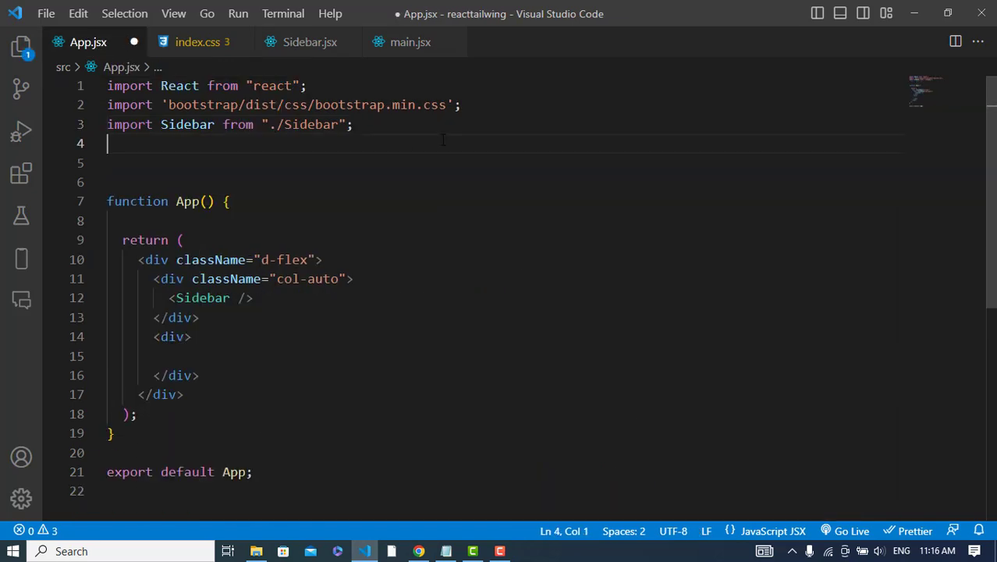
{"action": "type", "text": "import"}
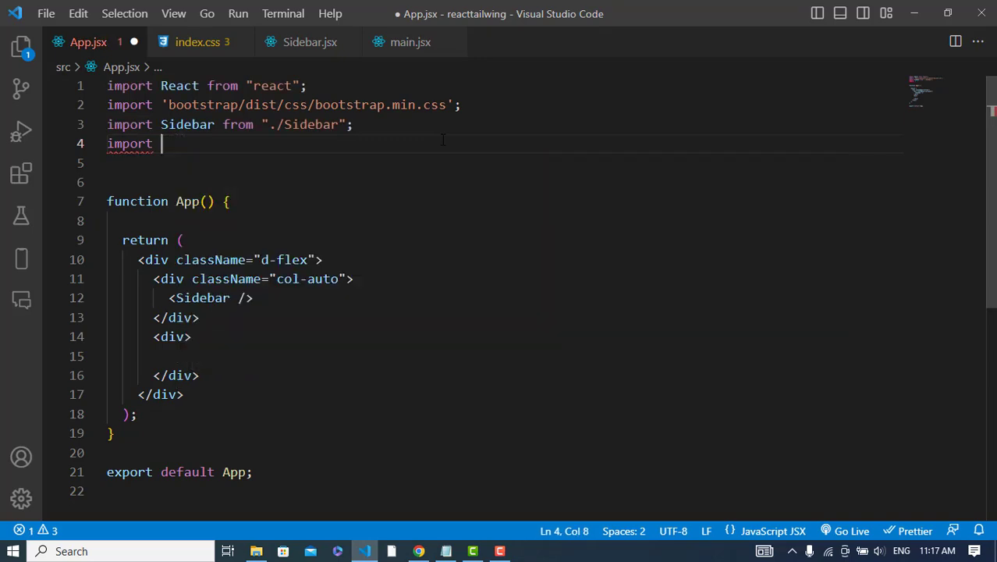
{"action": "type", "text": "{Bro"}
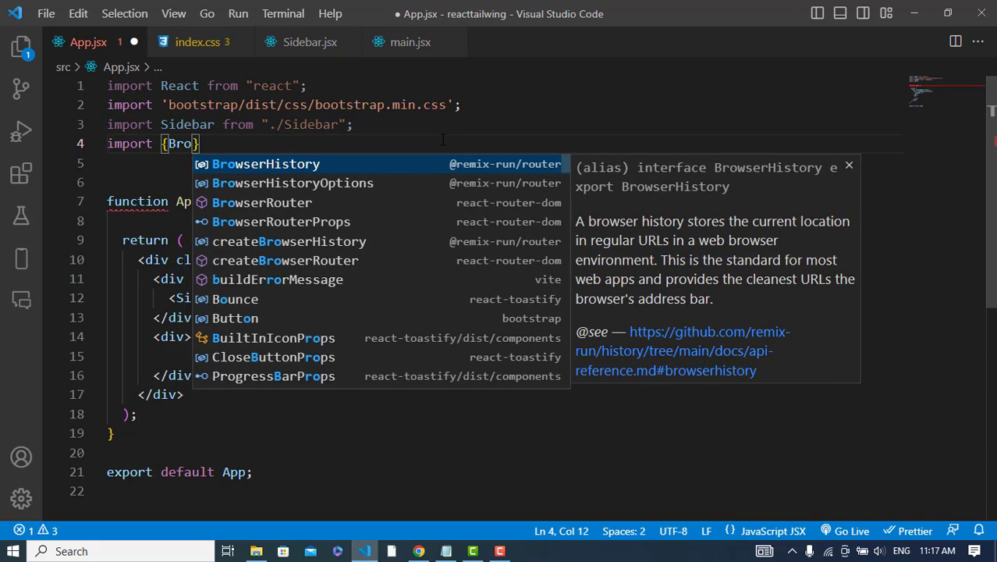
{"action": "type", "text": "wser"}
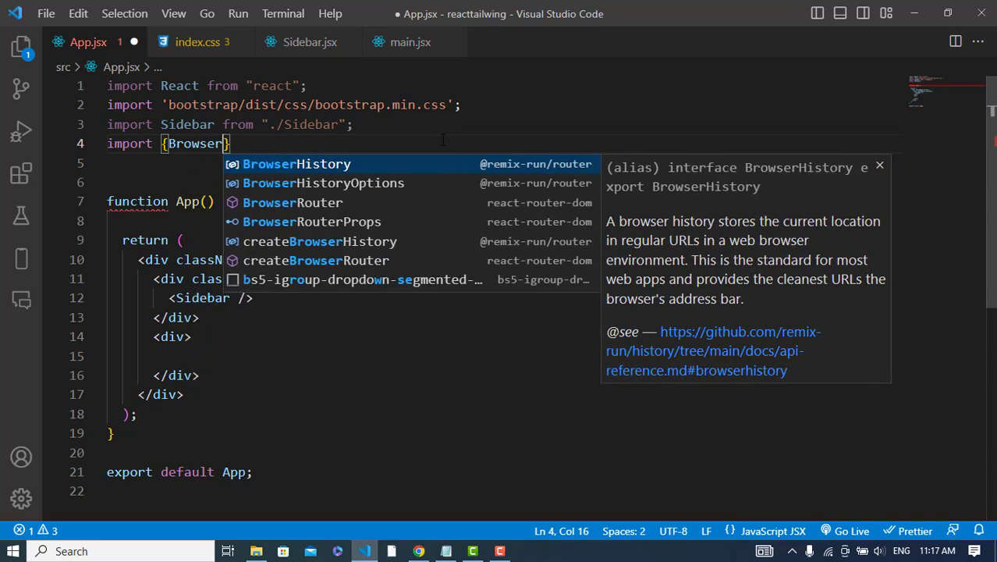
{"action": "left_click", "coordinate": [294, 203]}
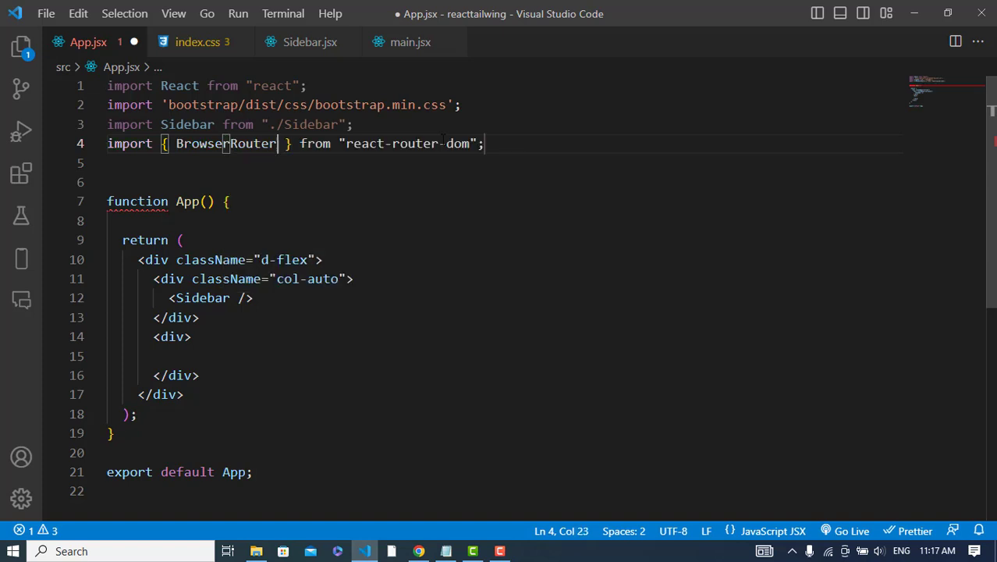
{"action": "left_click", "coordinate": [484, 144]}
{"action": "type", "text": ", Routes, Route"}
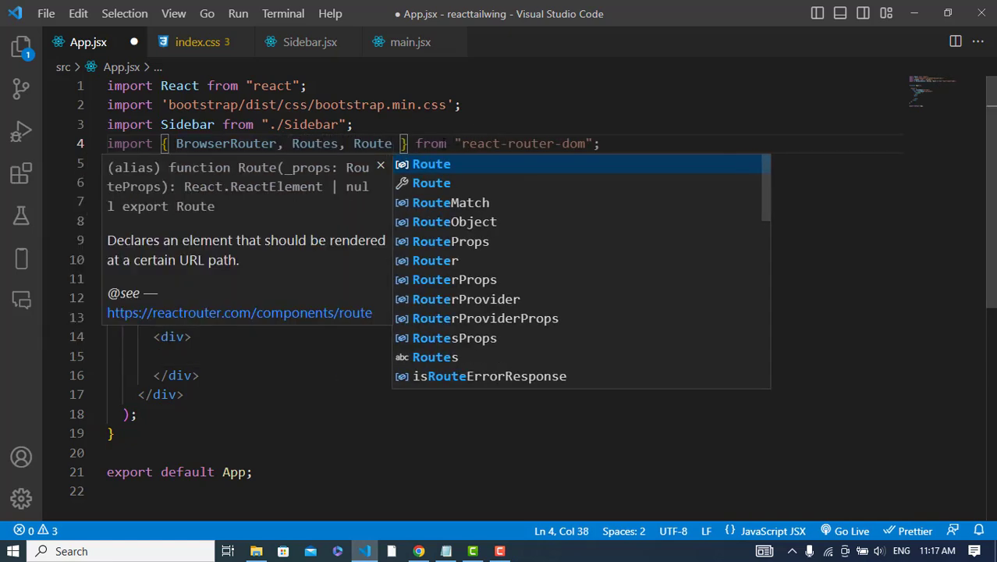
{"action": "key", "text": "Escape"}
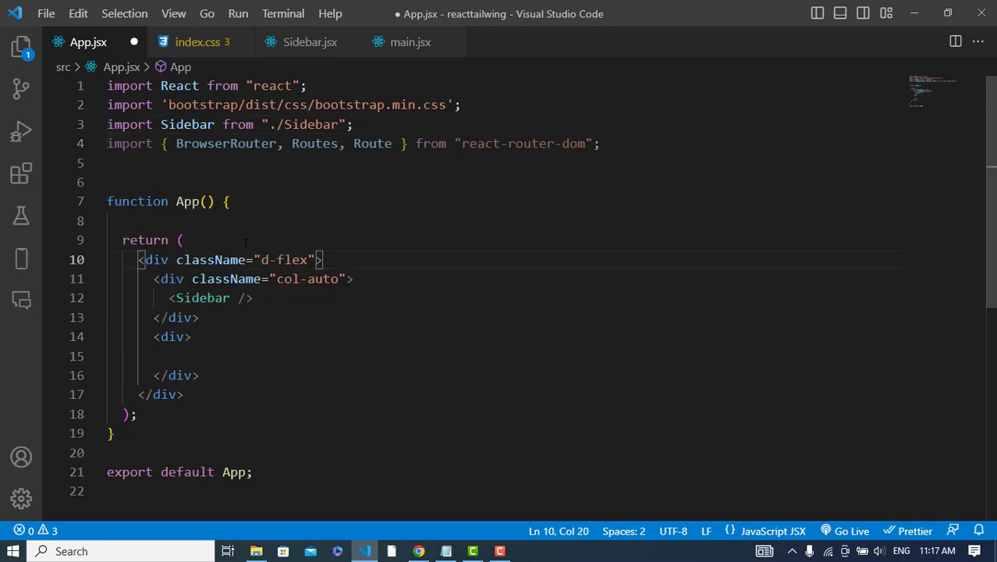
{"action": "type", "text": "BrowserRouter>"}
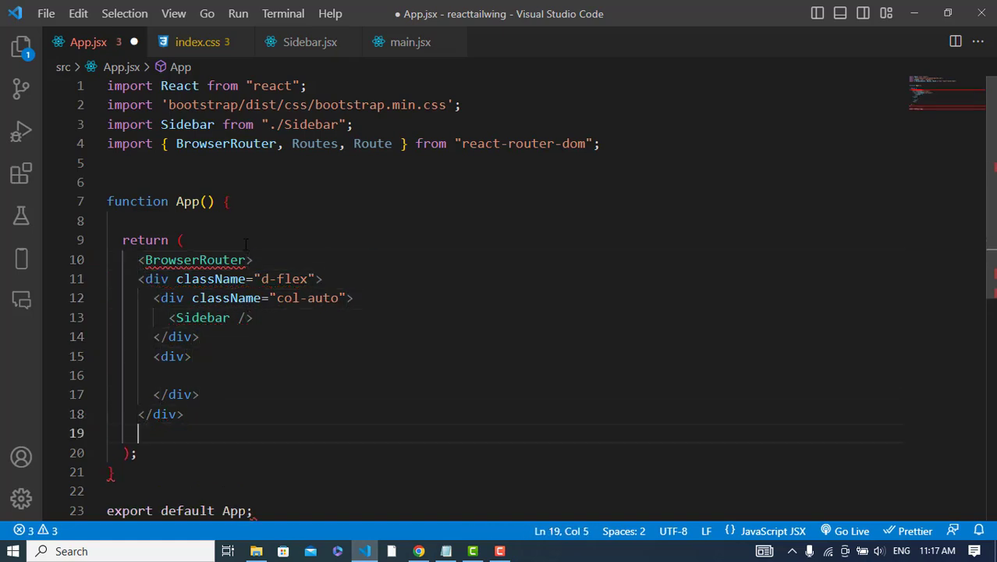
{"action": "type", "text": "</BrowserRouter>"}
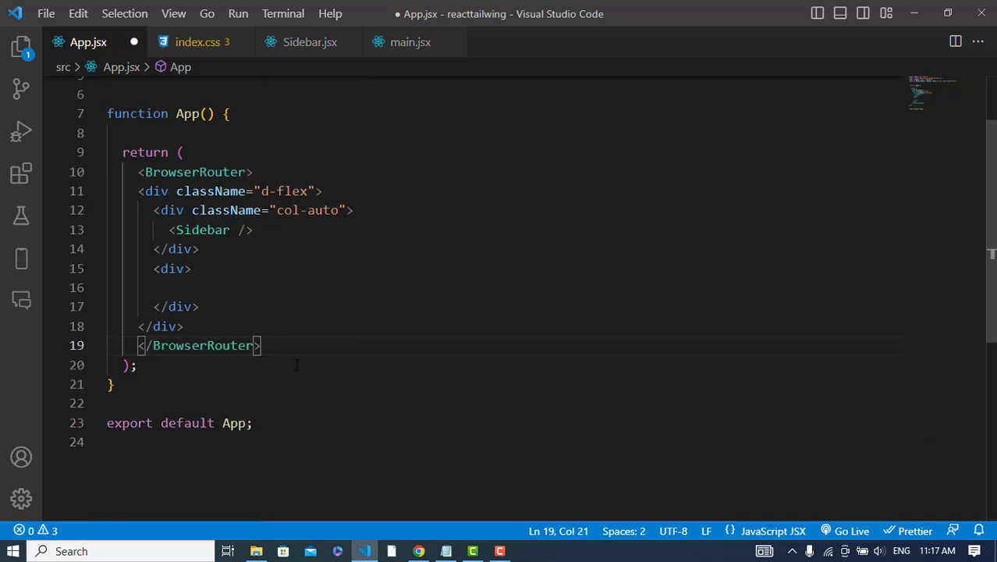
- Inside Routes add Route path="/" element={<Home />} and a copy with path="/order" element={<Order />}
{"action": "scroll", "scroll_direction": "up", "scroll_amount": 3}
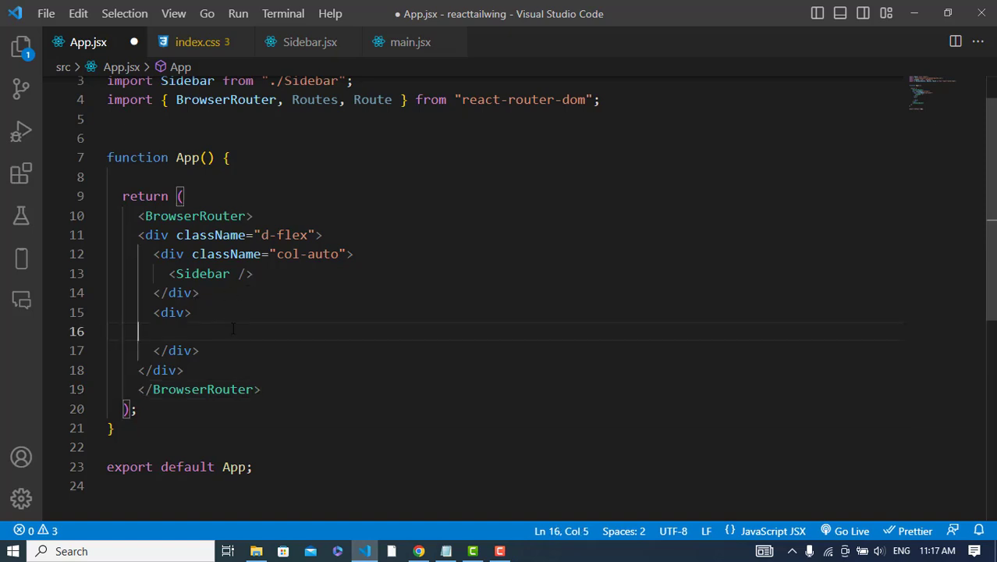
{"action": "type", "text": "<Route></Route>"}
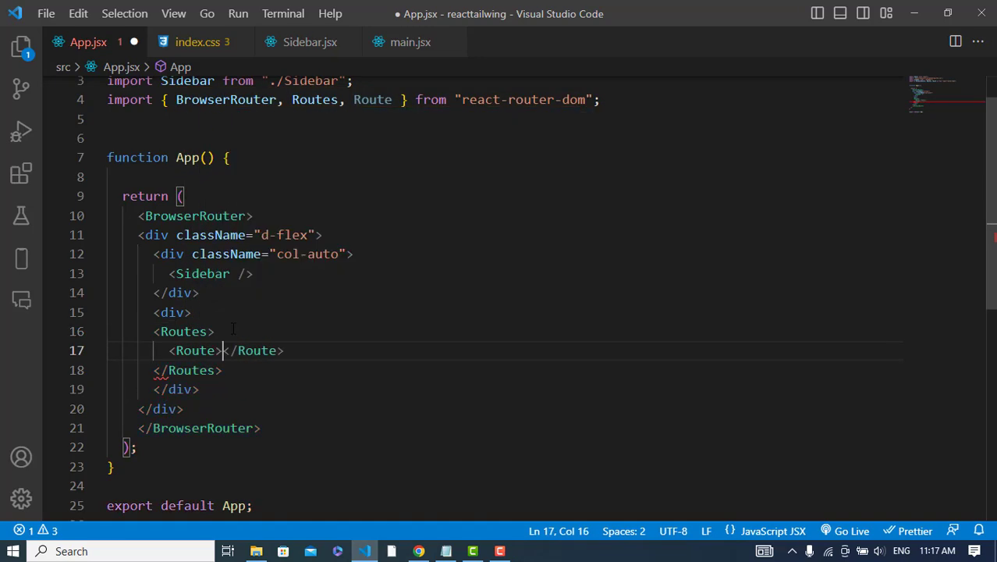
{"action": "type", "text": "path=\"\""}
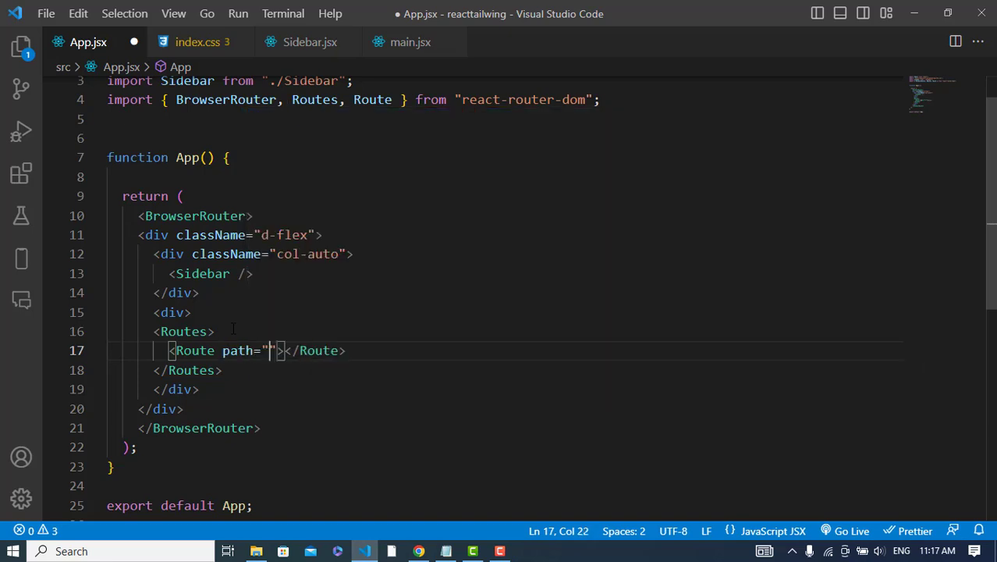
{"action": "type", "text": "/"}
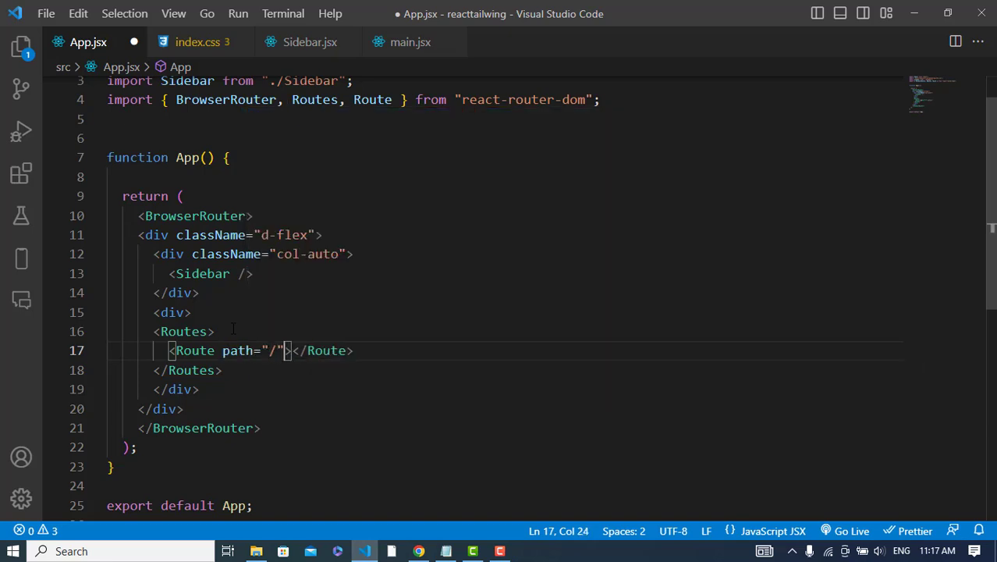
{"action": "type", "text": "element="}
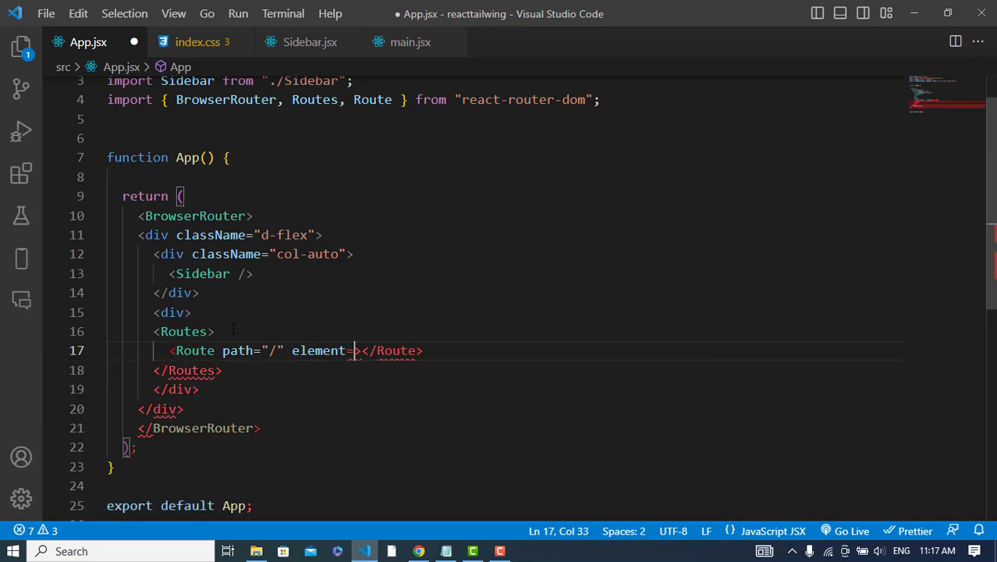
{"action": "type", "text": "{<Home />"}
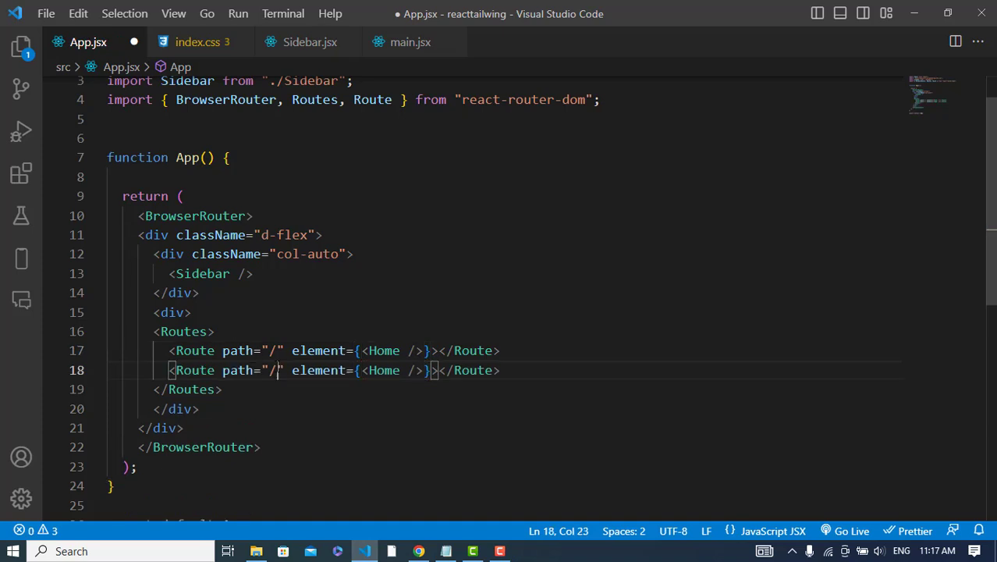
{"action": "type", "text": "order"}
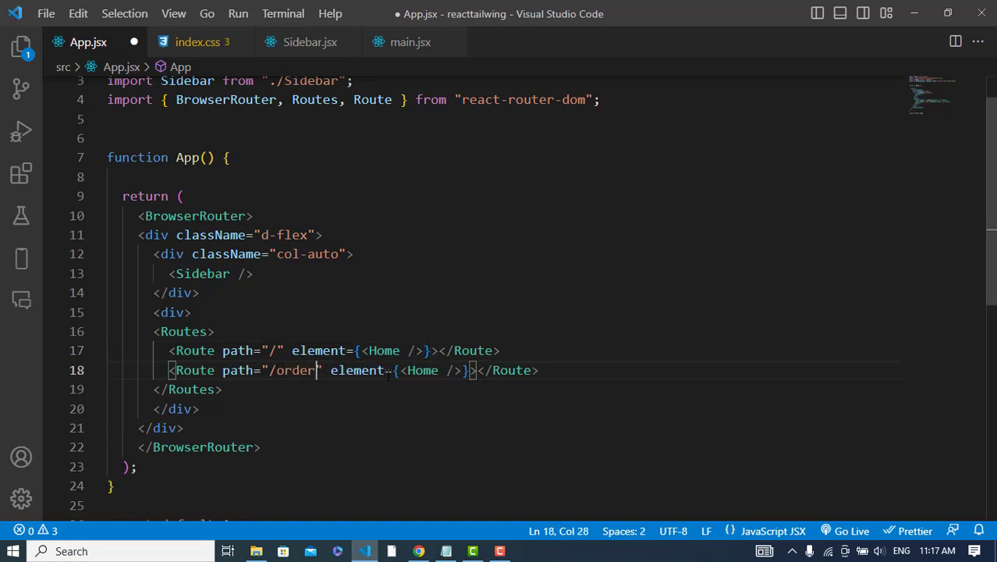
{"action": "type", "text": "Order"}
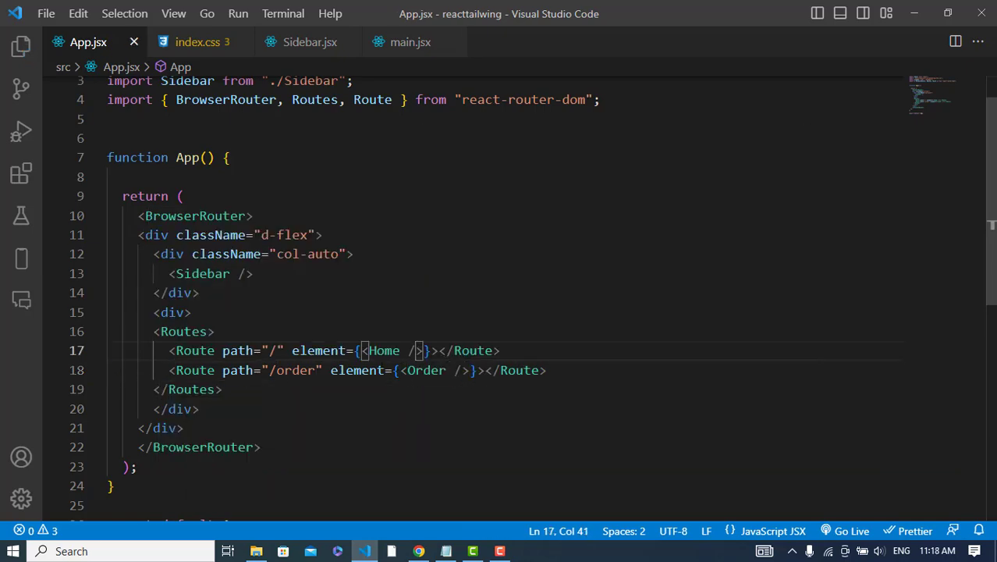
- Write function Home() returning an h2 "HOme componnet", duplicate it and rename the copy Order
{"action": "scroll", "scroll_direction": "down", "scroll_amount": 3}
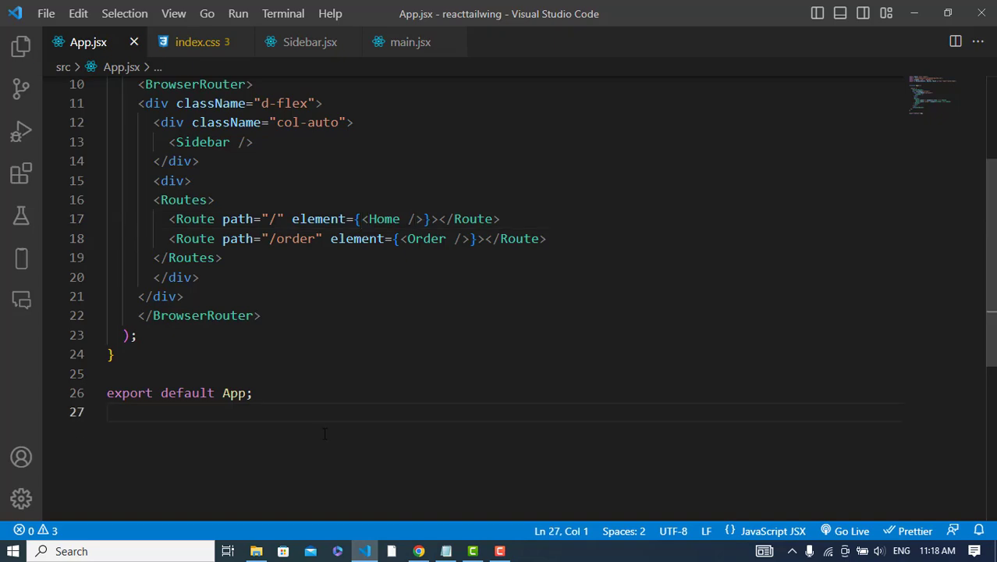
{"action": "type", "text": "function"}
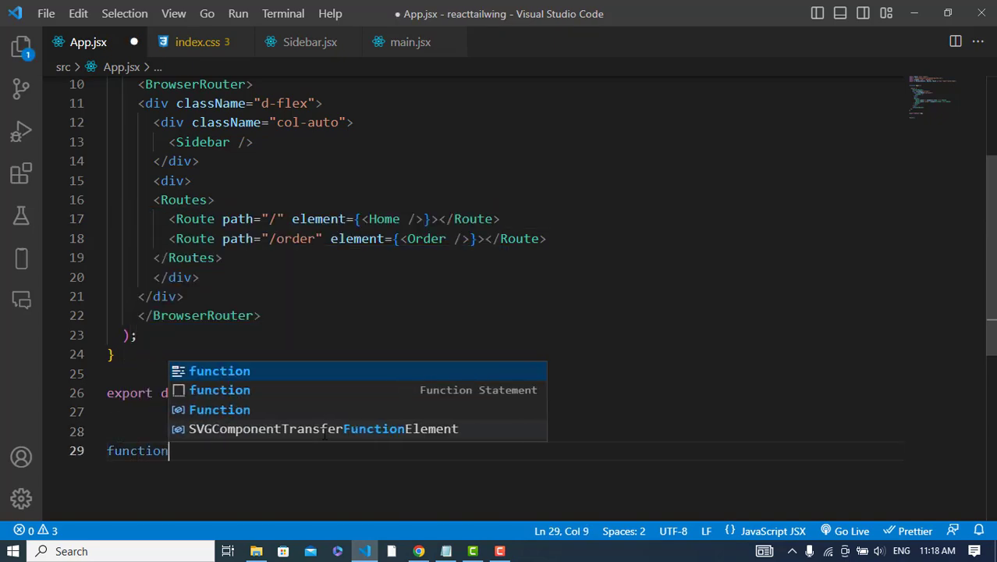
{"action": "type", "text": "Home()"}
{"action": "type", "text": "return <H"}
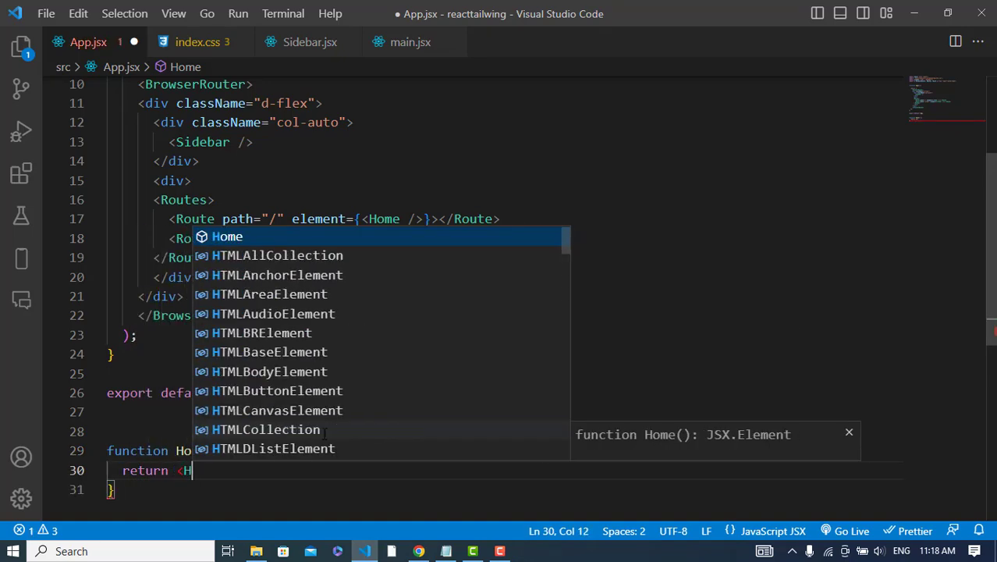
{"action": "type", "text": "2"}
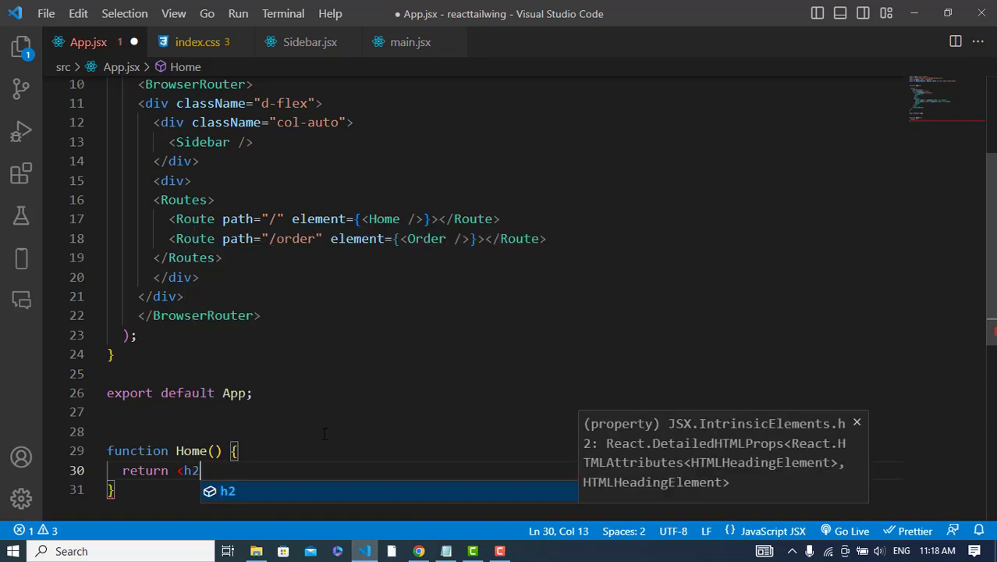
{"action": "type", "text": "HOme componnet</h2>"}
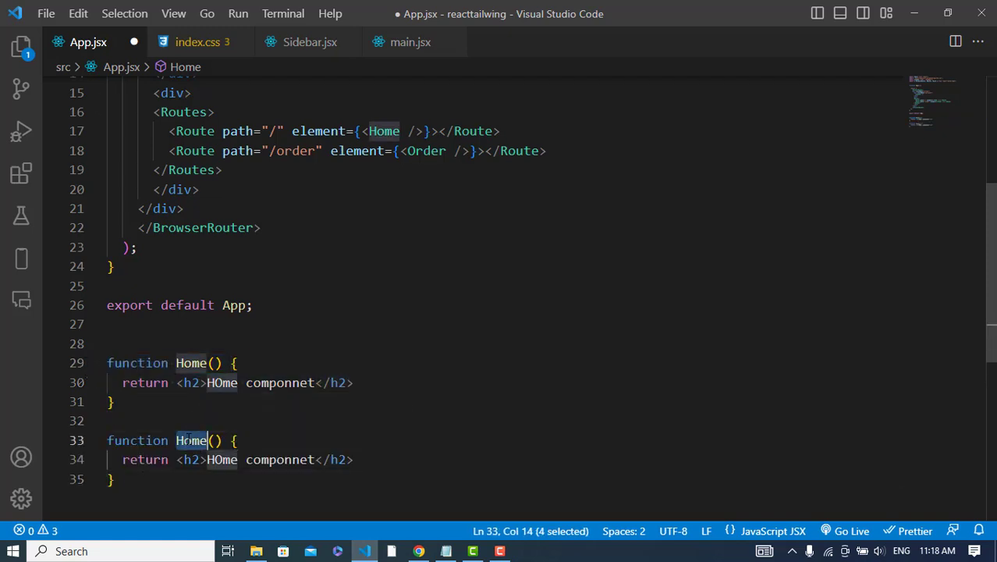
{"action": "type", "text": "Order"}
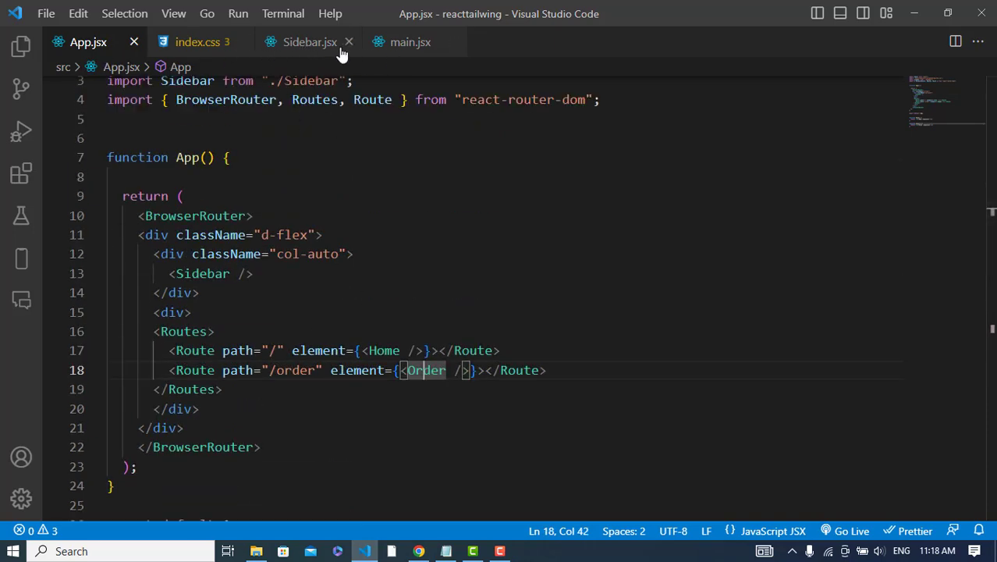
- Import Link from react-router-dom at the top of Sidebar.jsx
{"action": "left_click", "coordinate": [309, 42]}
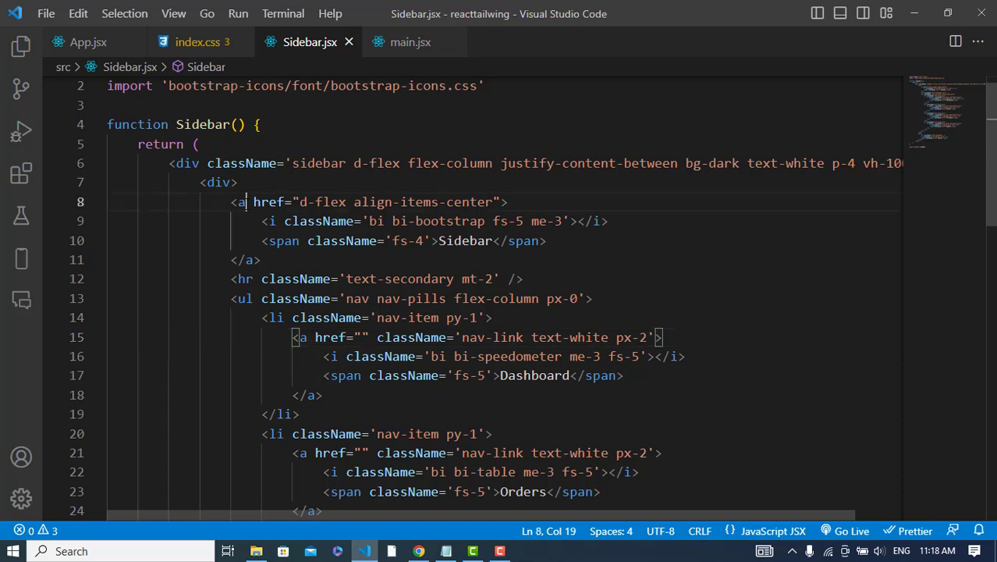
{"action": "type", "text": "Link"}
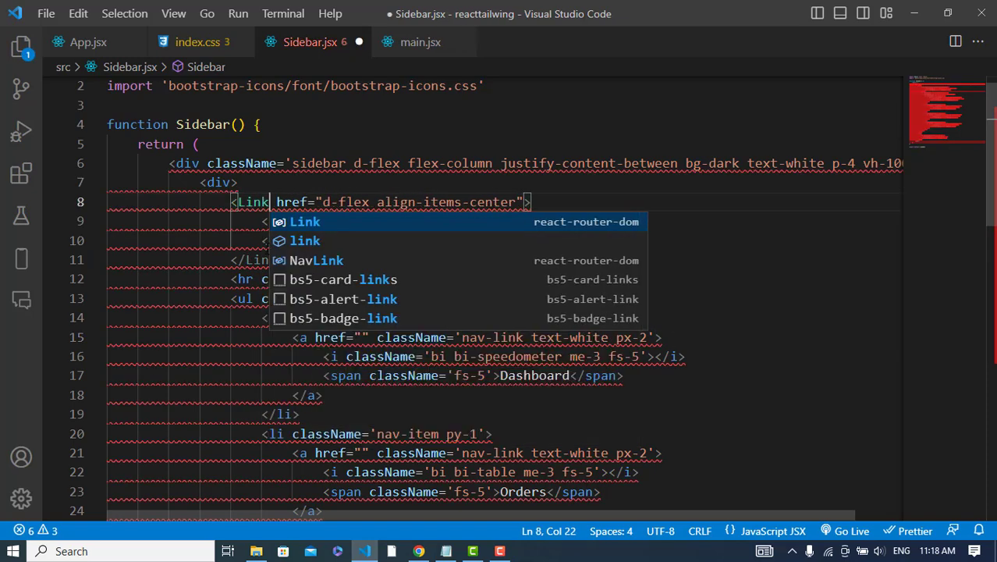
{"action": "left_click", "coordinate": [304, 222]}
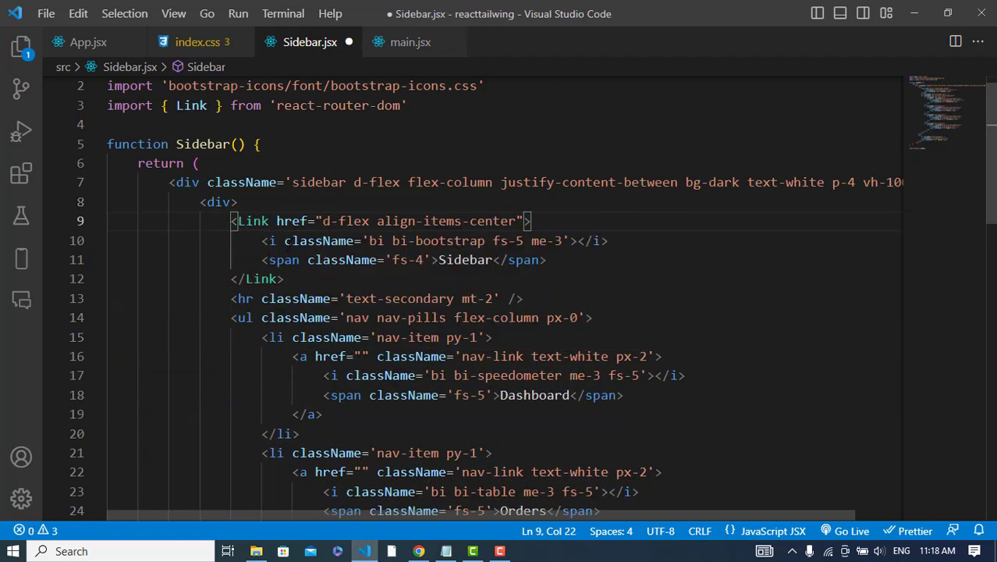
{"action": "mouse_move", "coordinate": [319, 240]}
{"action": "type", "text": "a"}
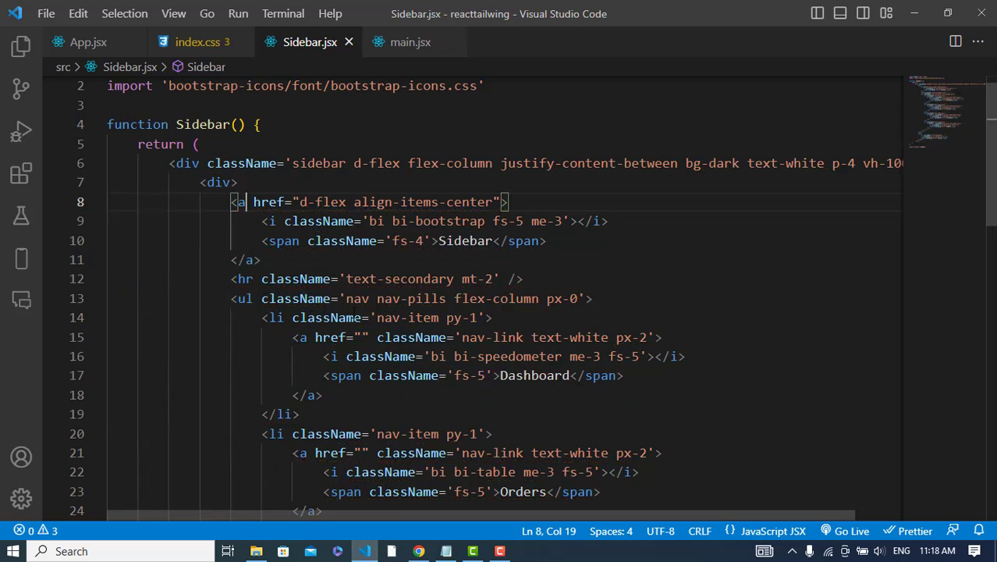
- Replace the Dashboard and Orders <a href=""> tags with <Link to="/"> and <Link to="order">
{"action": "scroll", "scroll_direction": "down", "scroll_amount": 3}
{"action": "type", "text": "Link"}
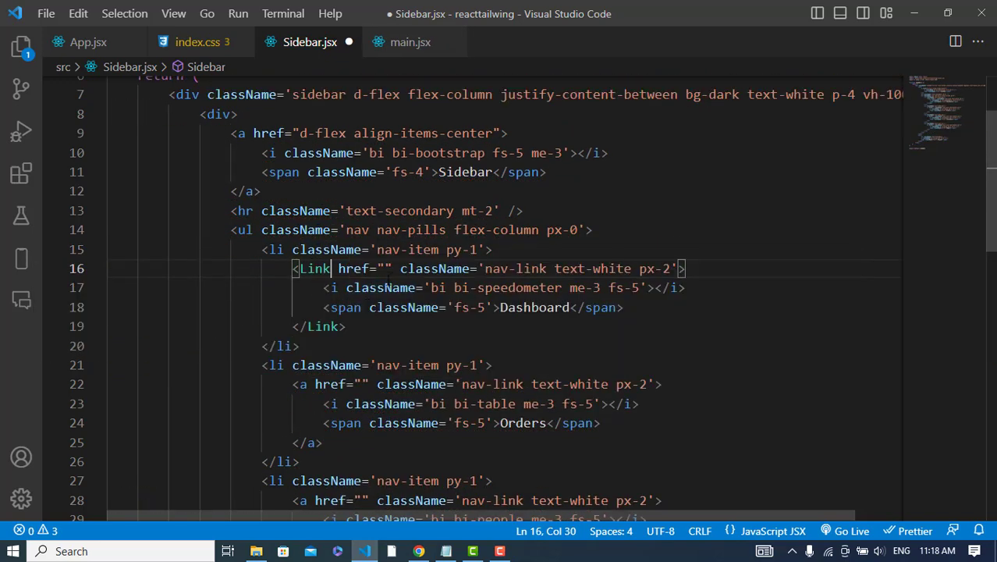
{"action": "double_click", "coordinate": [353, 269]}
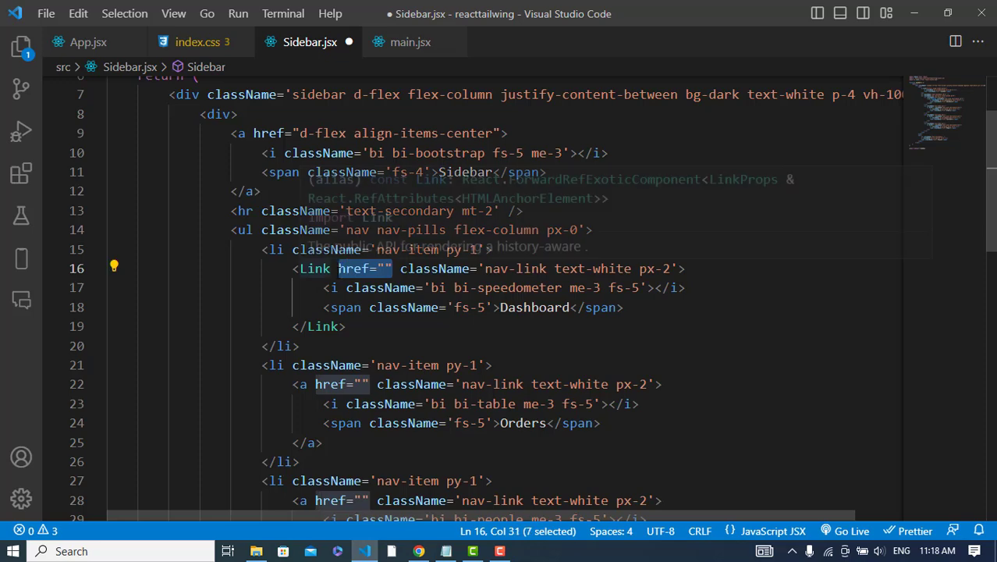
{"action": "type", "text": "to"}
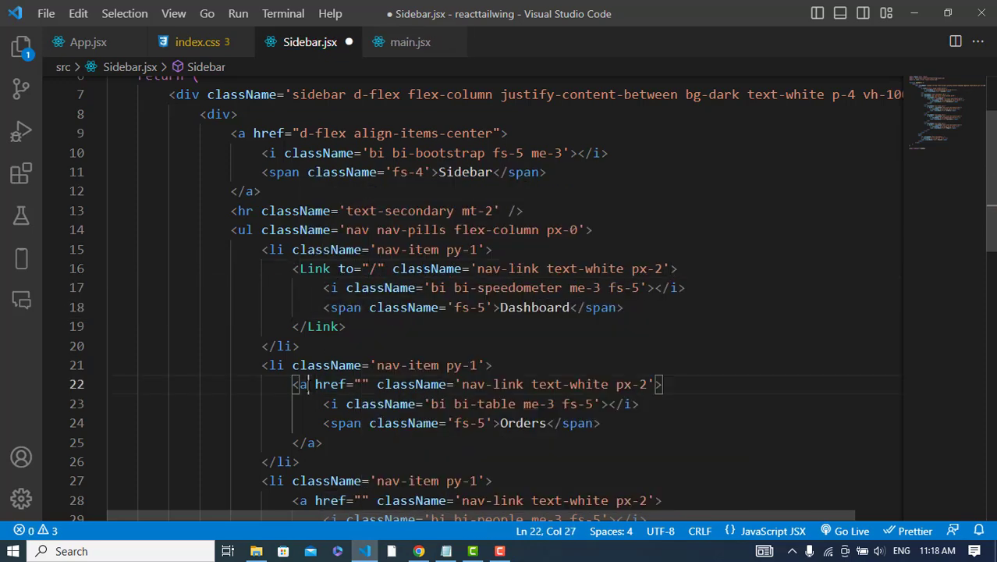
{"action": "type", "text": "Link"}
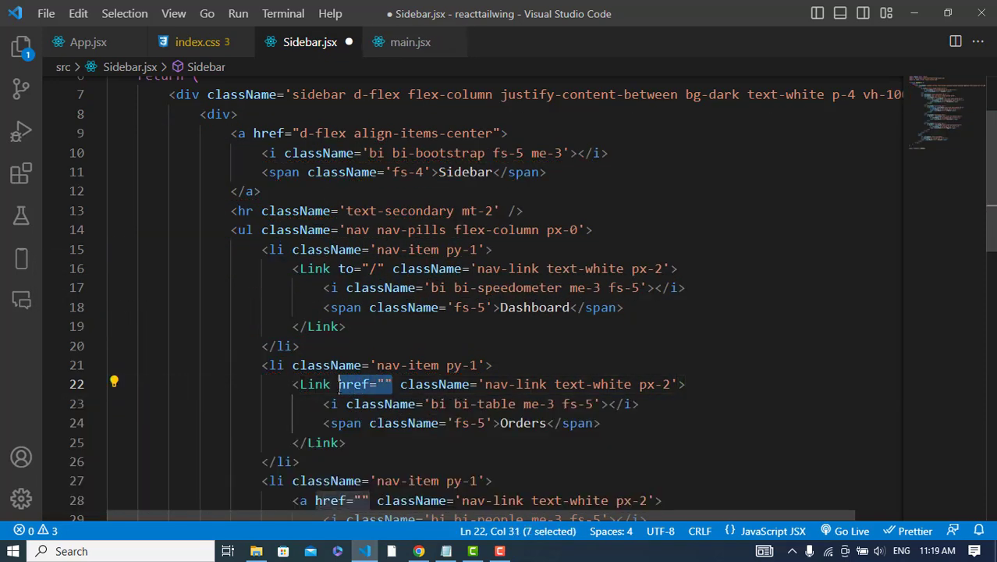
{"action": "type", "text": "to"}
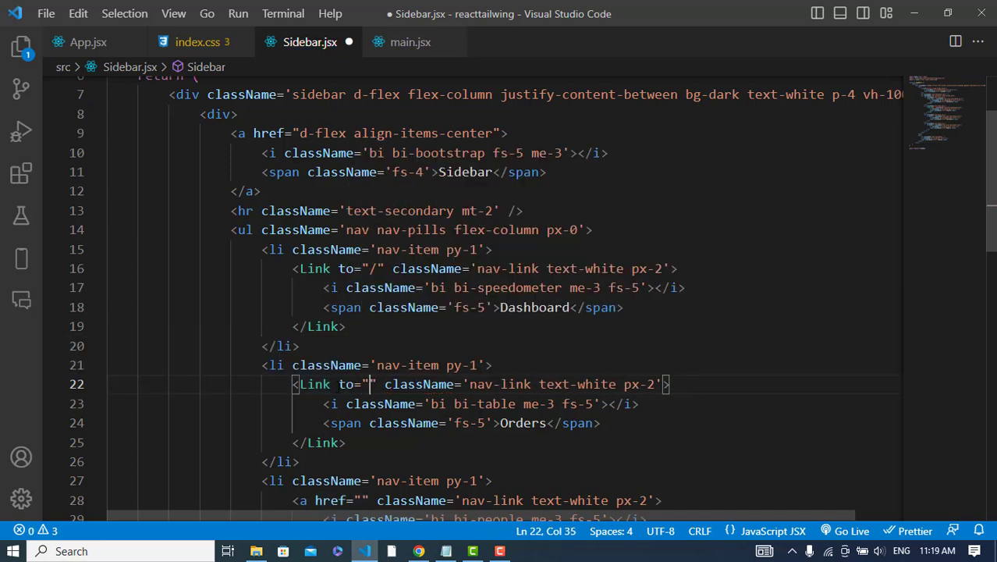
{"action": "type", "text": "order"}
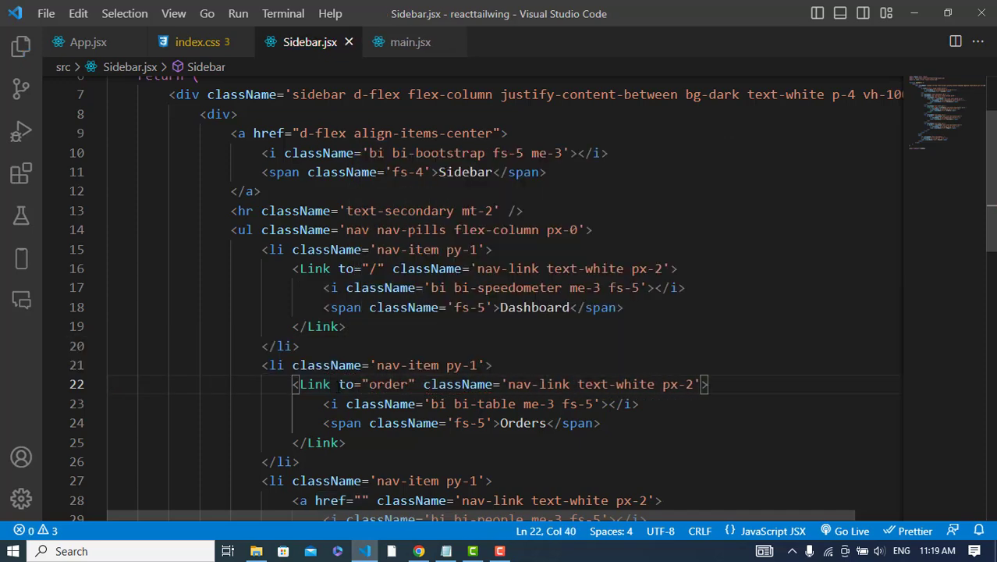
{"action": "scroll", "scroll_direction": "down", "scroll_amount": 3}
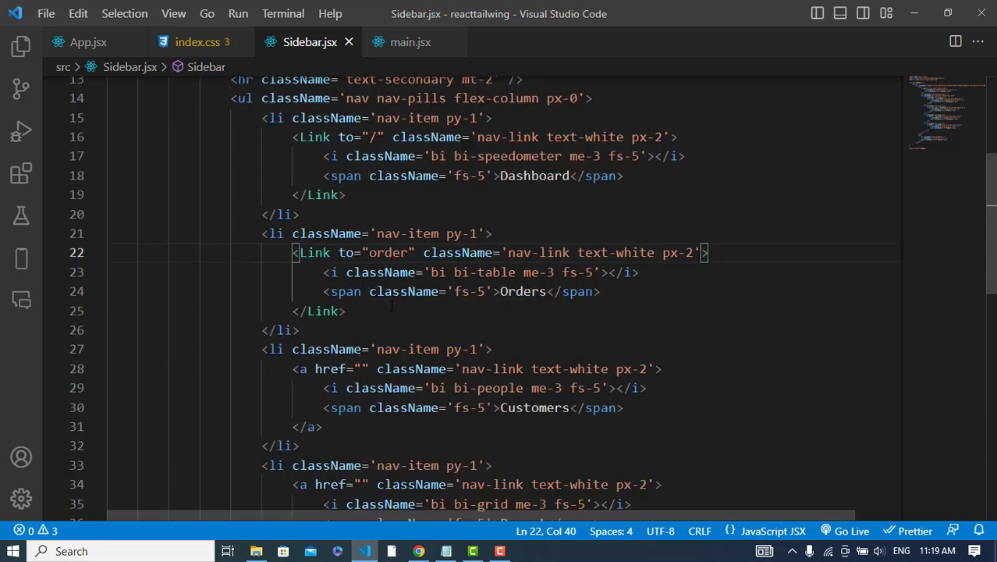
{"action": "scroll", "scroll_direction": "down", "scroll_amount": 3}
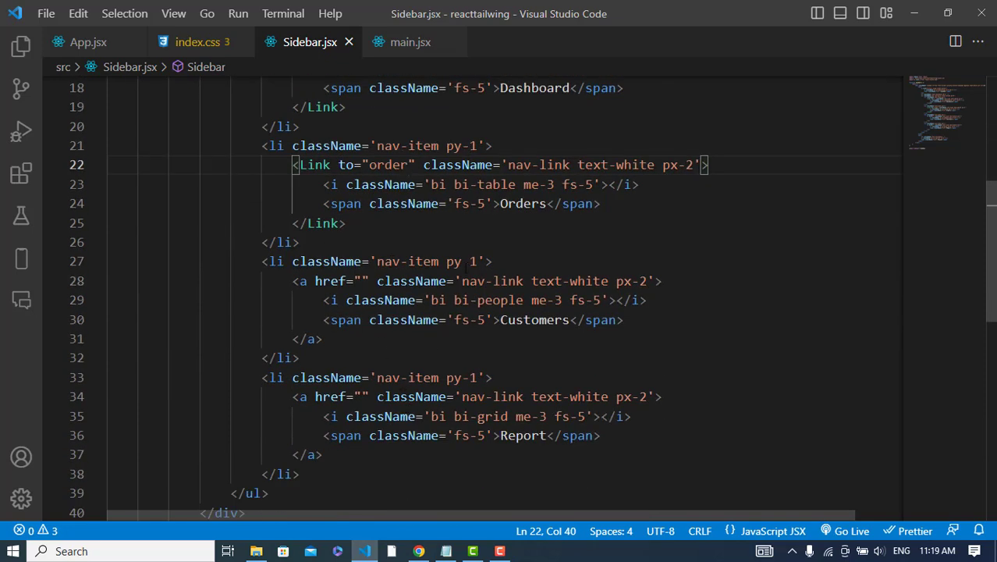
{"action": "scroll", "scroll_direction": "up", "scroll_amount": 3}
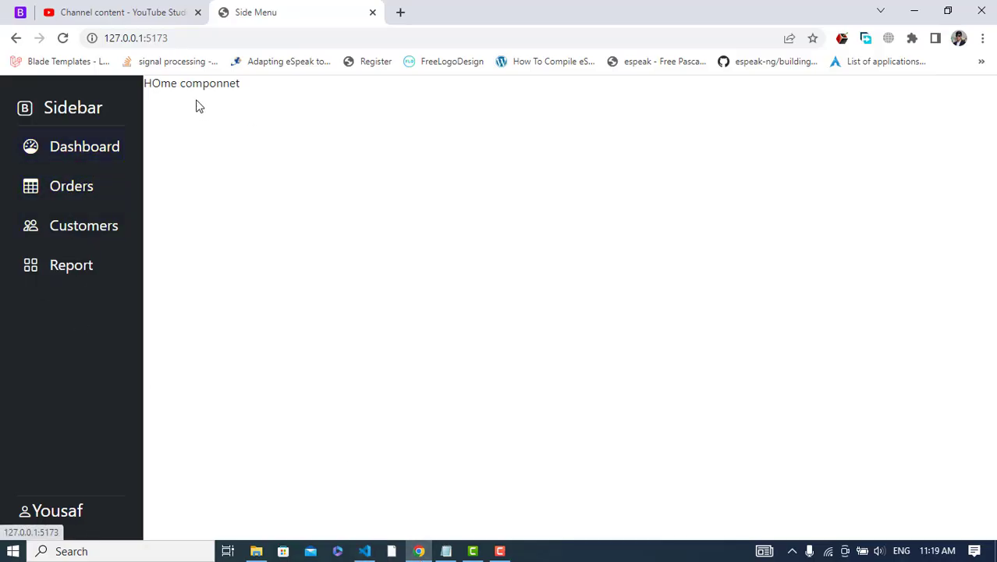
- Click Orders in the Chrome sidebar so /order loads and "Order componnet" replaces the Home heading
{"action": "left_click", "coordinate": [72, 186]}
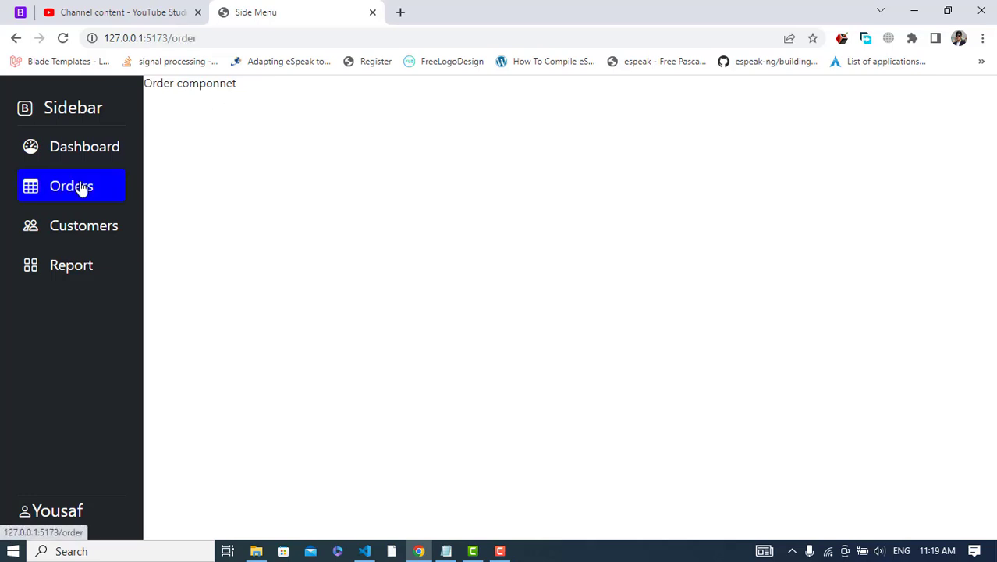
{"action": "mouse_move", "coordinate": [101, 194]}
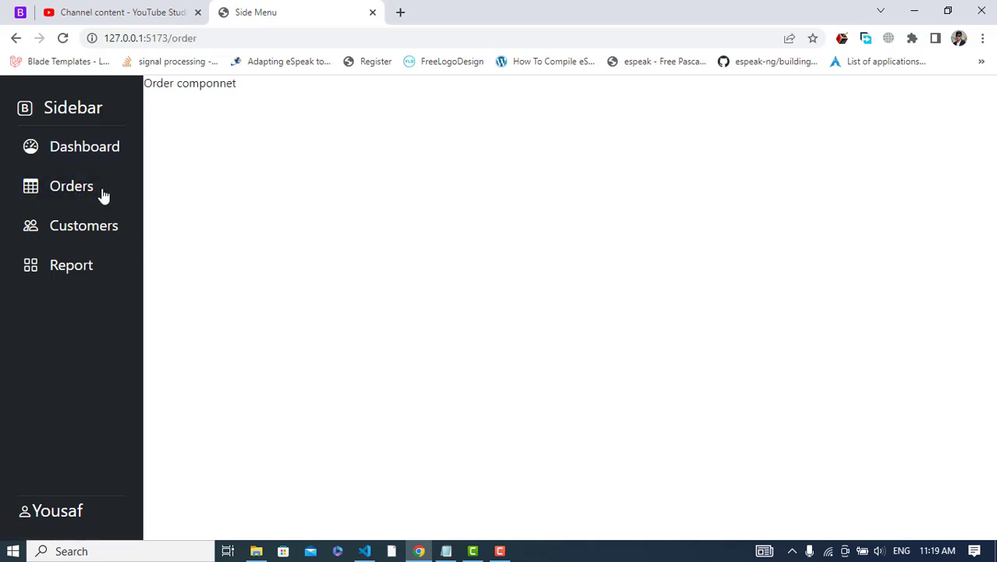
{"action": "left_click", "coordinate": [72, 186]}
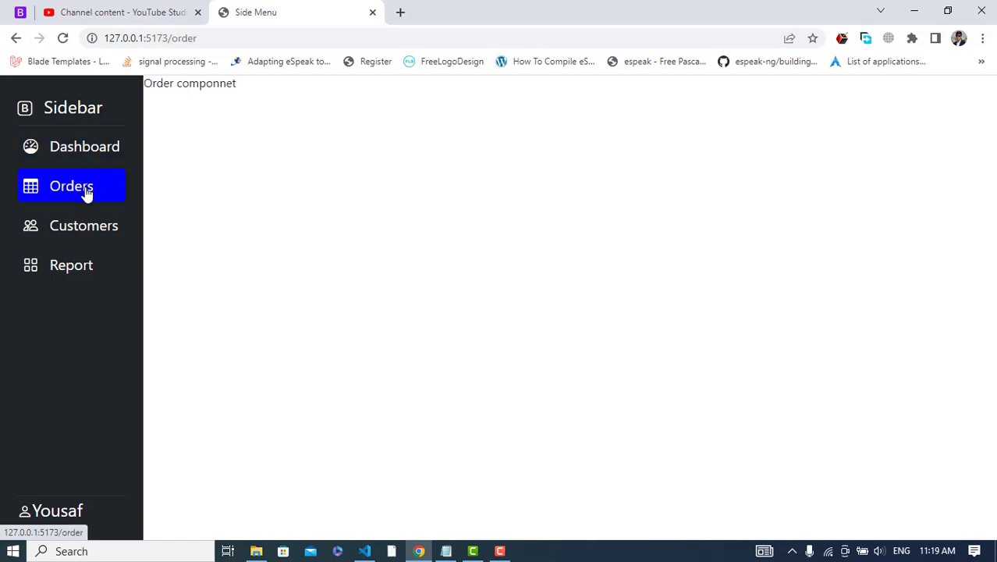
{"action": "mouse_move", "coordinate": [251, 166]}
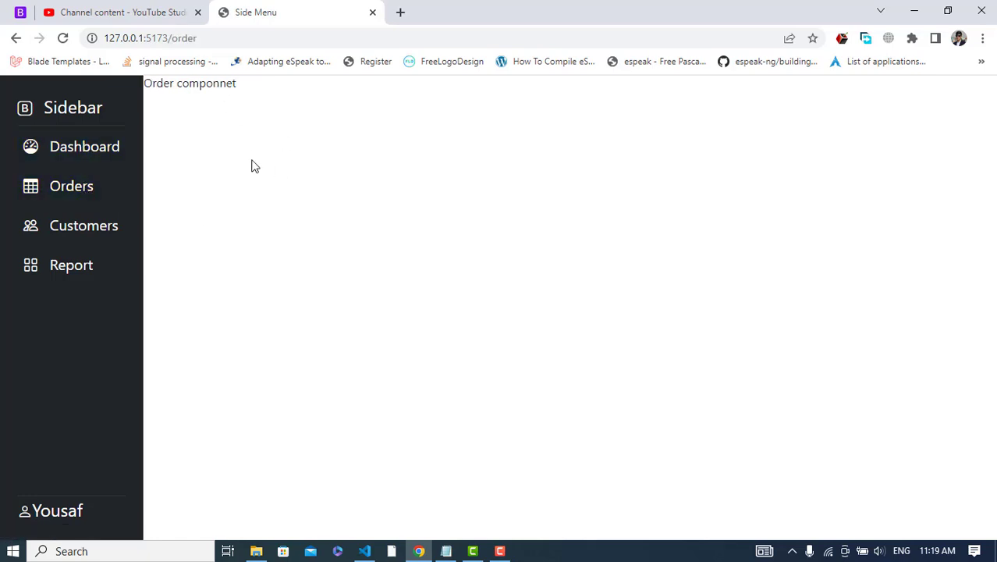